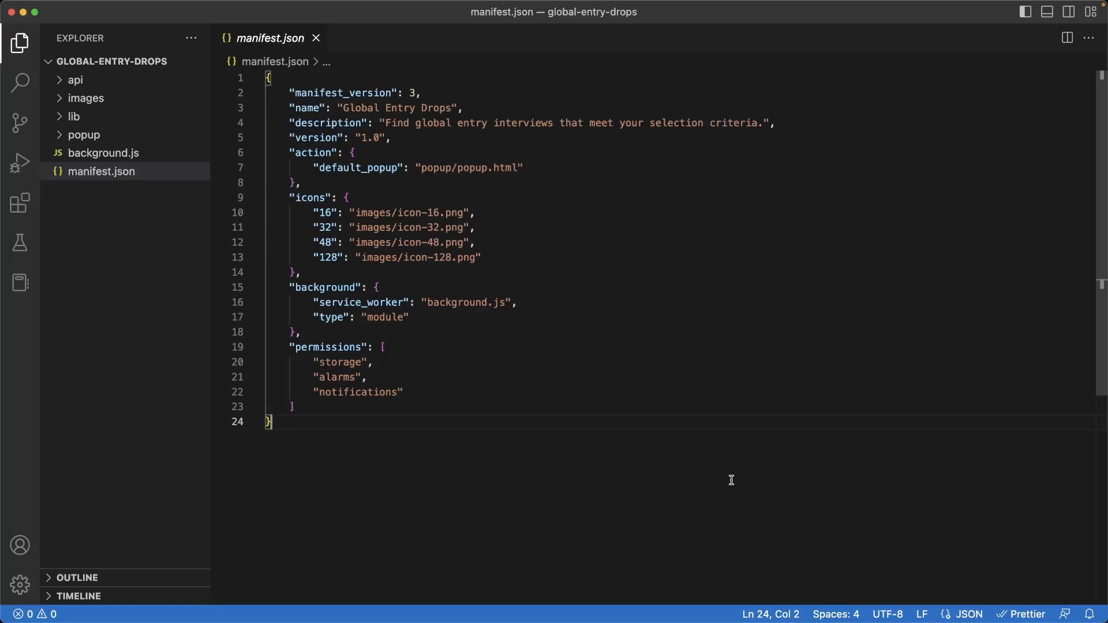
# Step: Review the background.js code from top to bottom in the editor
pyautogui.click(103, 153)
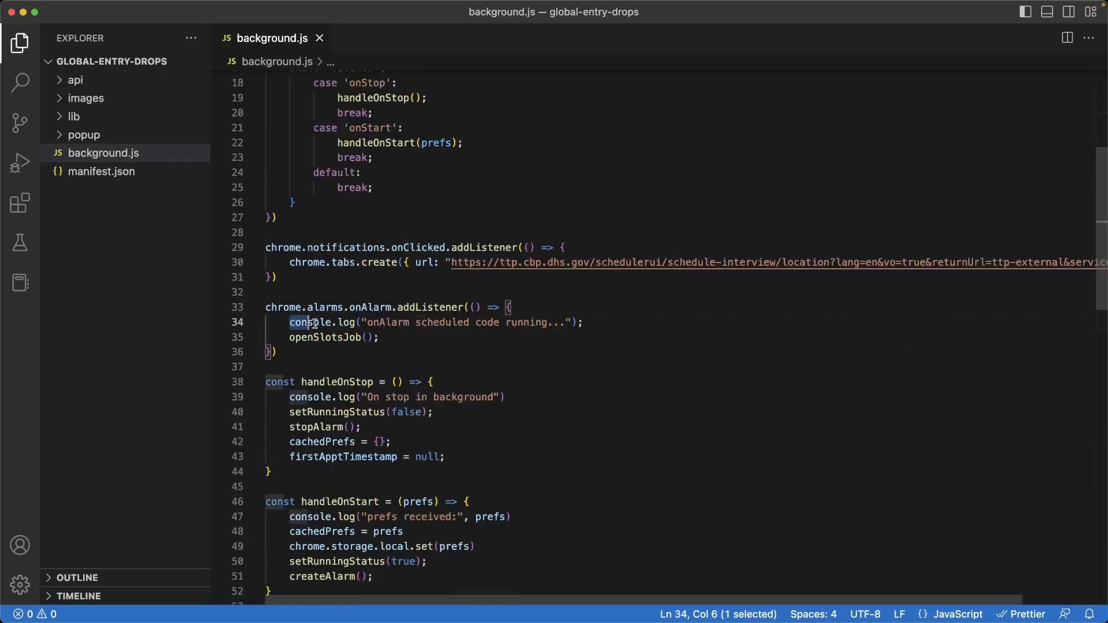
pyautogui.doubleClick(465, 314)
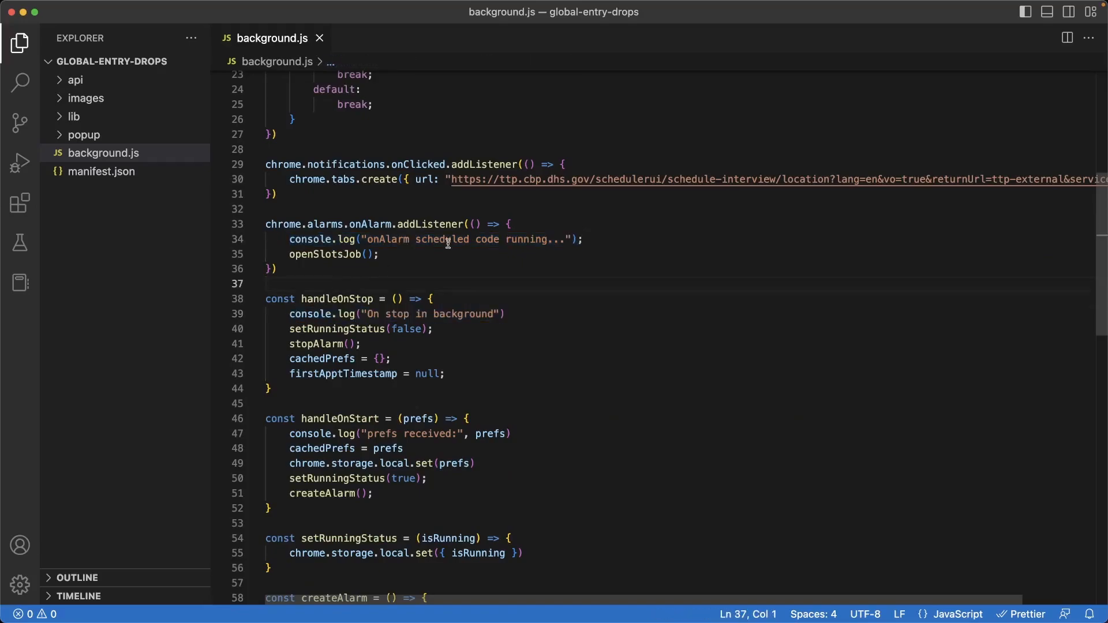
pyautogui.scroll(-3)
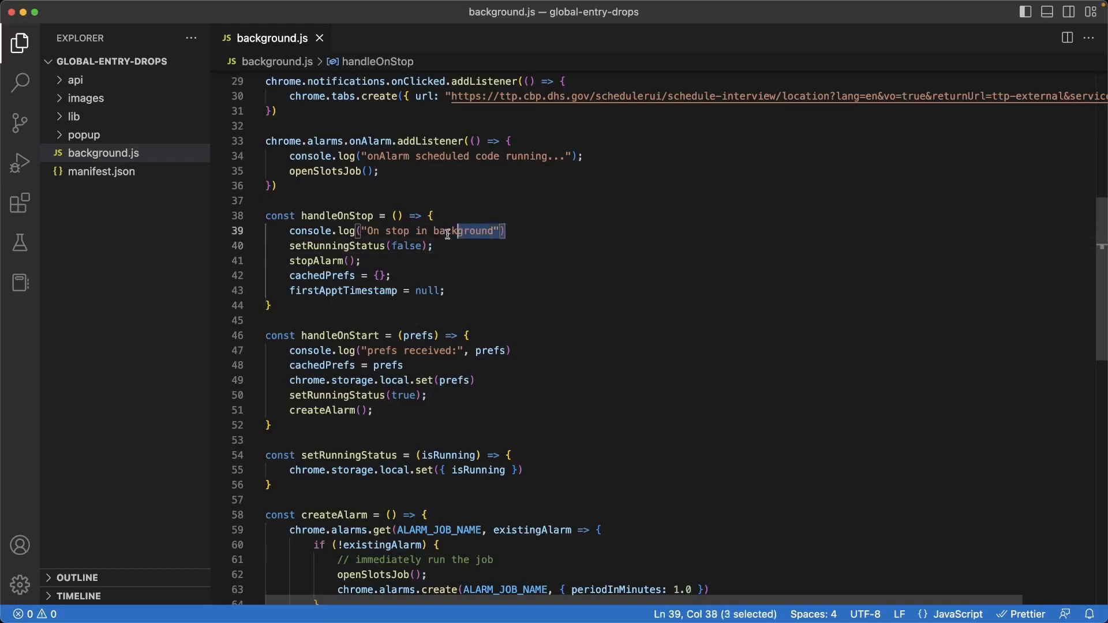
pyautogui.scroll(-3)
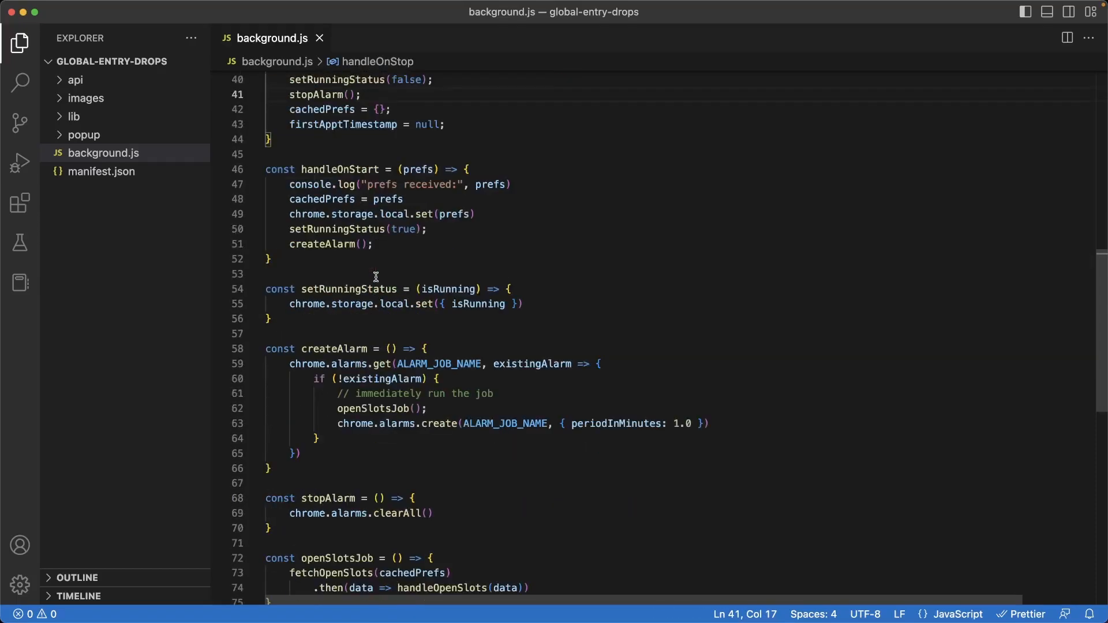
pyautogui.scroll(3)
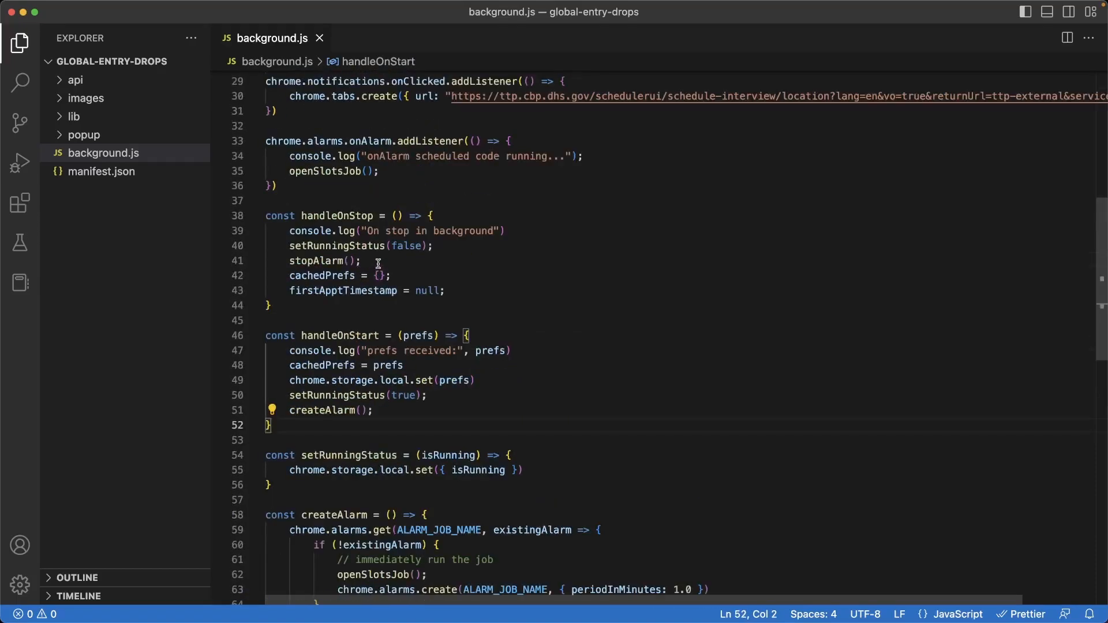
pyautogui.scroll(-3)
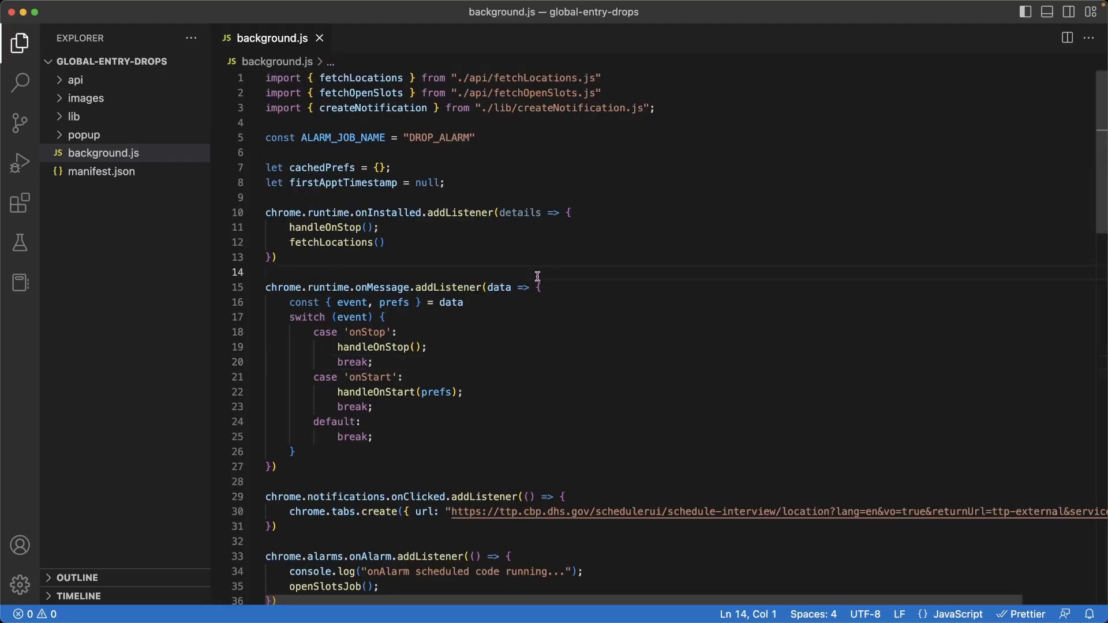
pyautogui.moveTo(20, 83)
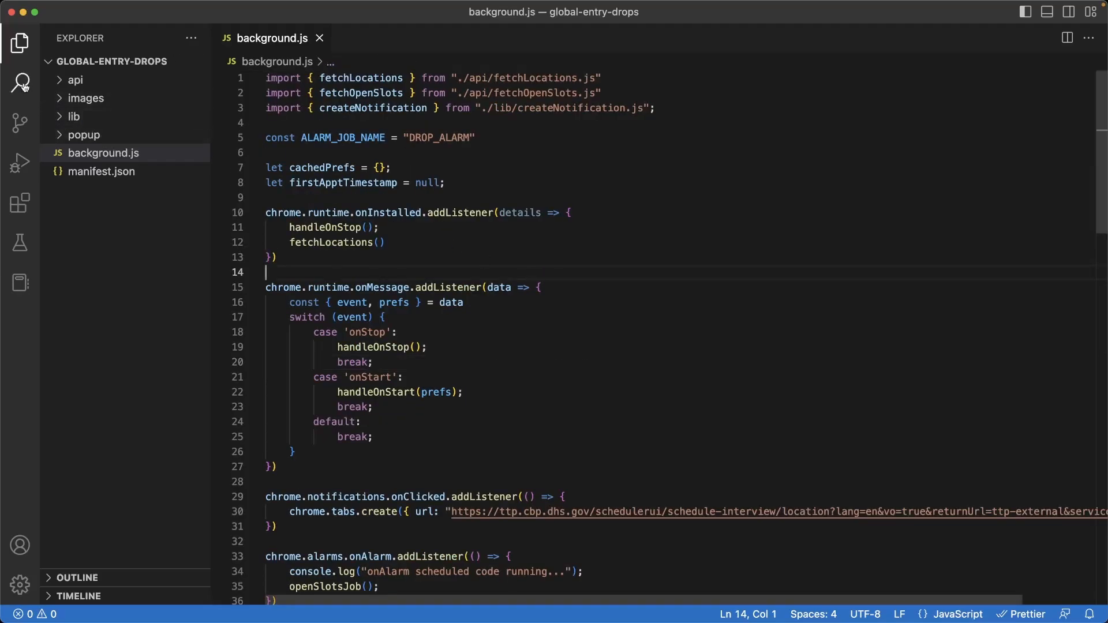
pyautogui.moveTo(19, 83)
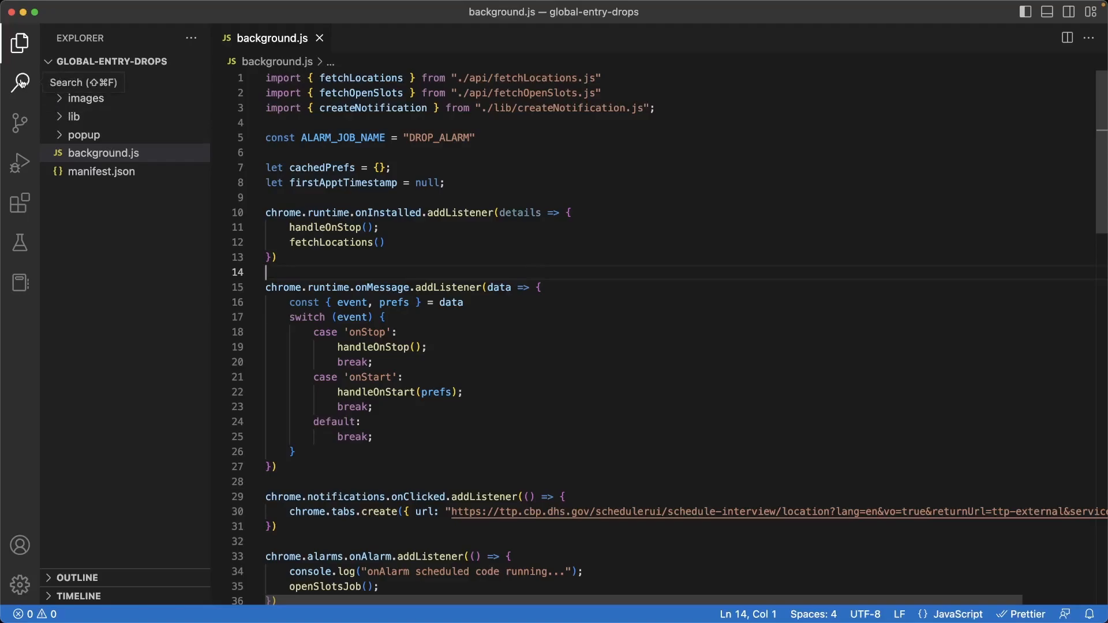
# Step: Search the project for console.log and delete the filteredLocations debug log in background.js
pyautogui.click(20, 82)
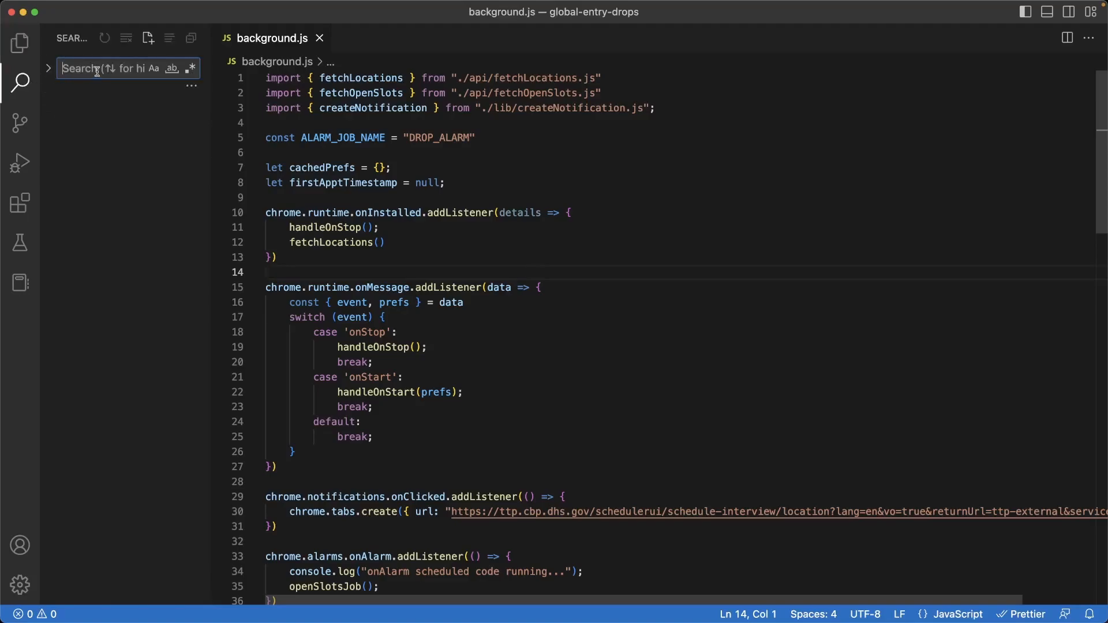
pyautogui.write('console.log')
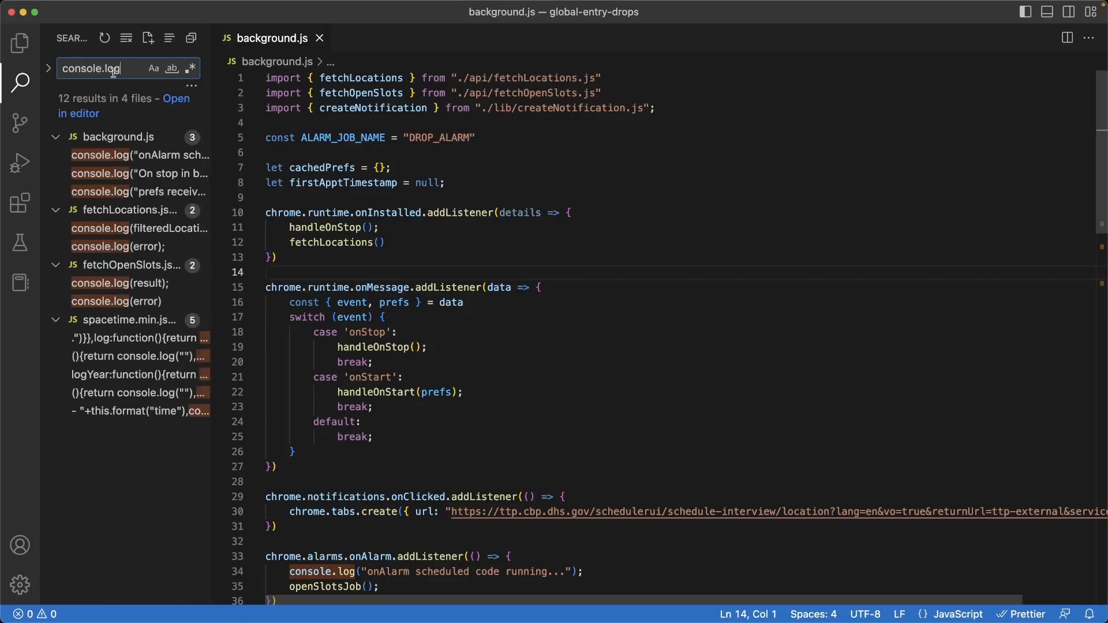
pyautogui.click(134, 155)
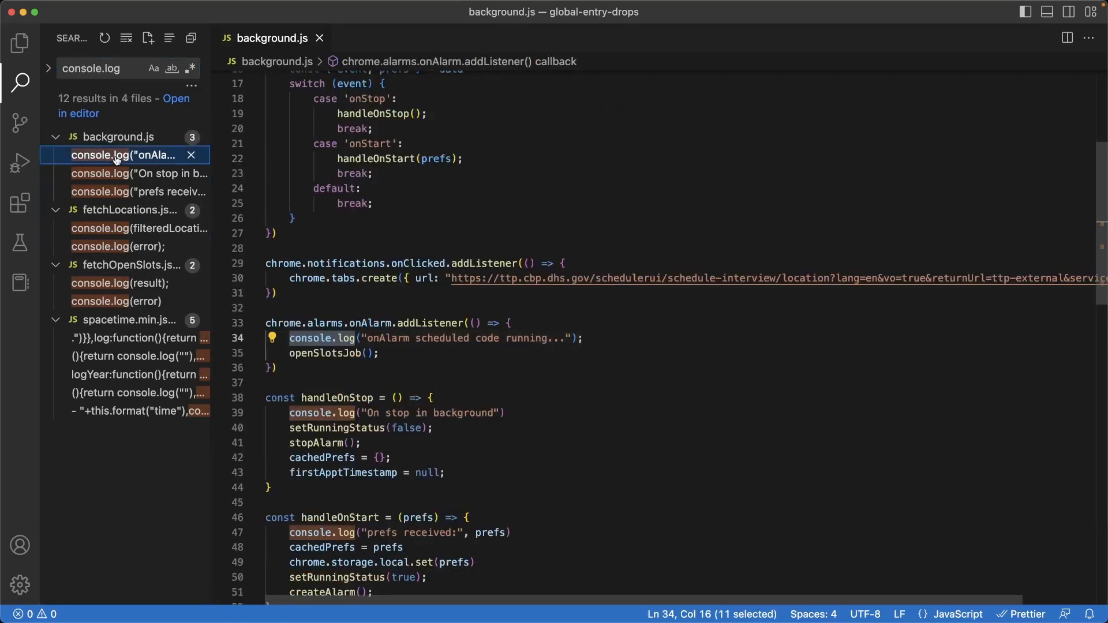
pyautogui.moveTo(617, 337)
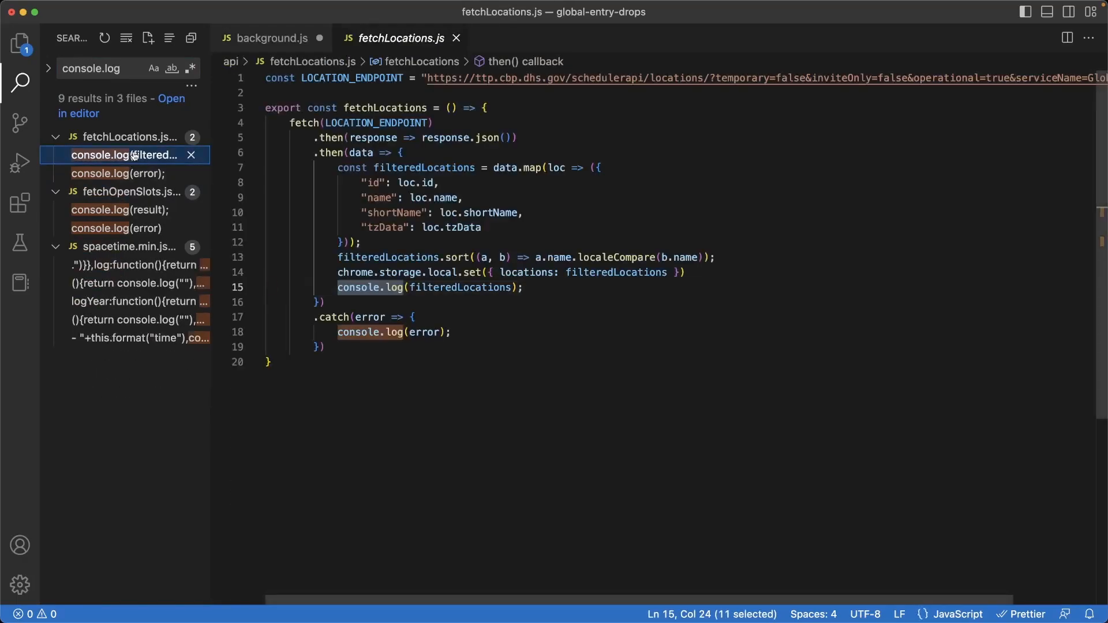
pyautogui.press('Backspace')
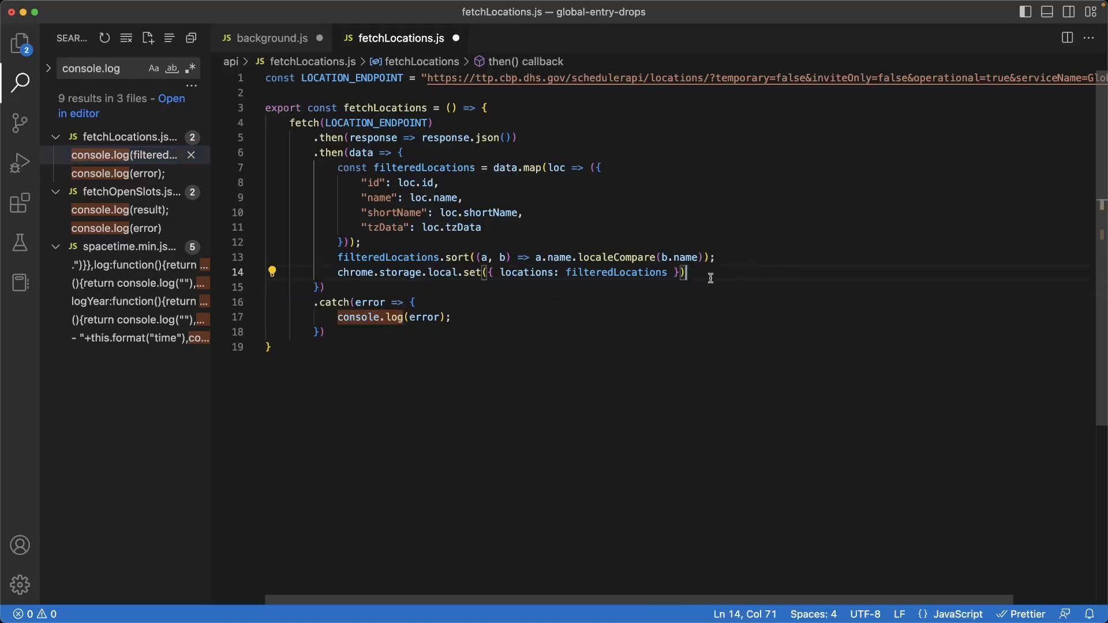
# Step: Delete the remaining debug console.log lines in fetchOpenSlots.js and fetchLocations.js, keeping error logs
pyautogui.click(120, 191)
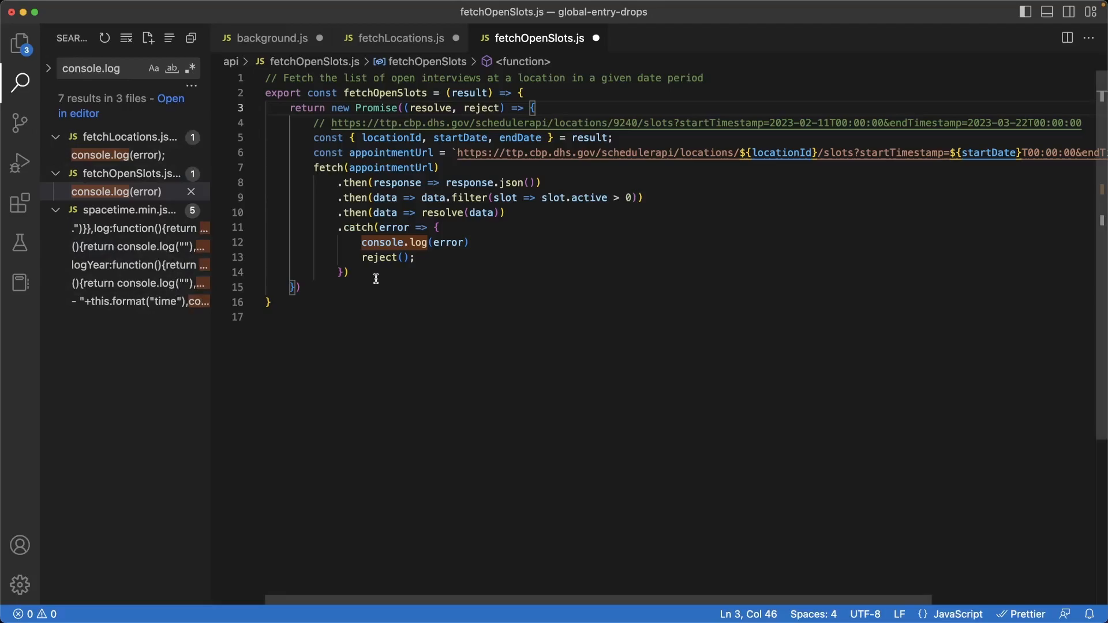
pyautogui.click(346, 273)
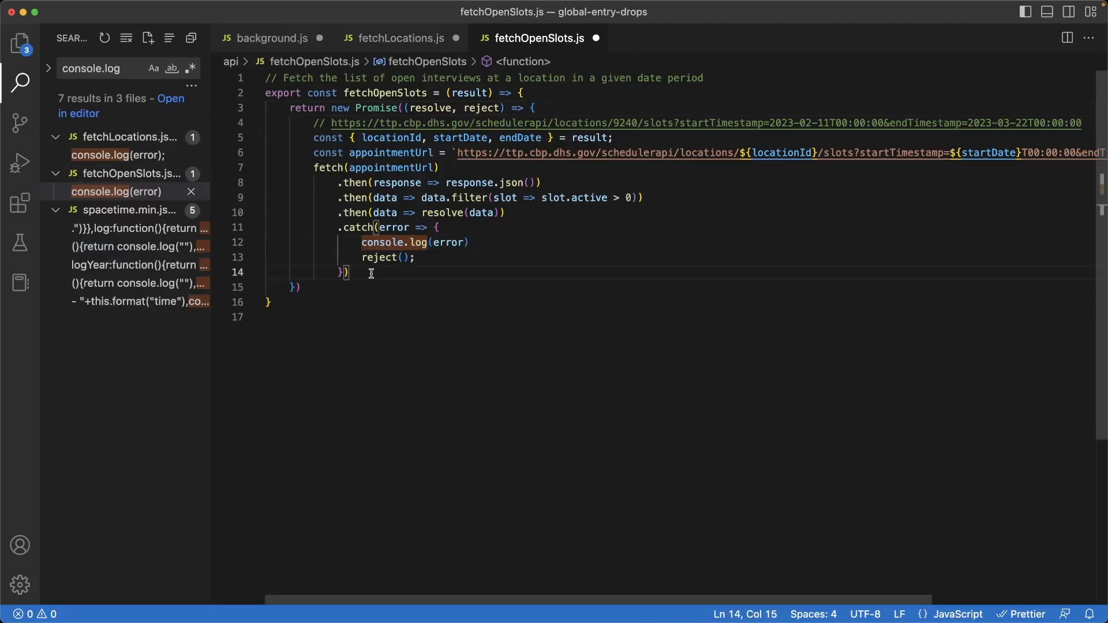
pyautogui.click(19, 44)
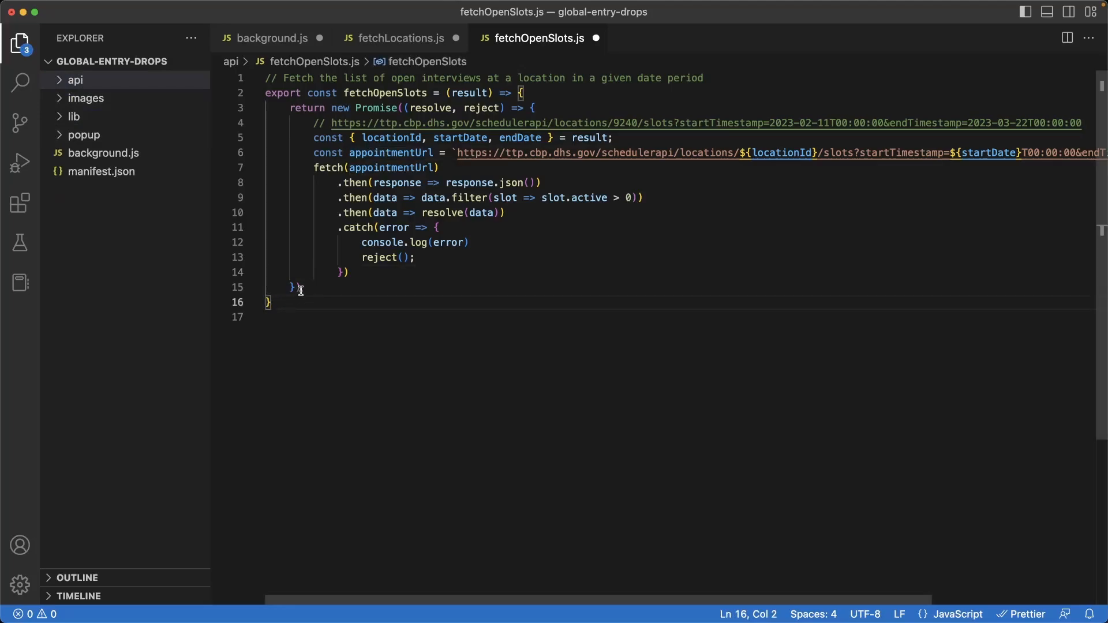
pyautogui.click(300, 287)
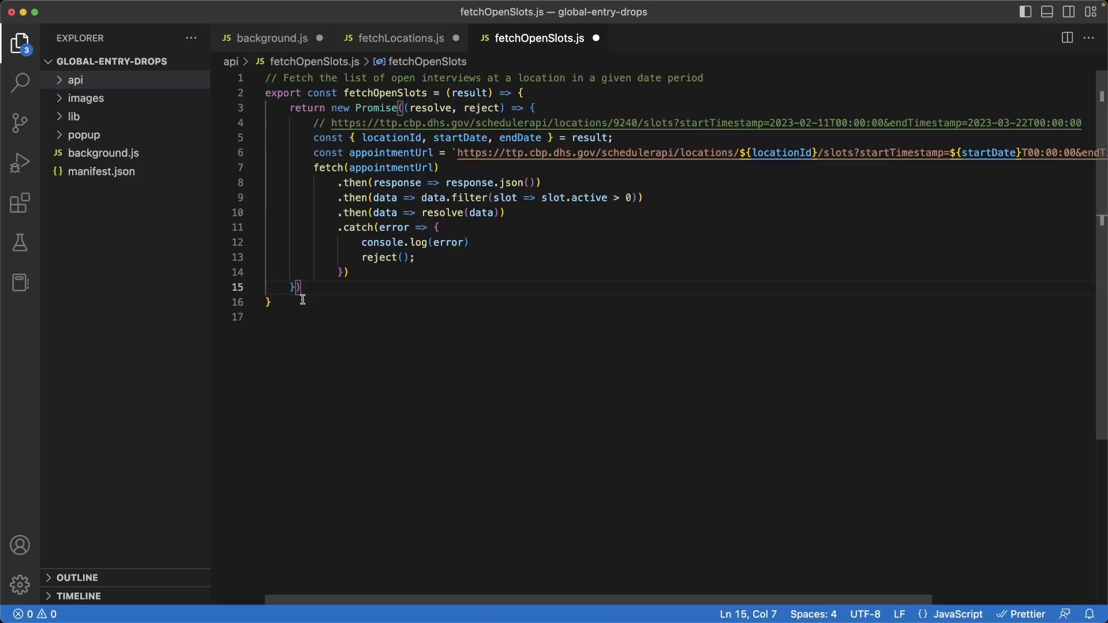
pyautogui.click(269, 302)
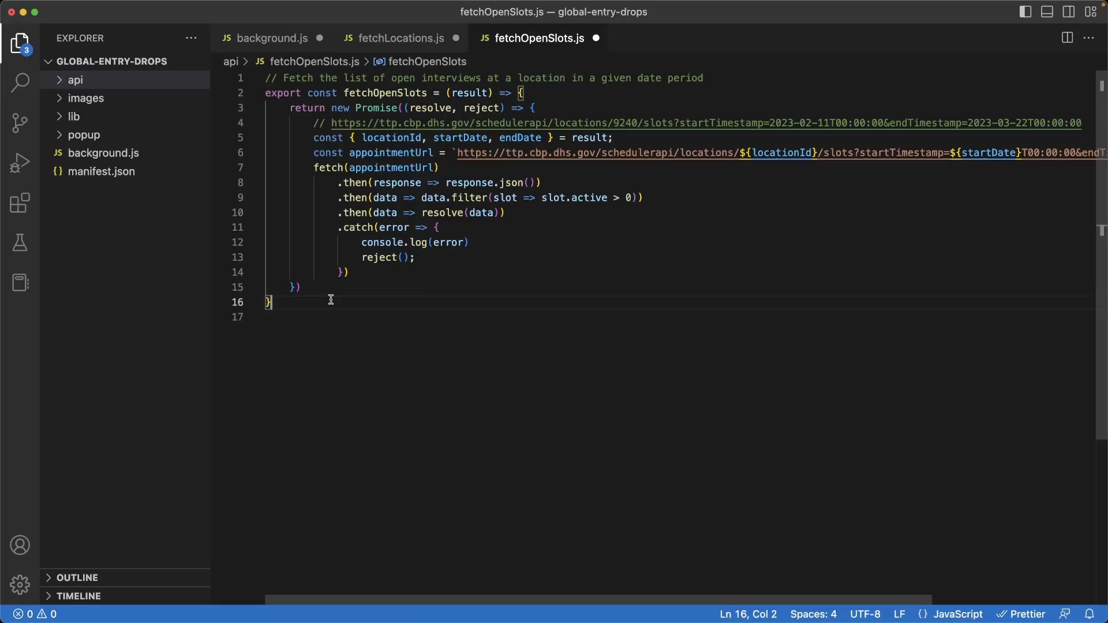
pyautogui.moveTo(20, 205)
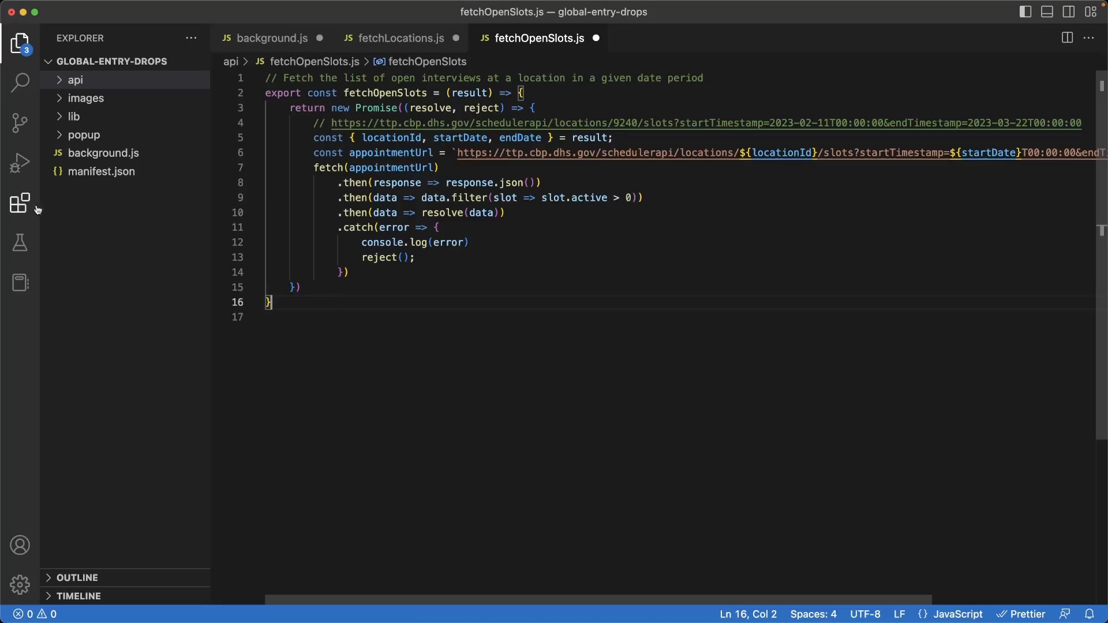
pyautogui.moveTo(20, 203)
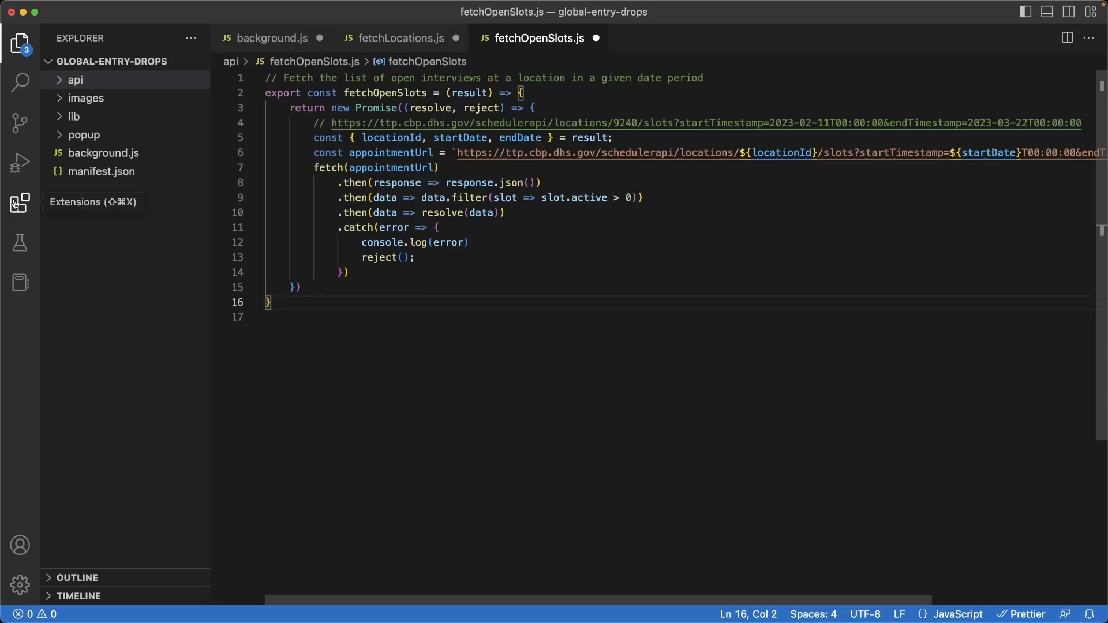
# Step: Reach the Prettier - Code formatter extension's settings from the Extensions view
pyautogui.click(19, 202)
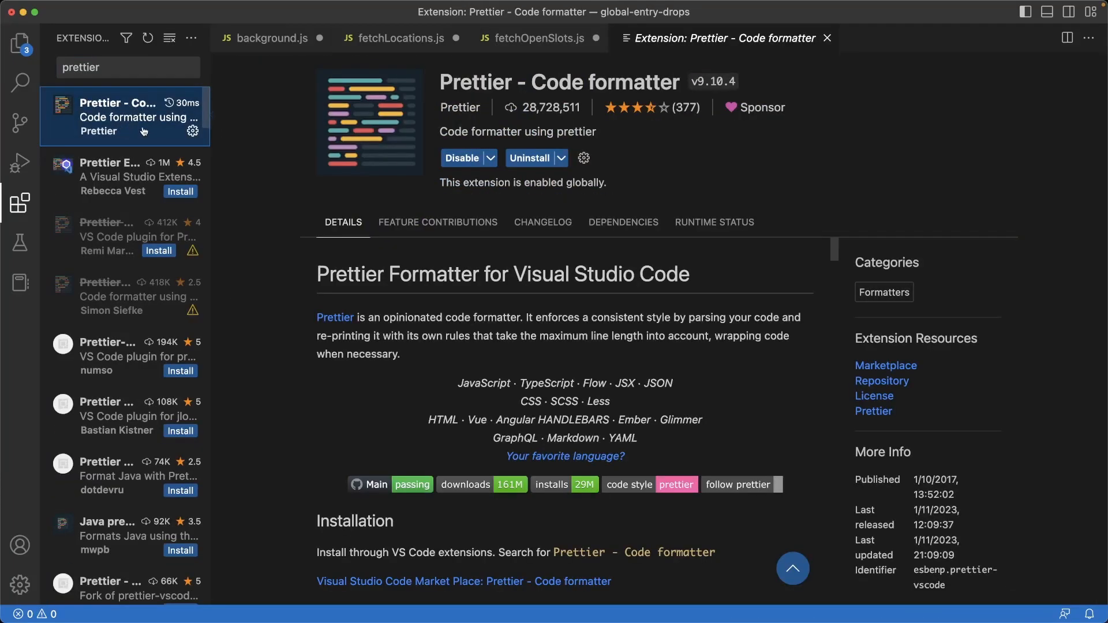
pyautogui.moveTo(584, 158)
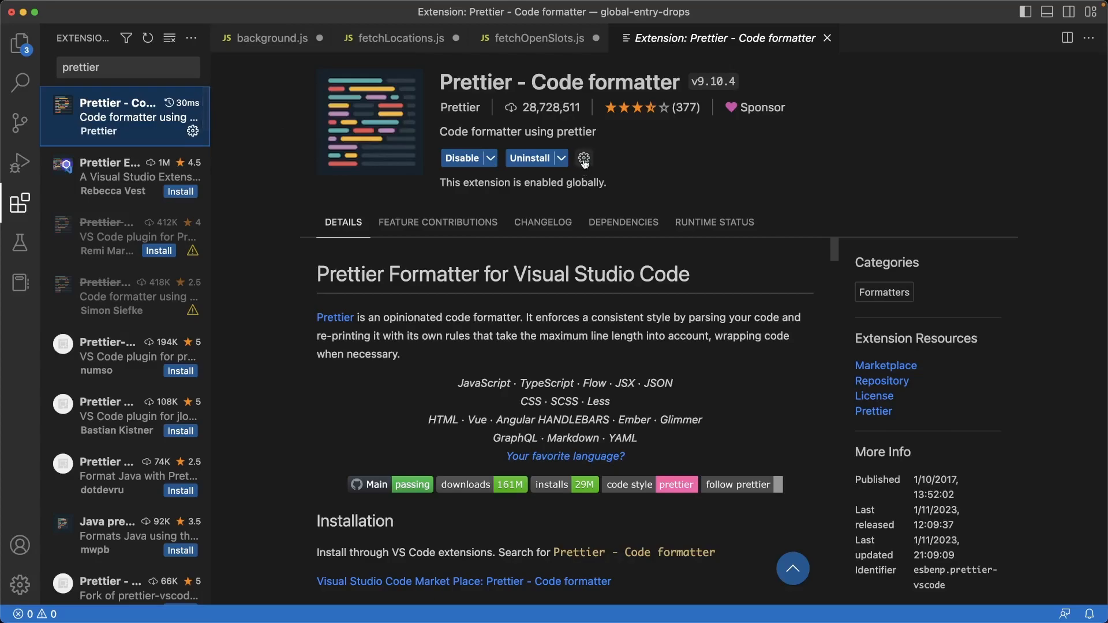
pyautogui.click(584, 158)
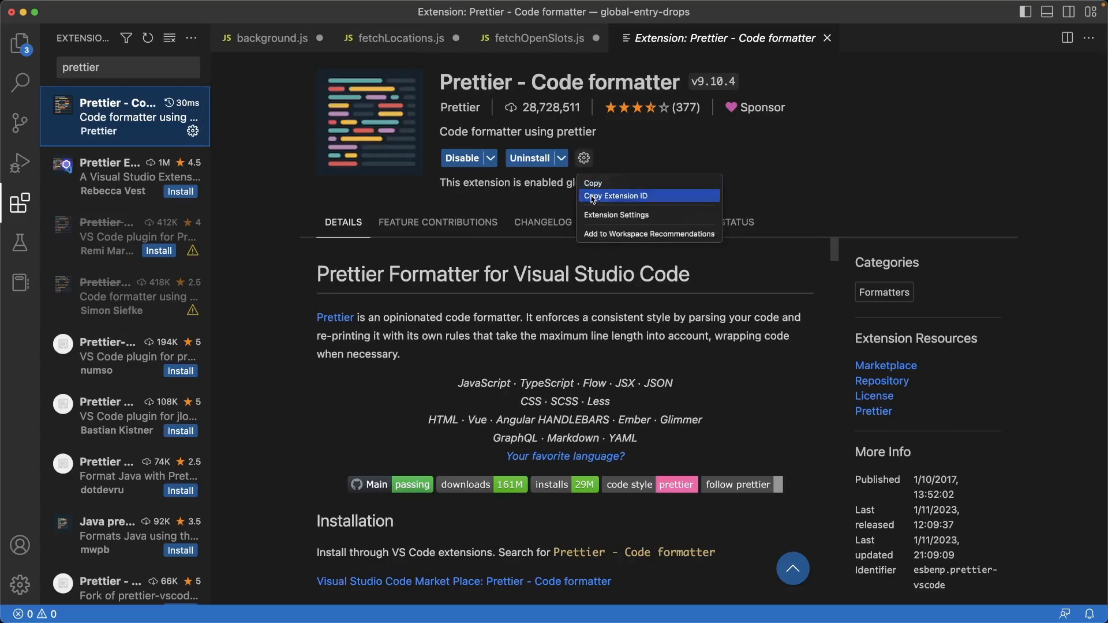
pyautogui.click(615, 215)
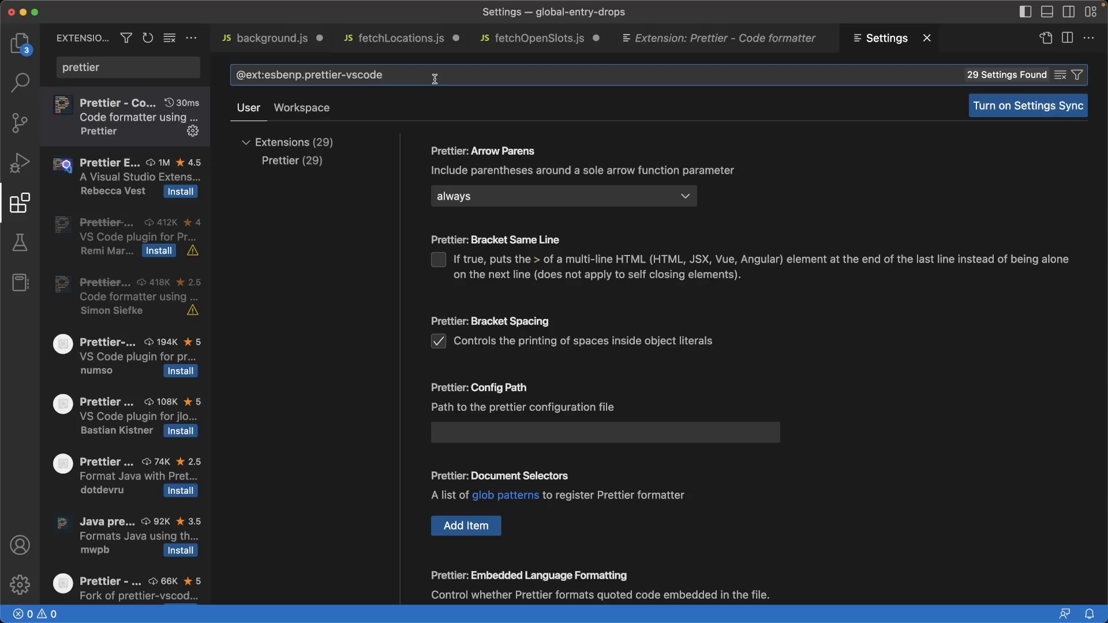
# Step: Enable Prettier's Use Tabs option and confirm its Semi option for line-end semicolons is enabled
pyautogui.write('tab')
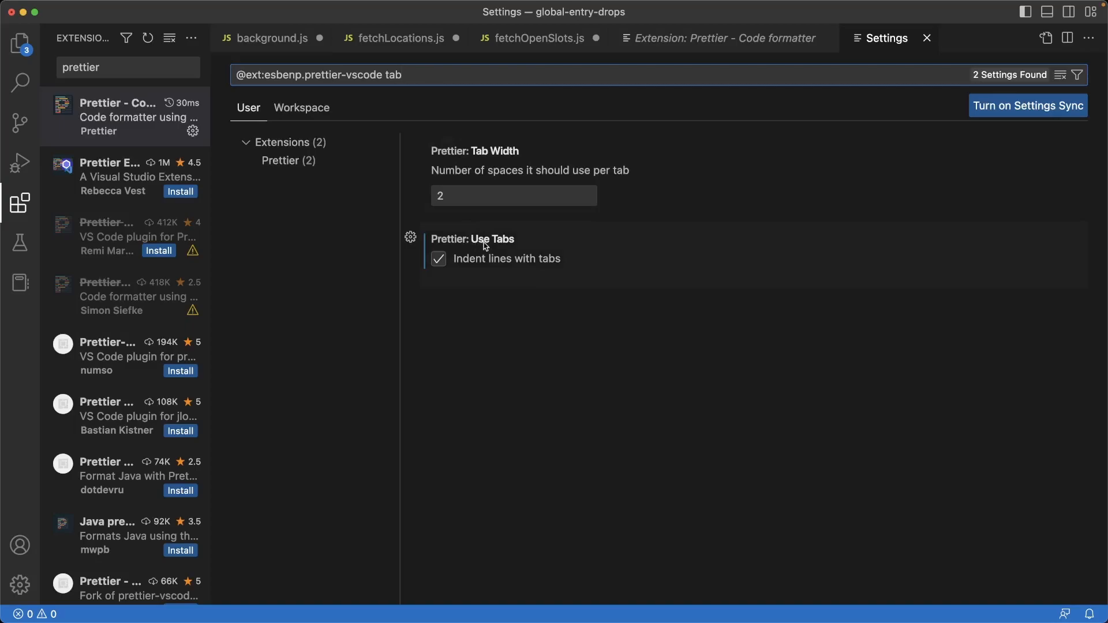
pyautogui.moveTo(445, 263)
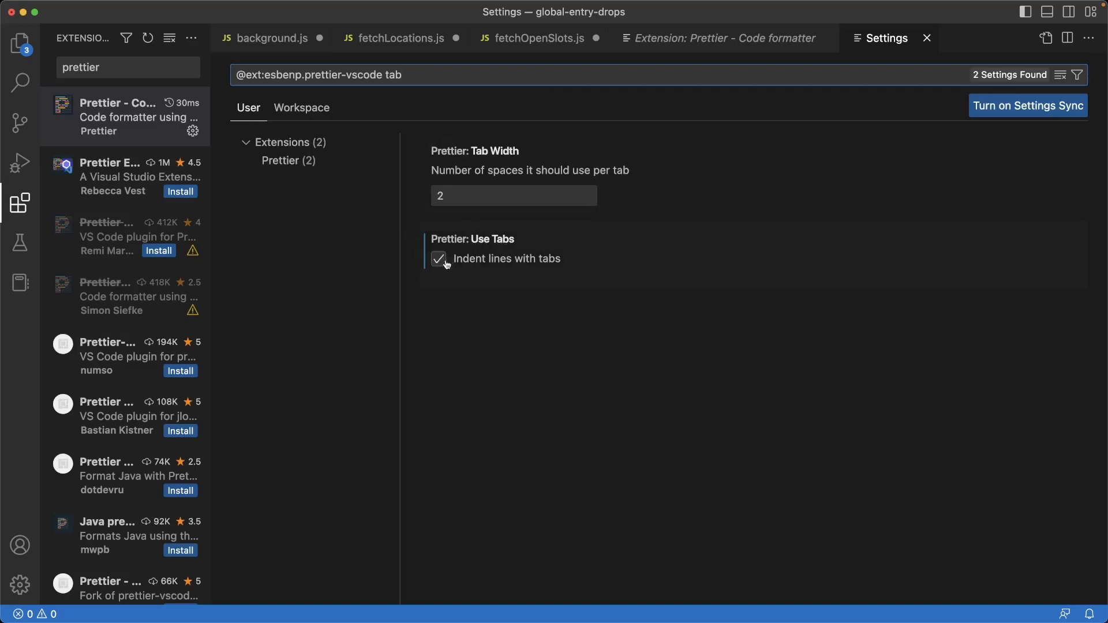
pyautogui.moveTo(563, 265)
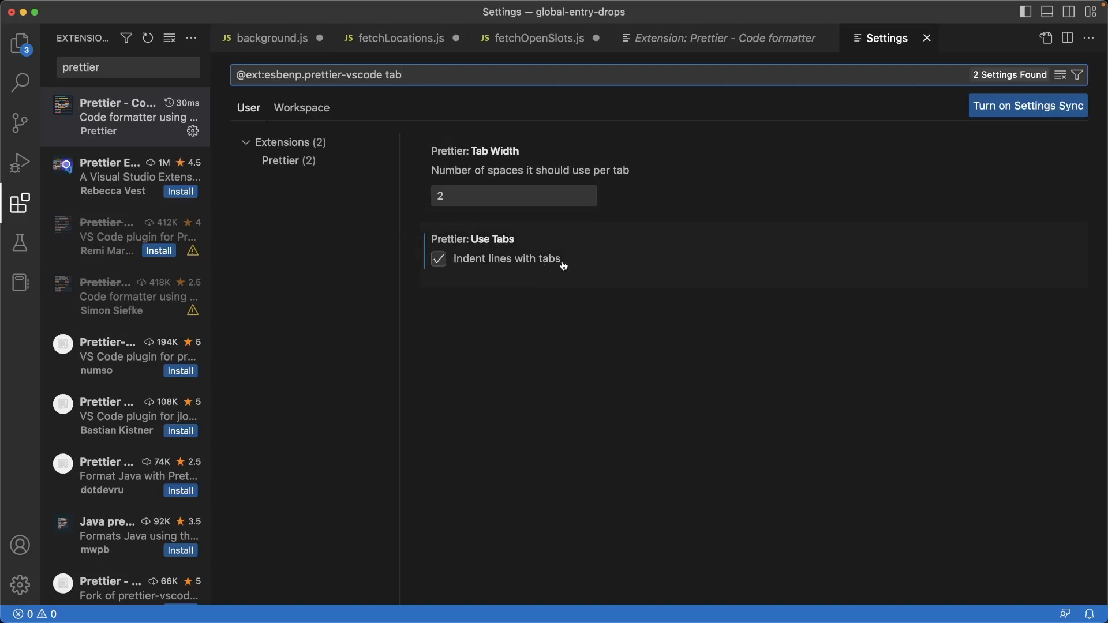
pyautogui.click(439, 257)
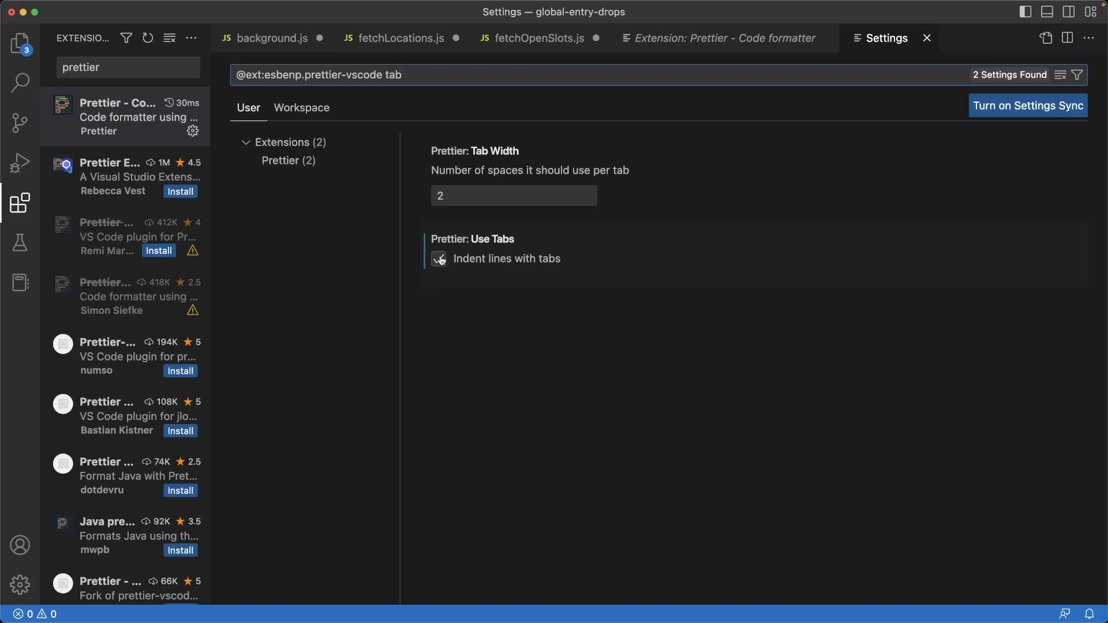
pyautogui.write('semi')
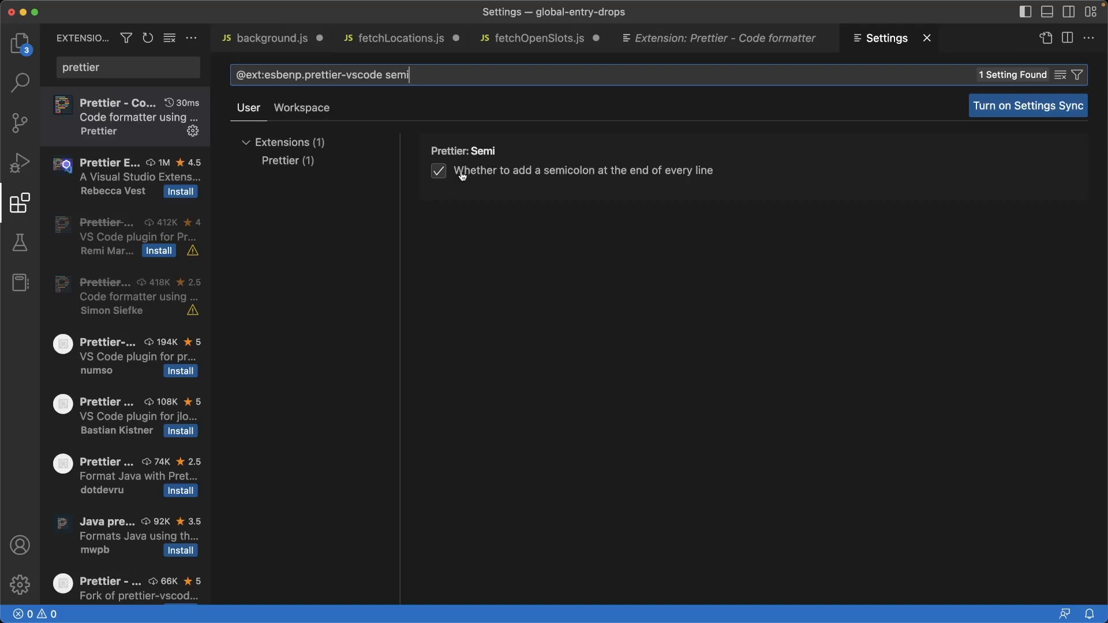
pyautogui.moveTo(551, 179)
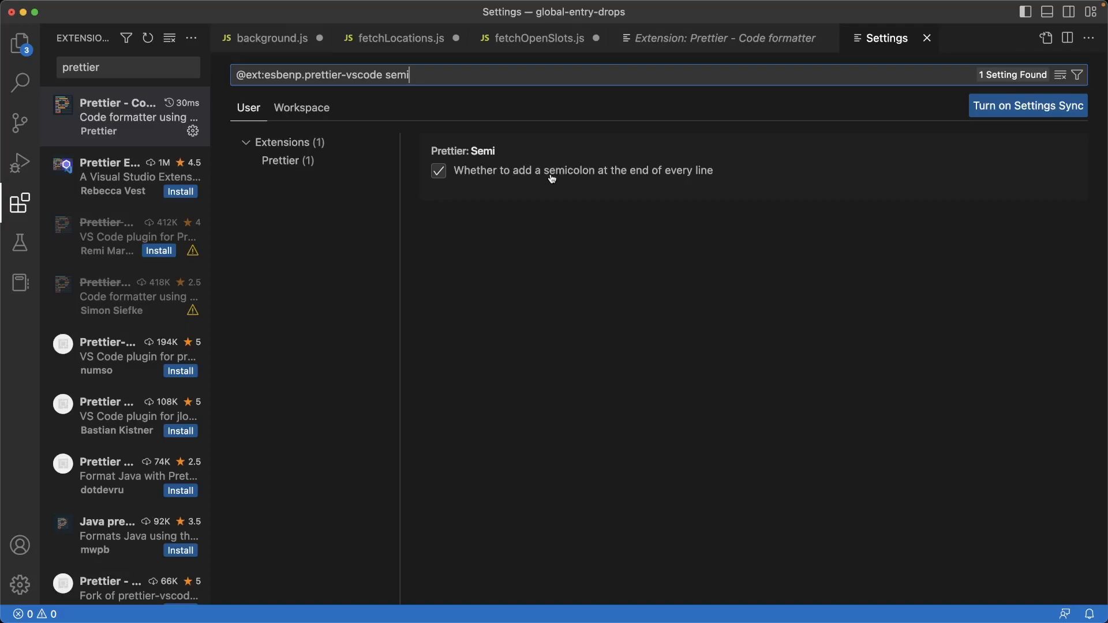
pyautogui.moveTo(449, 173)
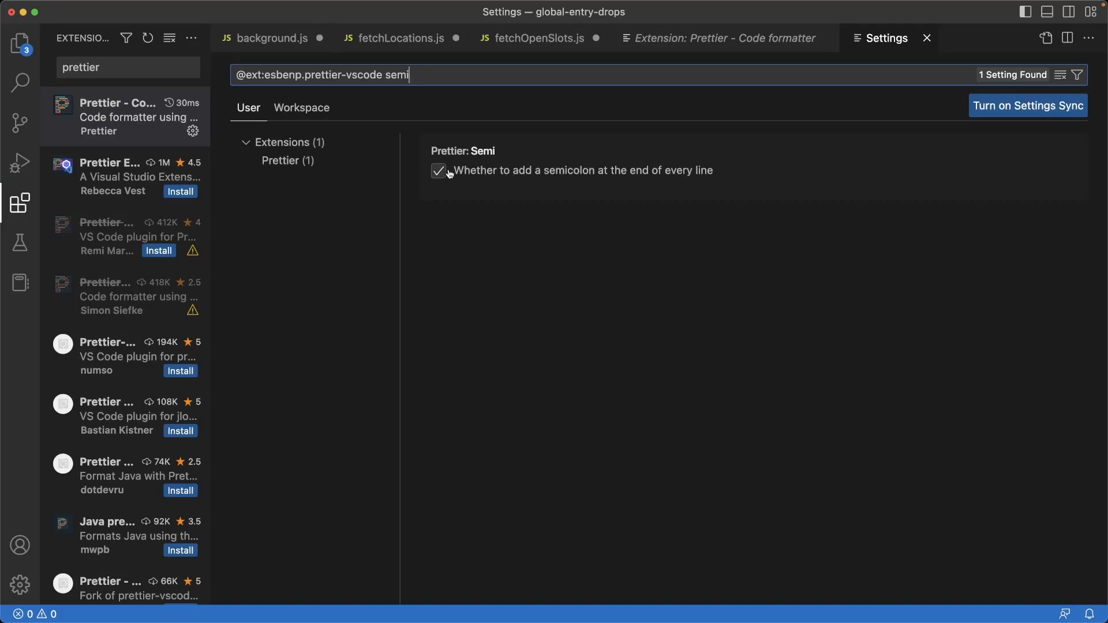
pyautogui.click(439, 171)
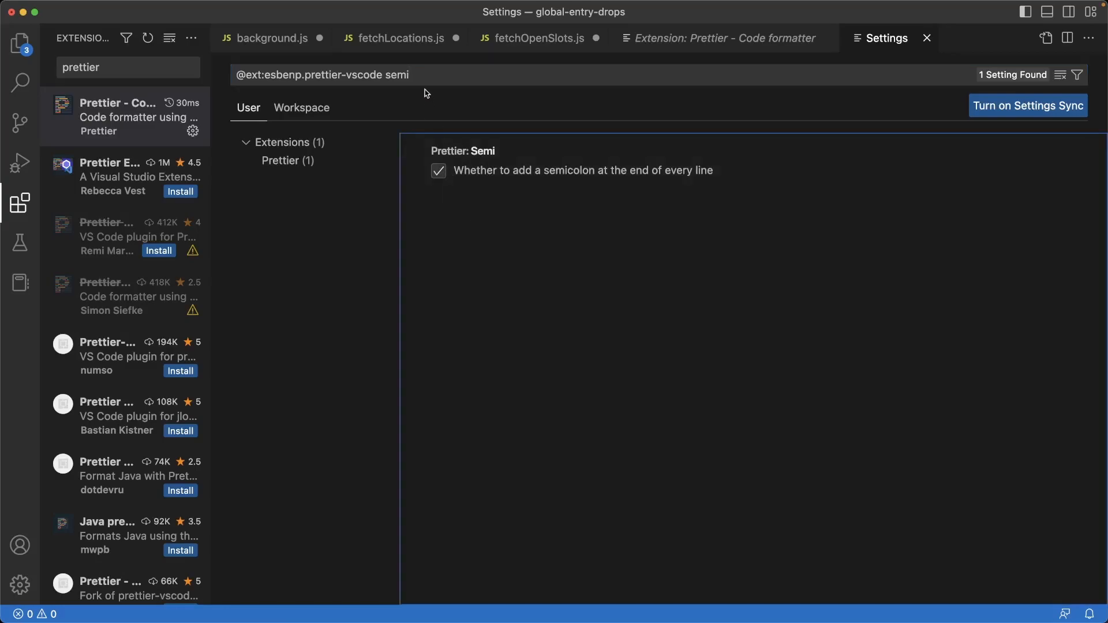
pyautogui.click(423, 75)
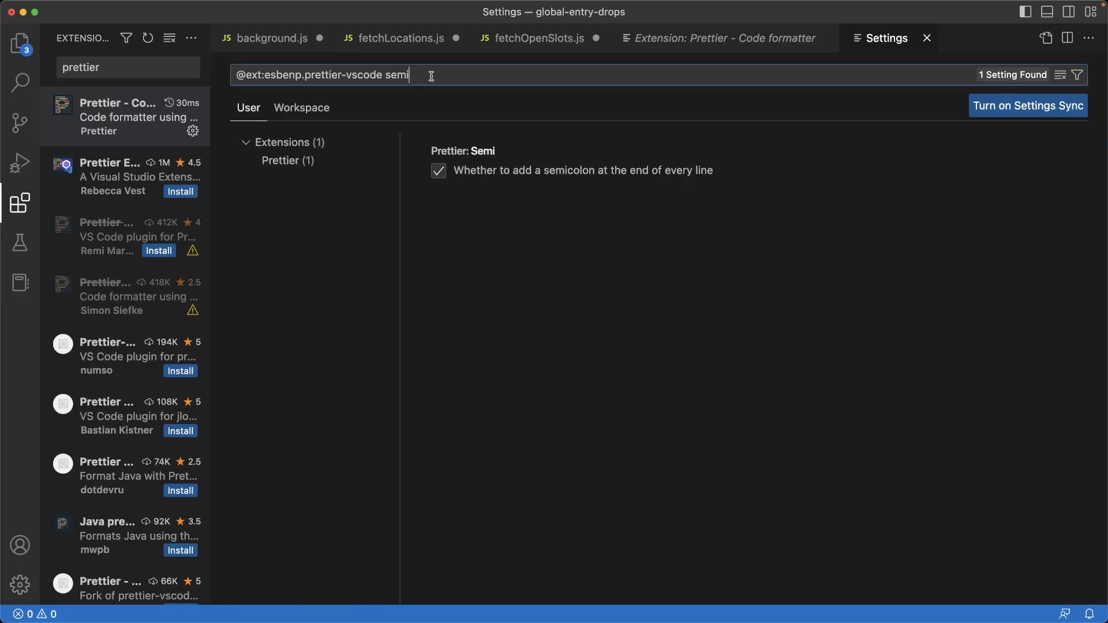
# Step: Enable the Editor: Format On Save setting and leave Settings
pyautogui.write('format on sav')
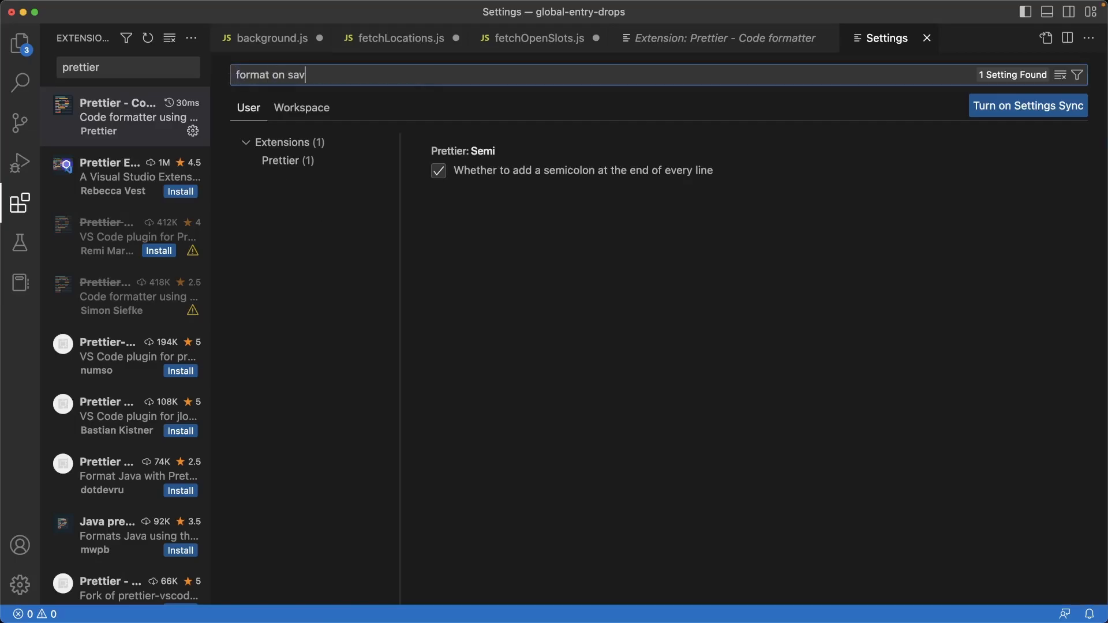
pyautogui.write('e')
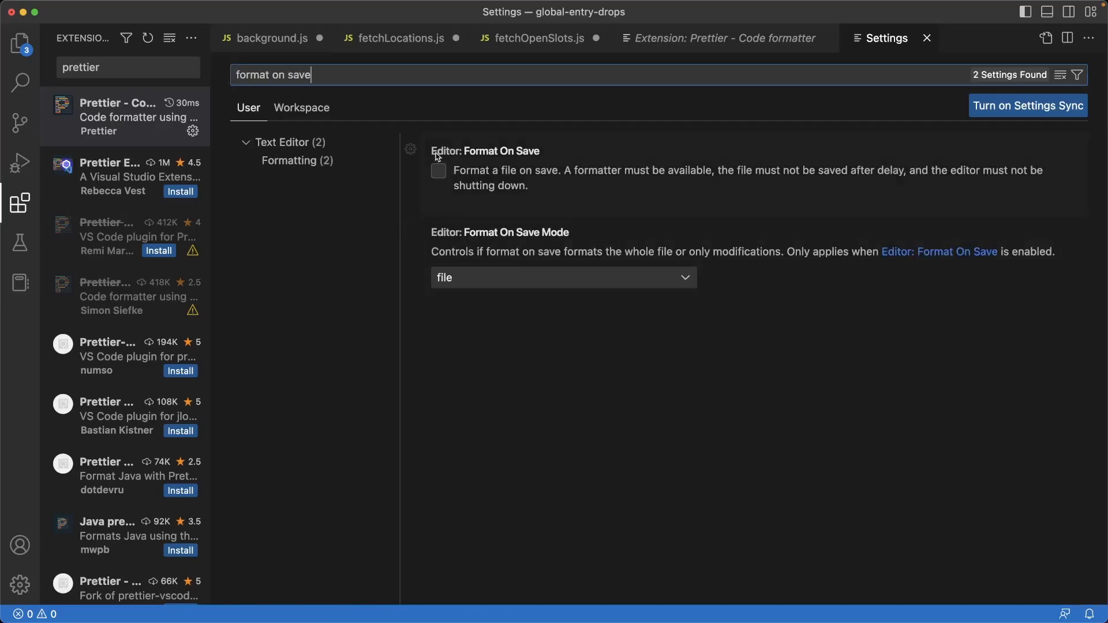
pyautogui.moveTo(499, 174)
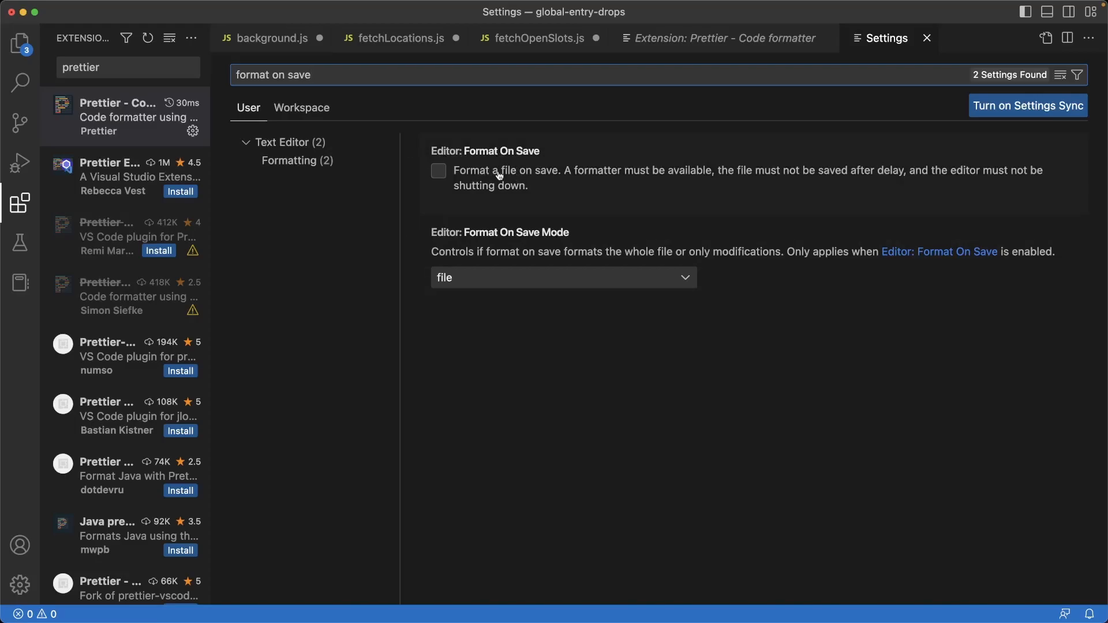
pyautogui.click(438, 170)
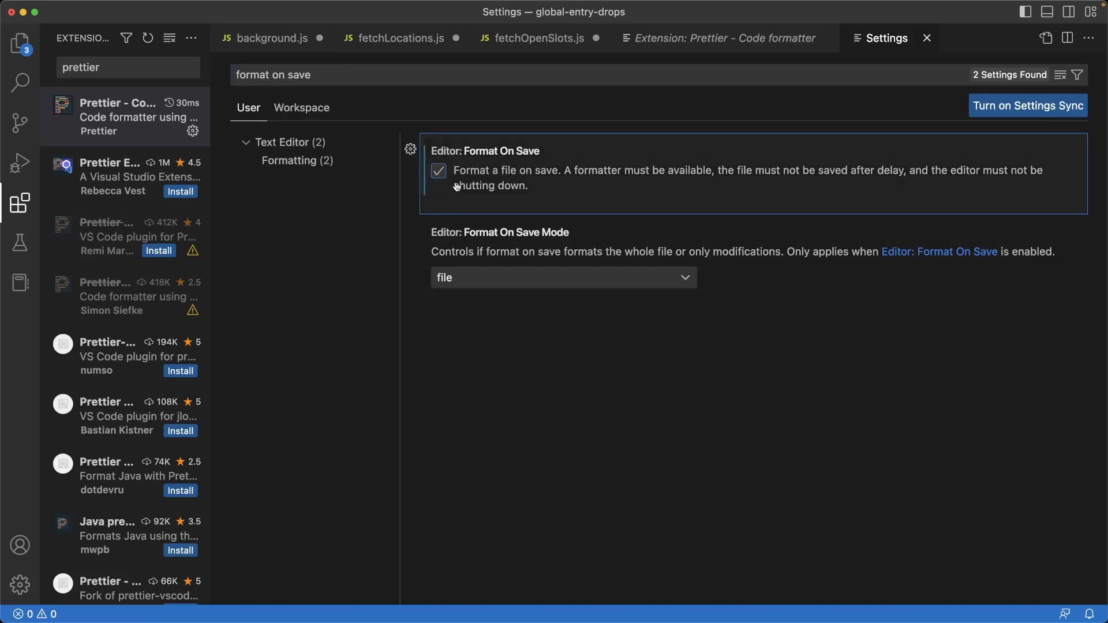
pyautogui.click(439, 170)
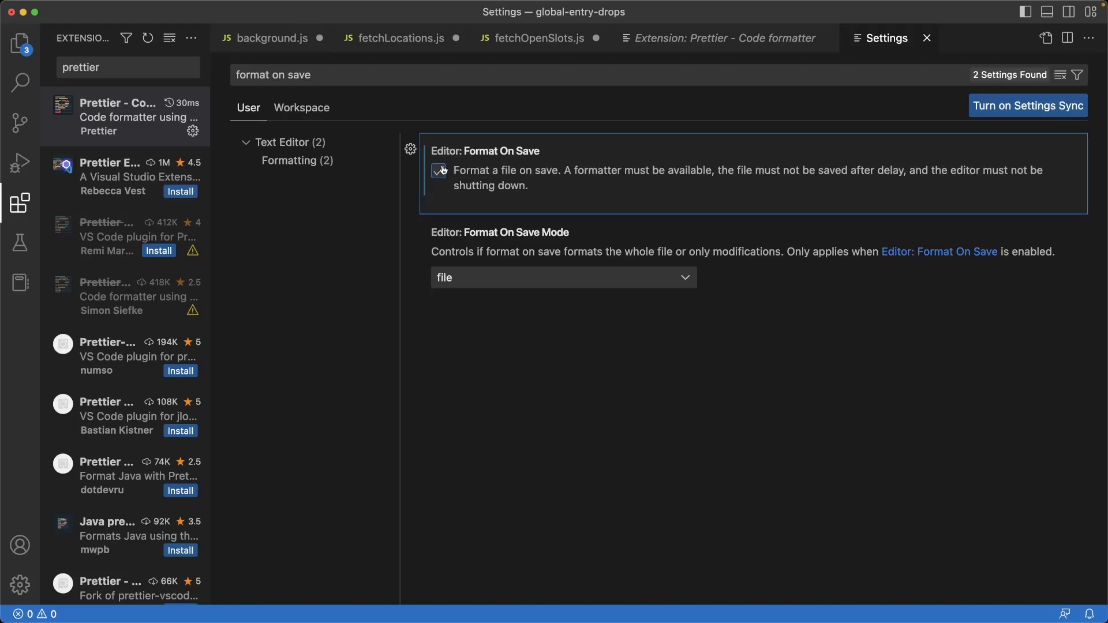
pyautogui.click(439, 170)
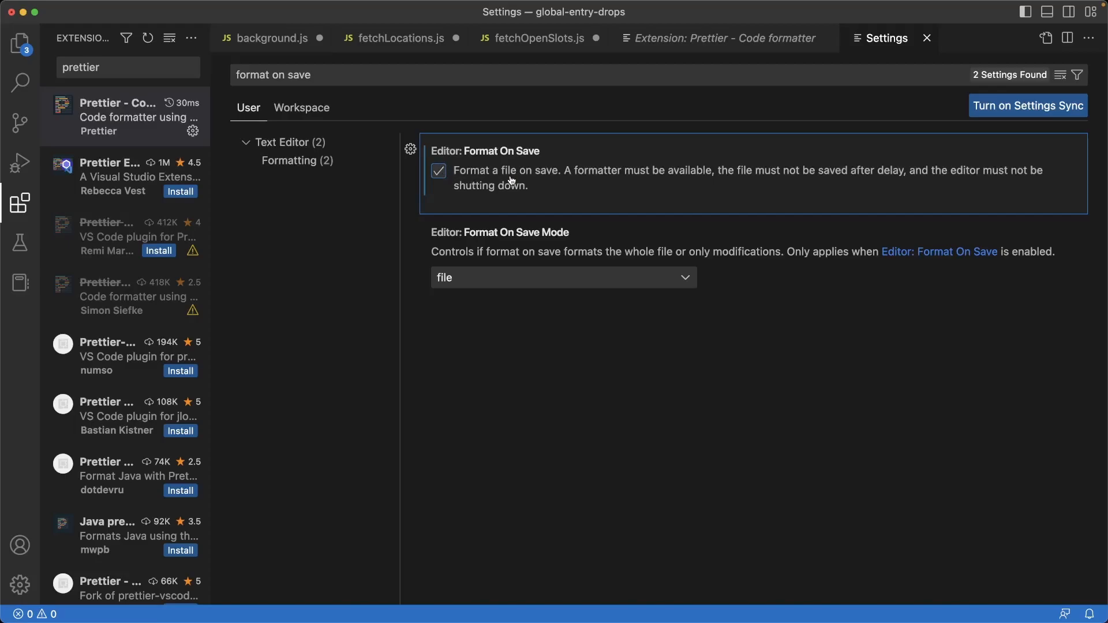
pyautogui.click(398, 36)
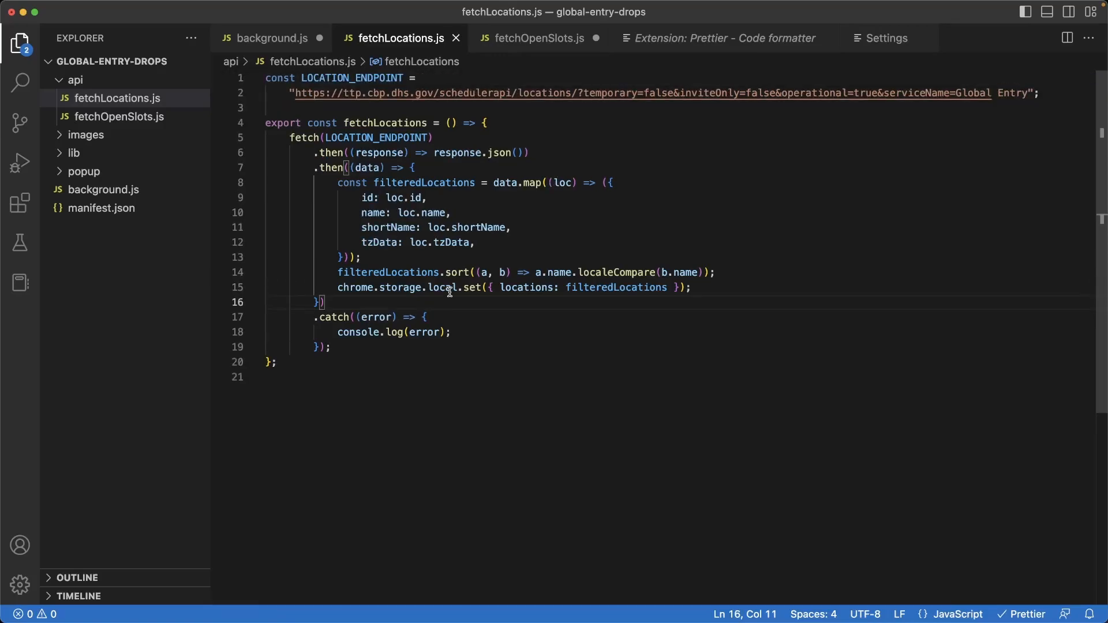
pyautogui.moveTo(619, 242)
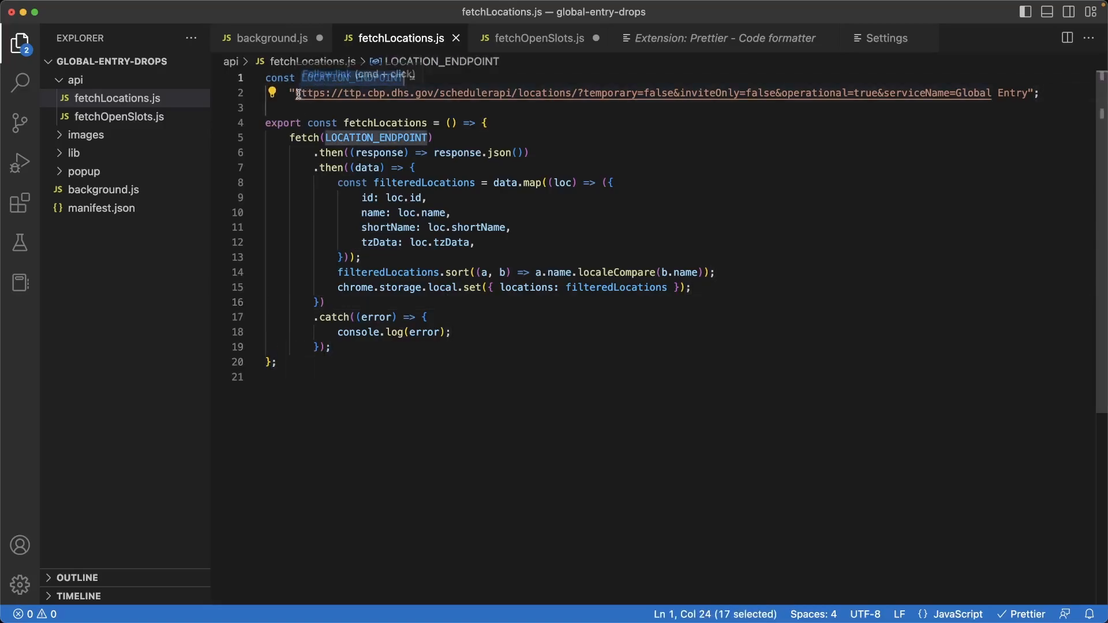
# Step: Save fetchLocations.js, fetchOpenSlots.js, background.js and popup.js so Prettier reformats them
pyautogui.click(346, 93)
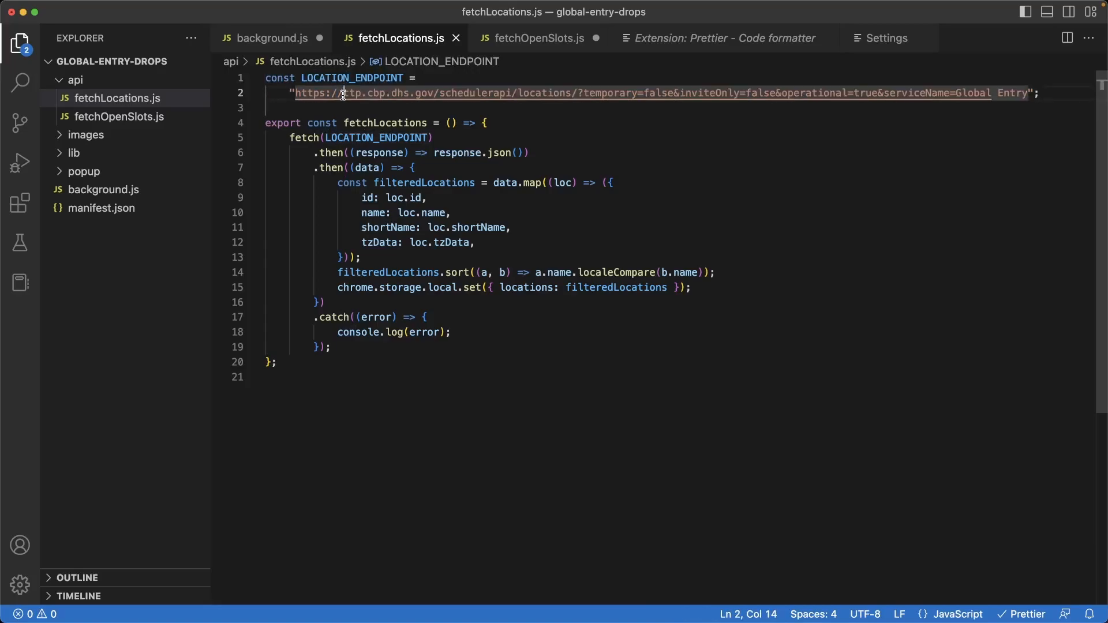
pyautogui.click(336, 108)
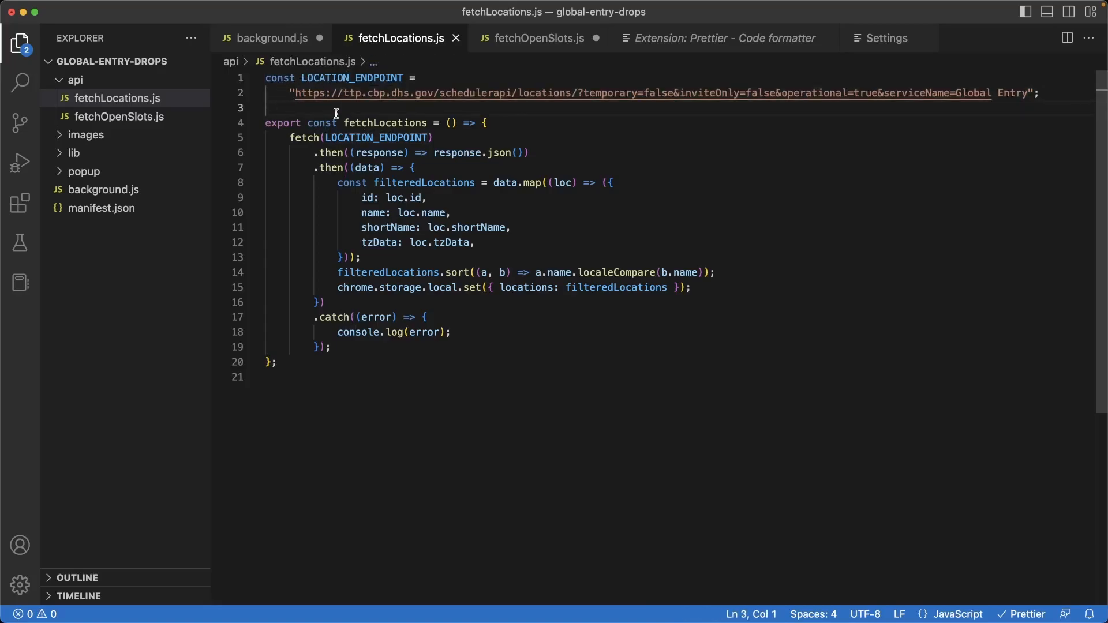
pyautogui.click(267, 107)
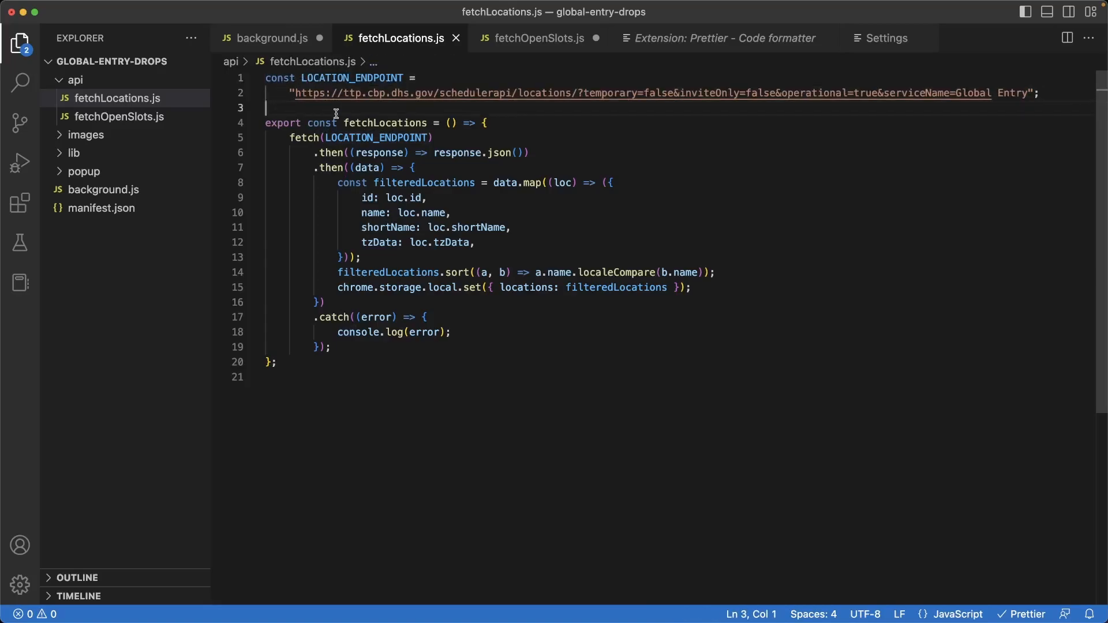
pyautogui.moveTo(262, 347)
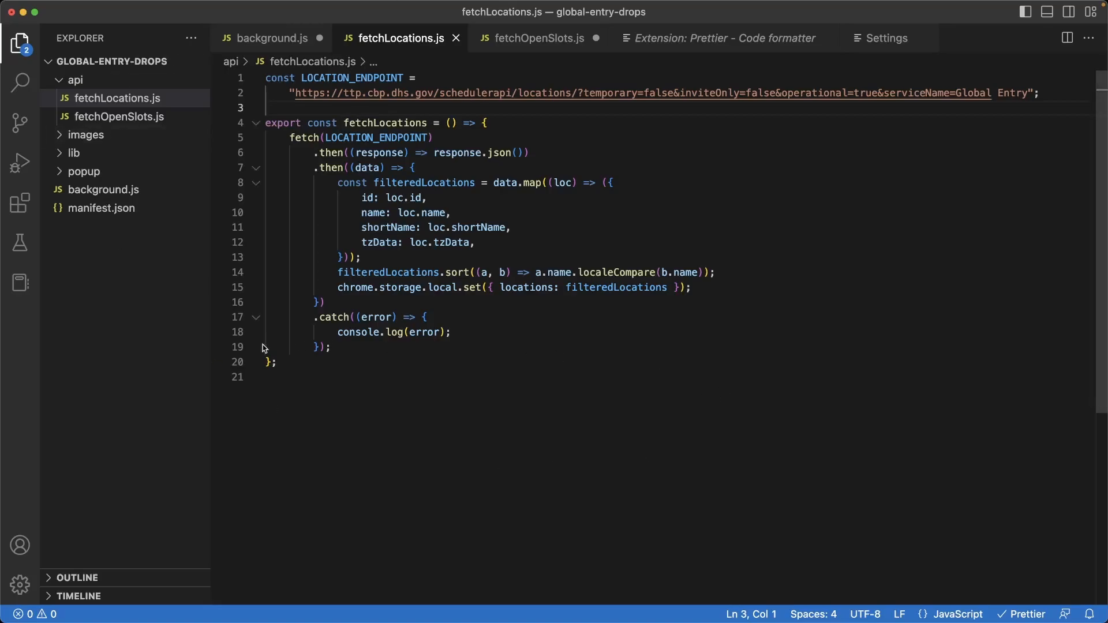
pyautogui.click(539, 38)
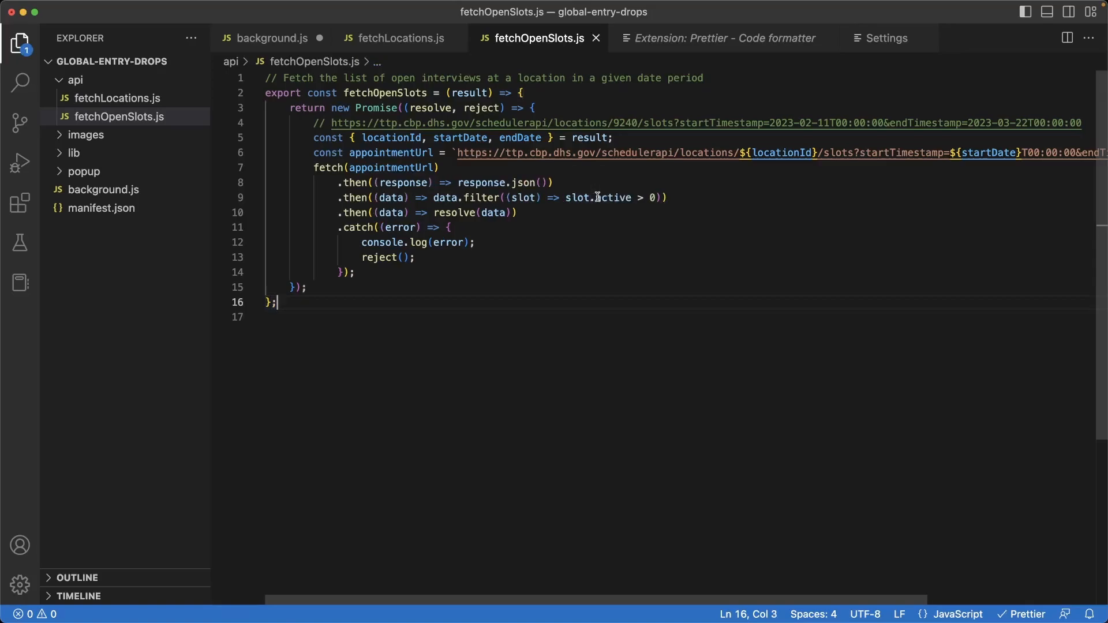
pyautogui.click(275, 37)
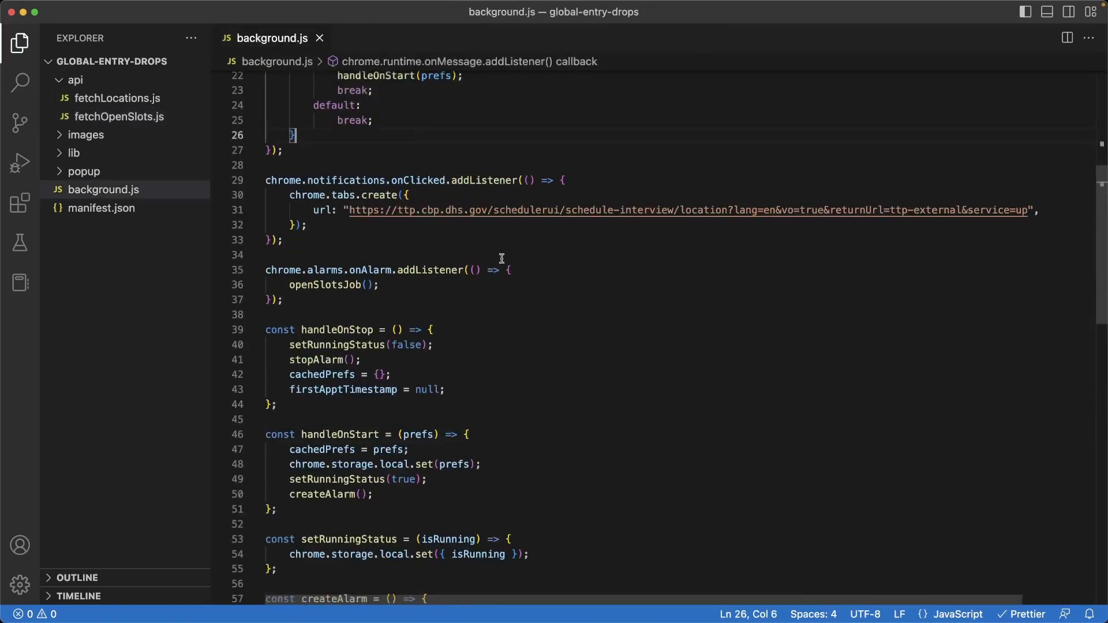
pyautogui.scroll(-3)
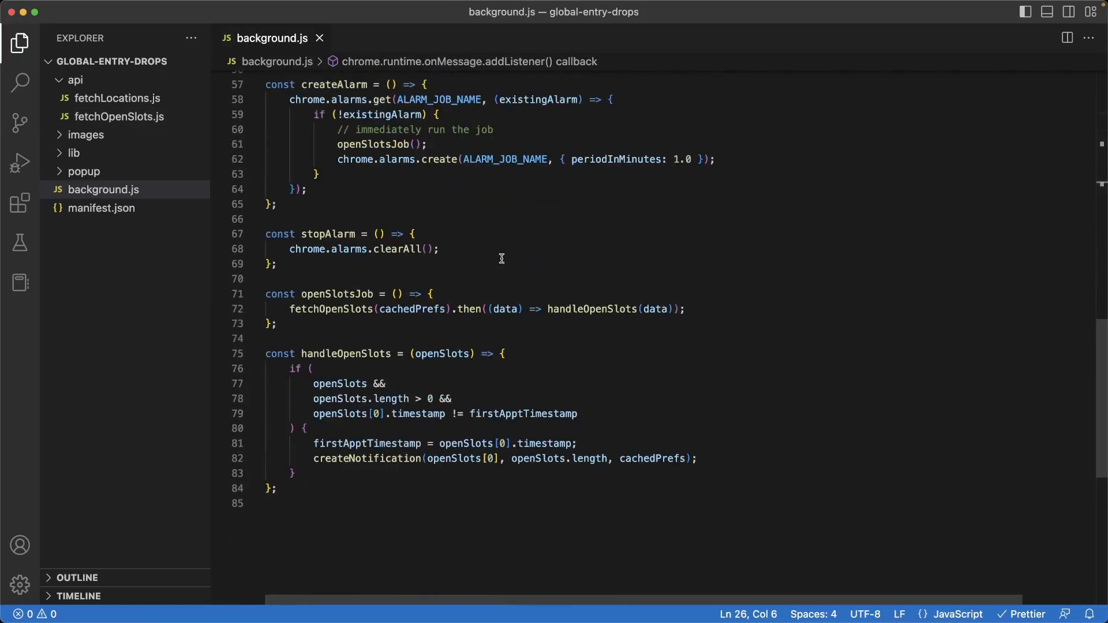
pyautogui.click(96, 227)
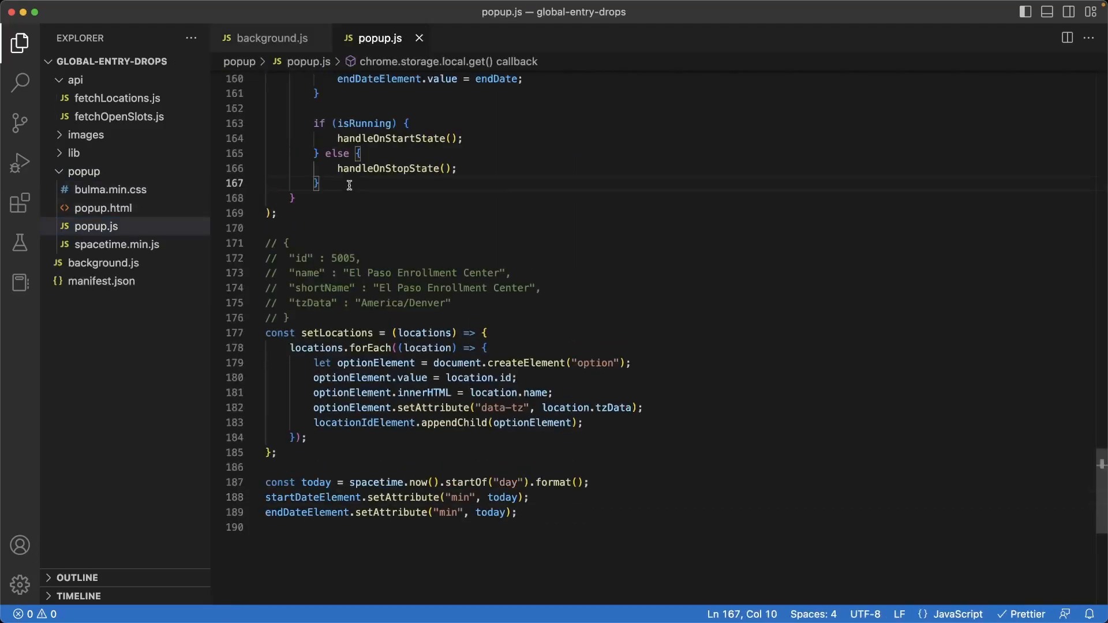
pyautogui.scroll(3)
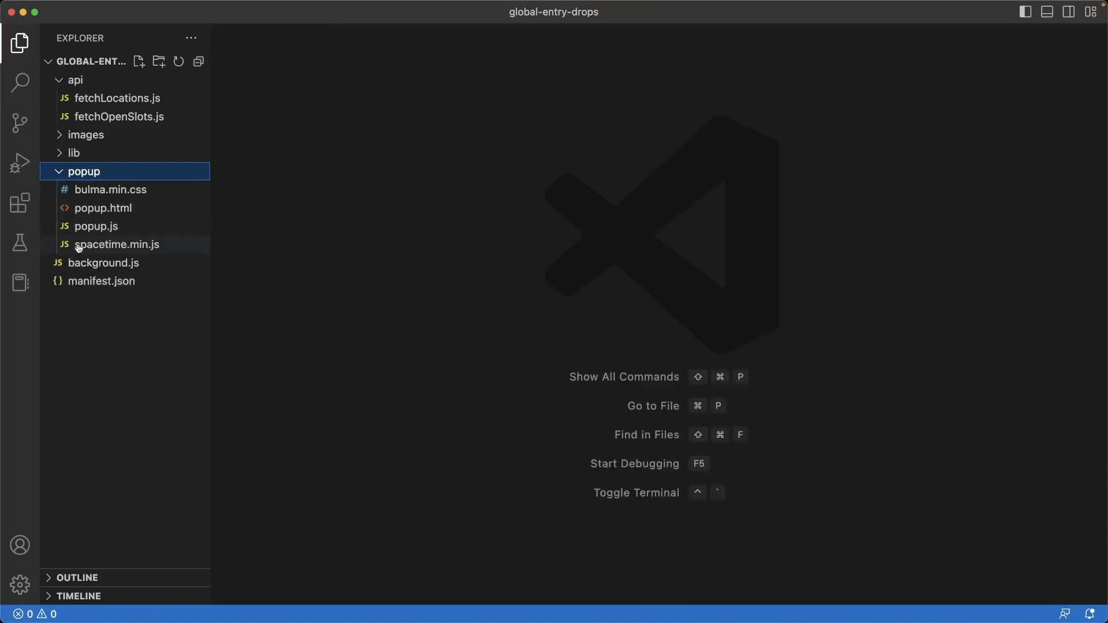
pyautogui.moveTo(103, 208)
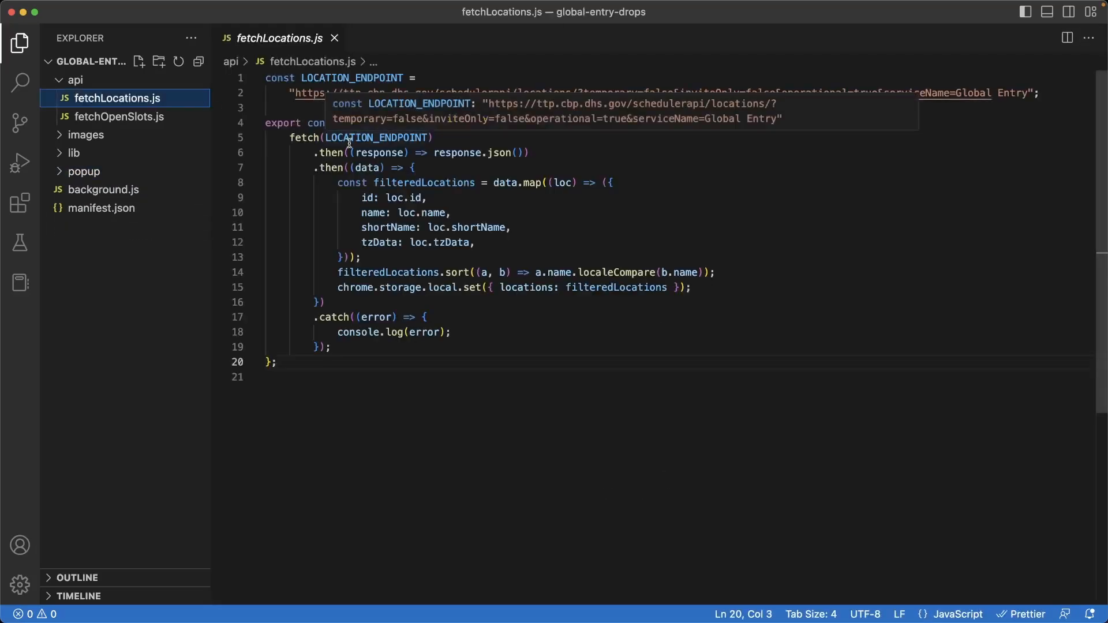
# Step: Close fetchLocations.js and collapse the api folder in the project tree
pyautogui.click(334, 38)
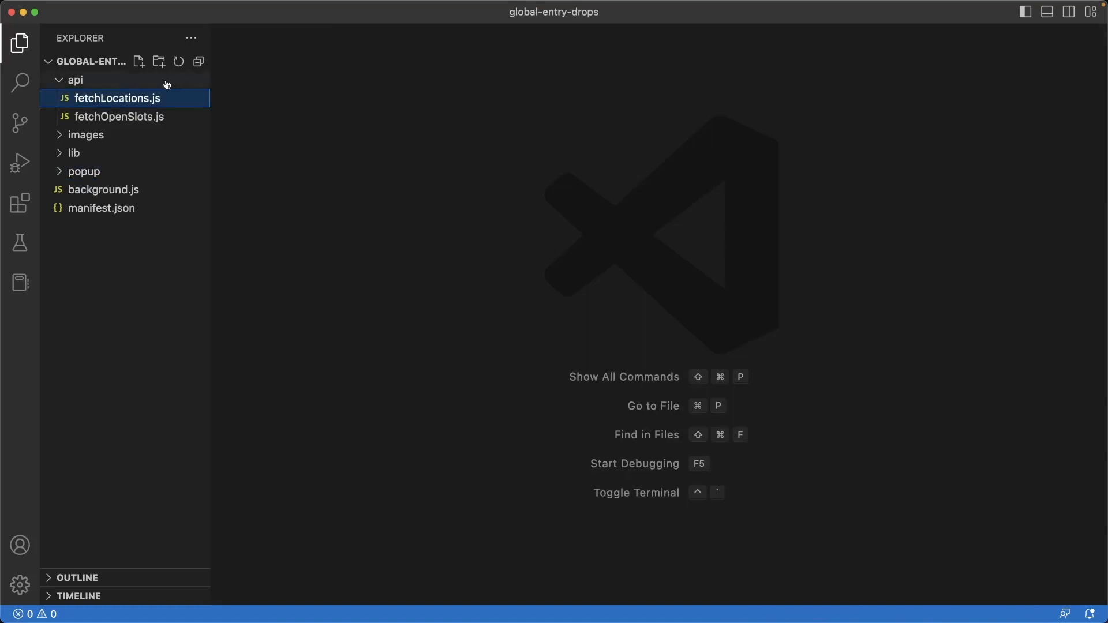
pyautogui.click(75, 79)
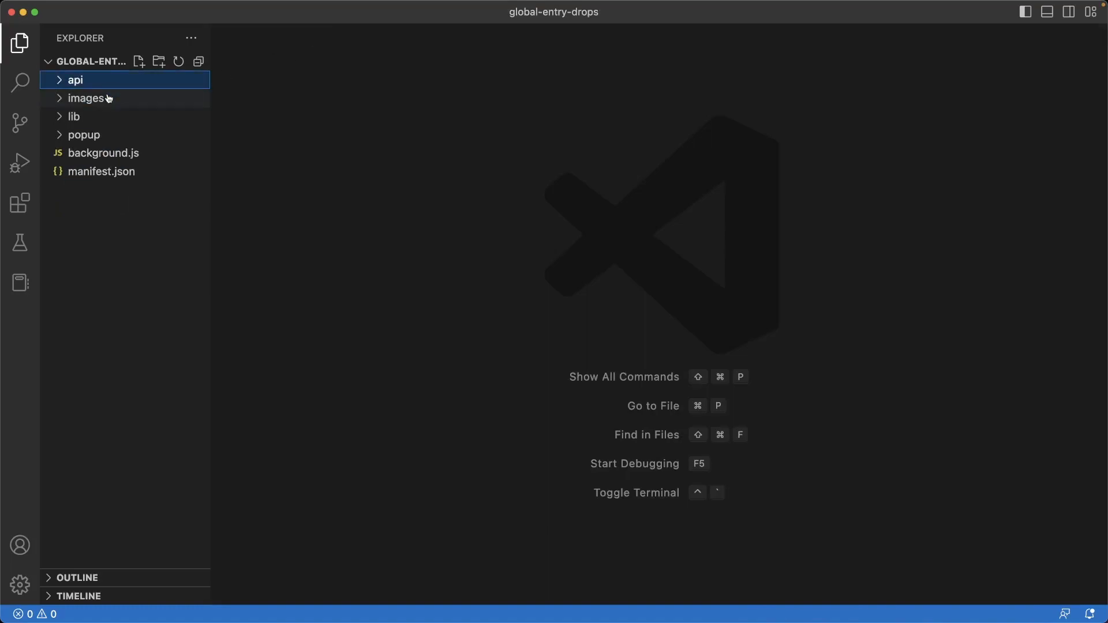
pyautogui.moveTo(247, 117)
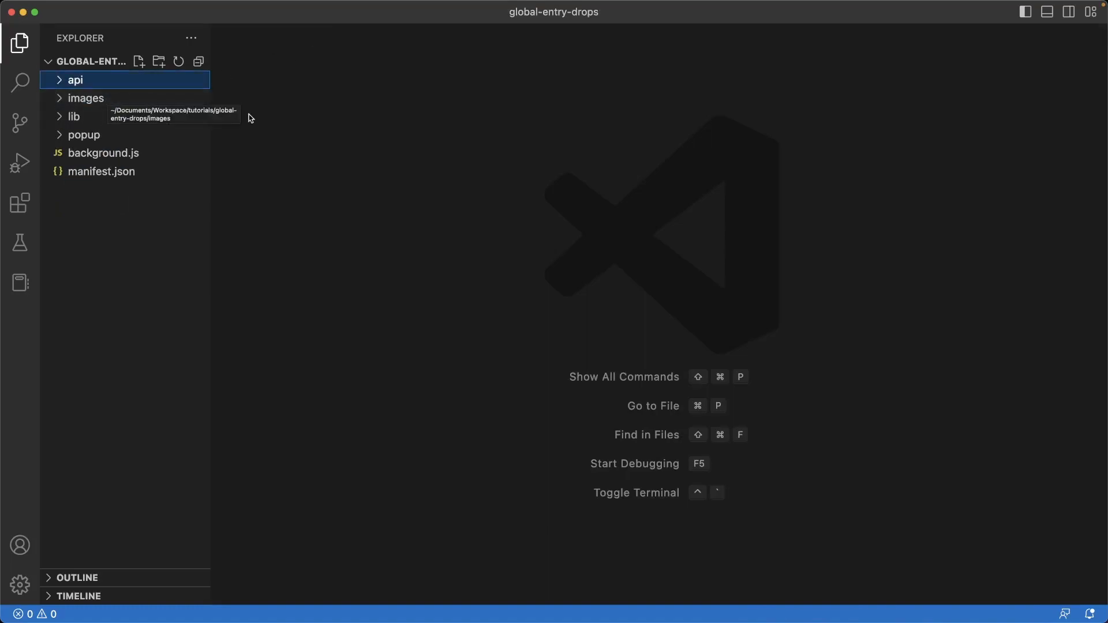
pyautogui.moveTo(249, 327)
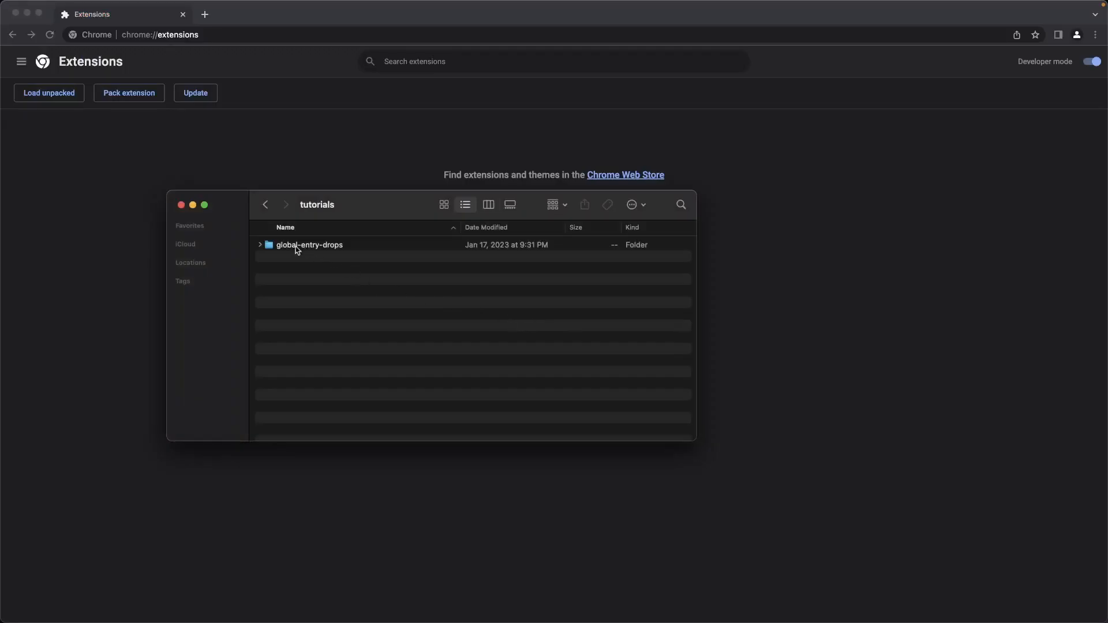
pyautogui.moveTo(334, 249)
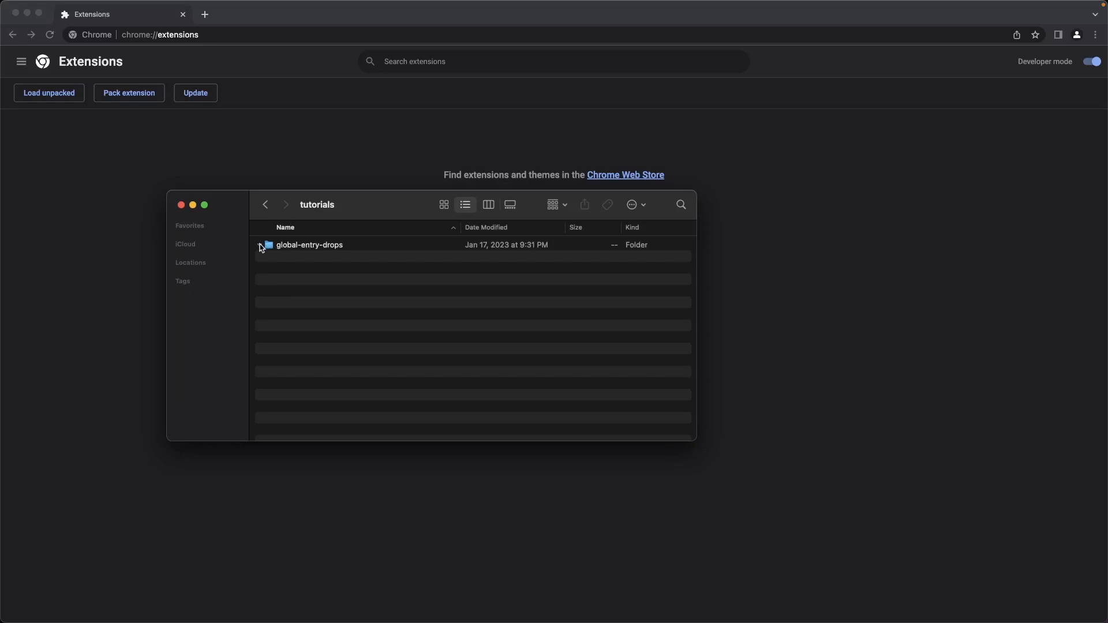
# Step: Compress the global-entry-drops folder and name the archive global-entry-drops-1_0.zip
pyautogui.click(260, 244)
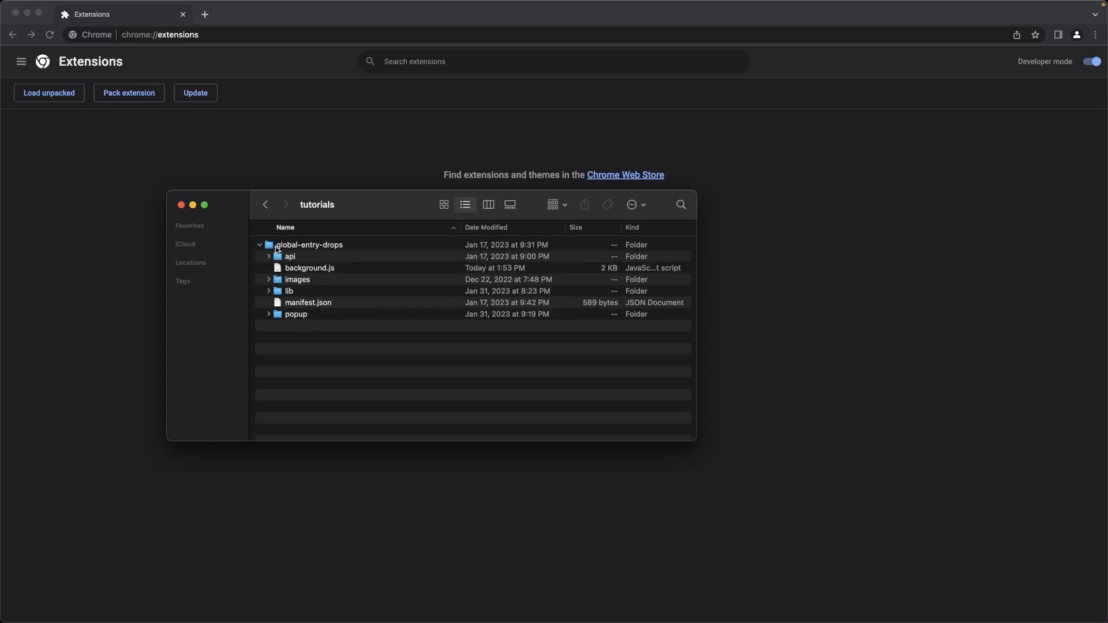
pyautogui.rightClick(309, 244)
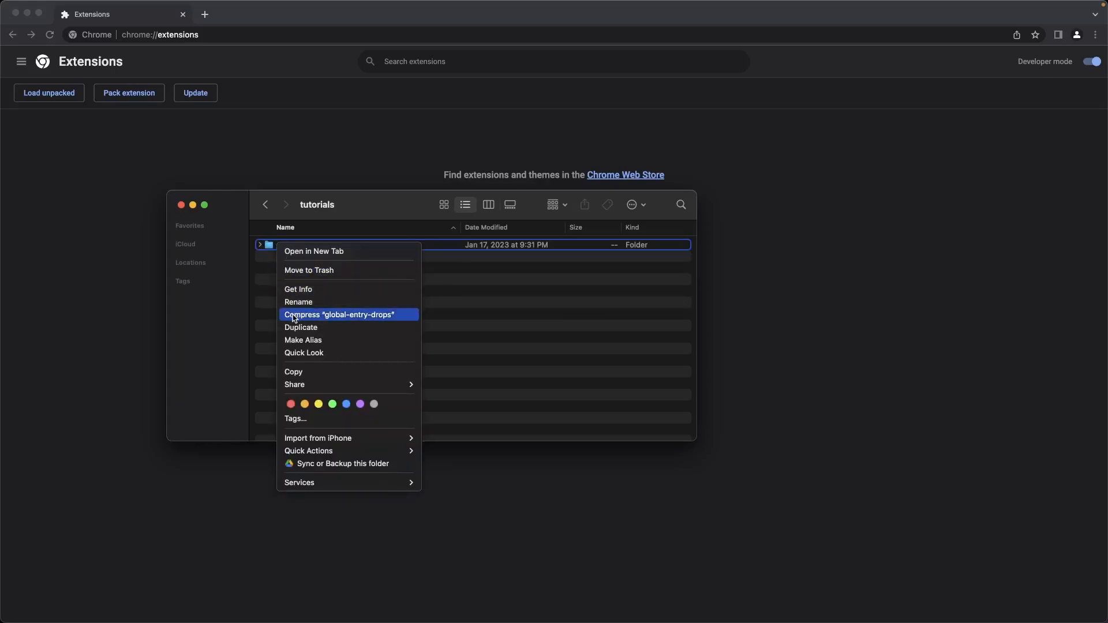
pyautogui.click(338, 314)
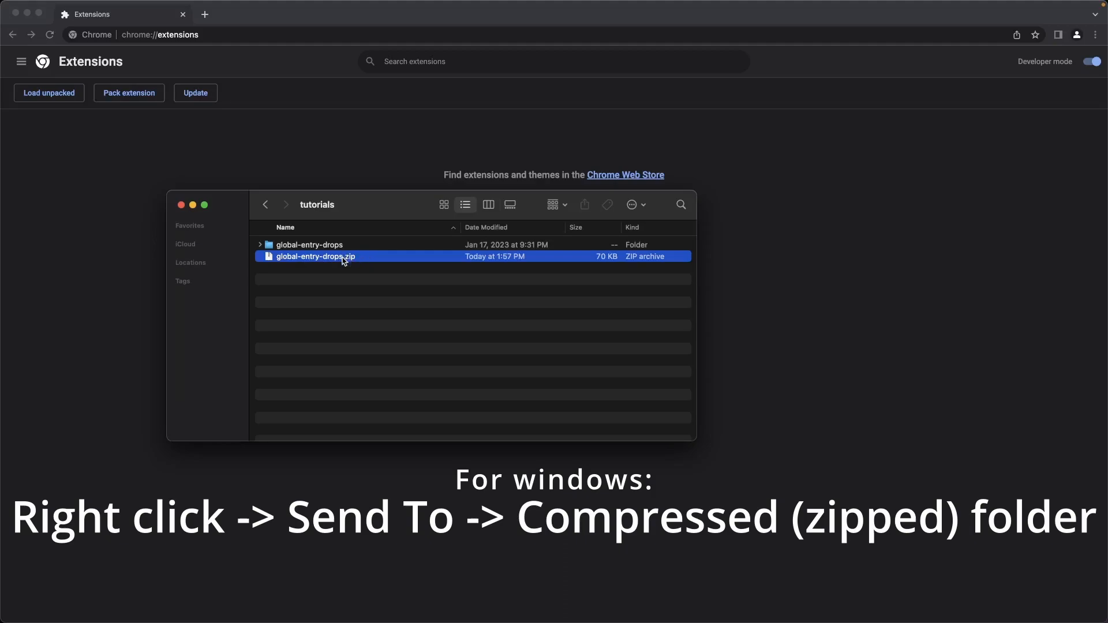
pyautogui.moveTo(350, 263)
pyautogui.write('-1_0')
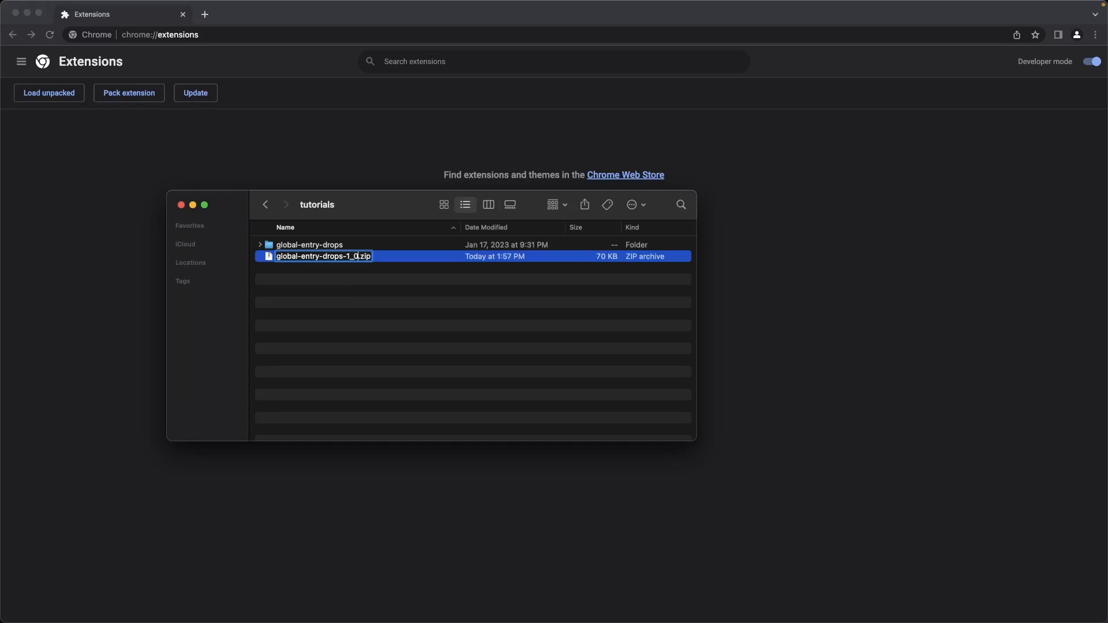
pyautogui.click(359, 256)
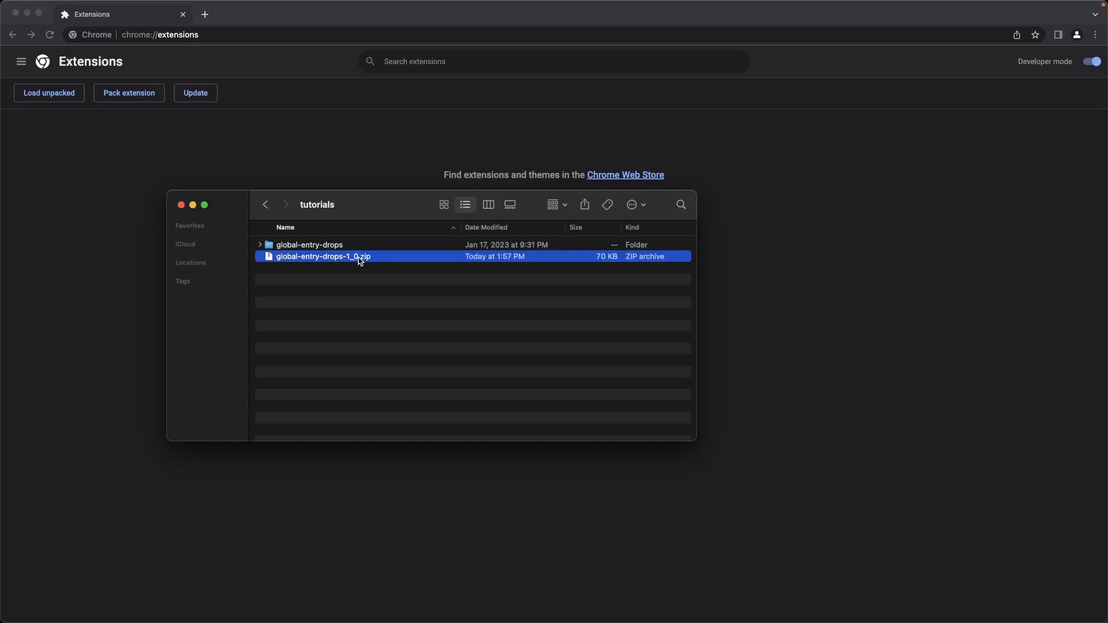
pyautogui.moveTo(348, 262)
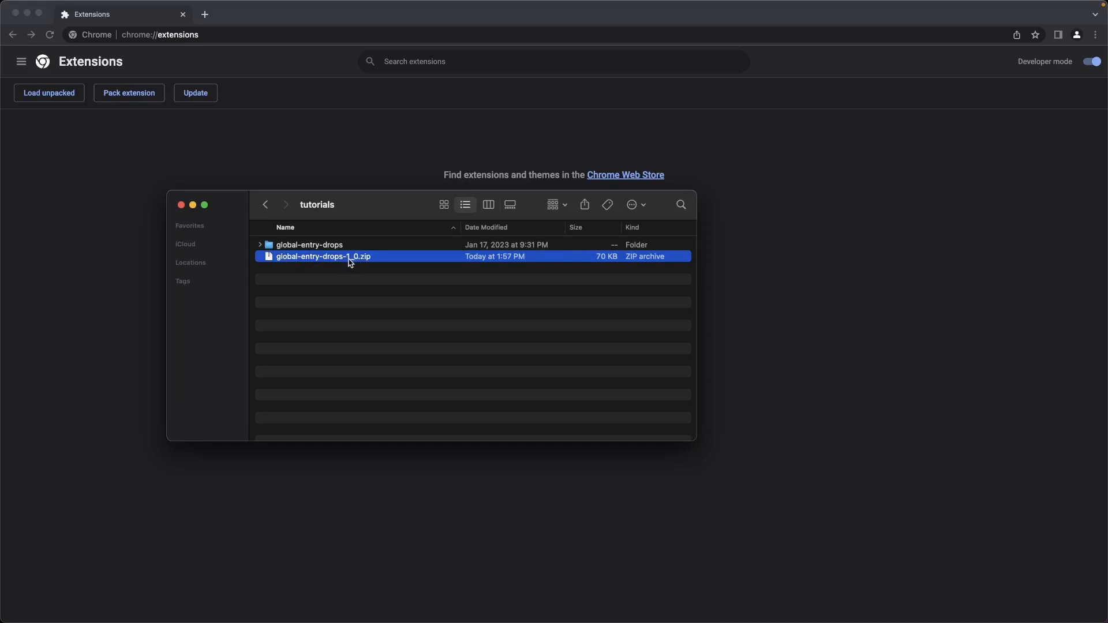
pyautogui.click(260, 245)
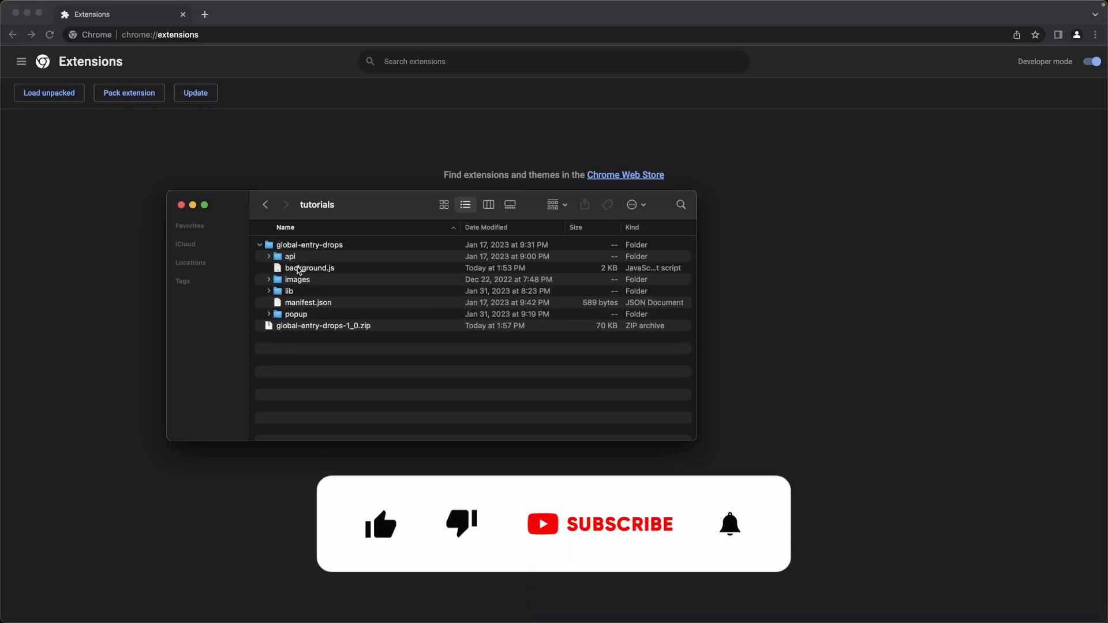
pyautogui.click(260, 244)
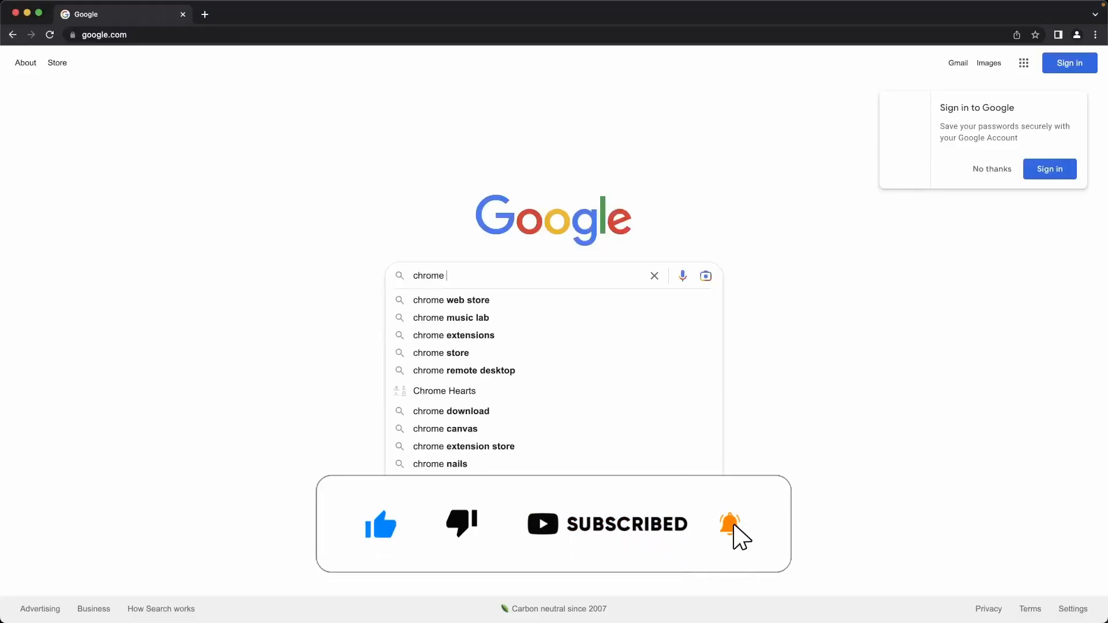
# Step: Search Google for "chrome web store console" and open the Developer Dashboard result
pyautogui.write('web store console')
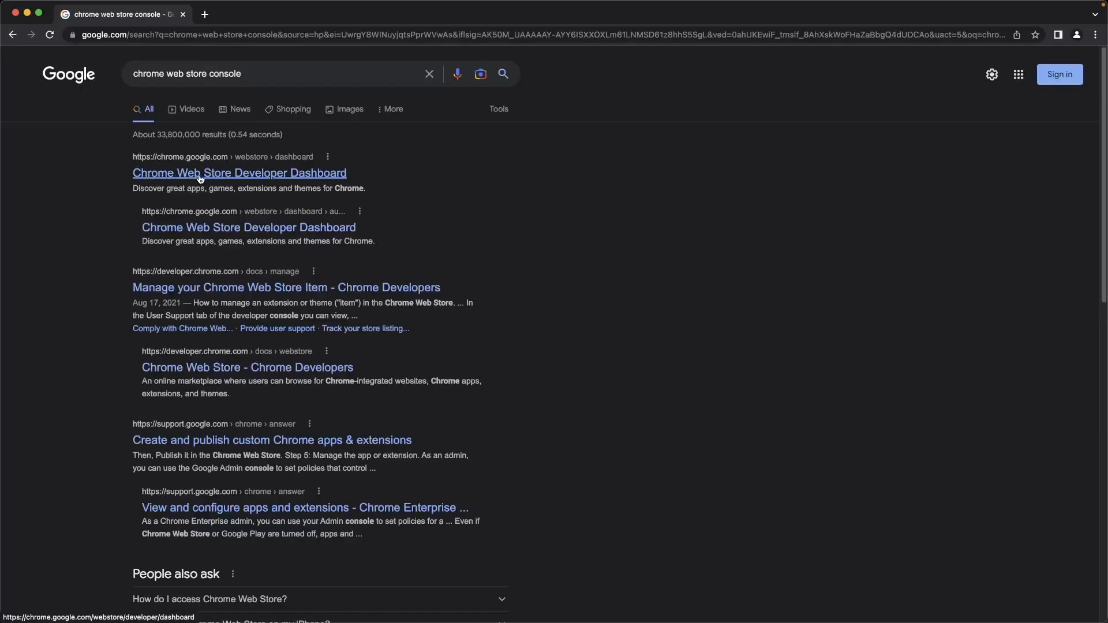
pyautogui.click(239, 173)
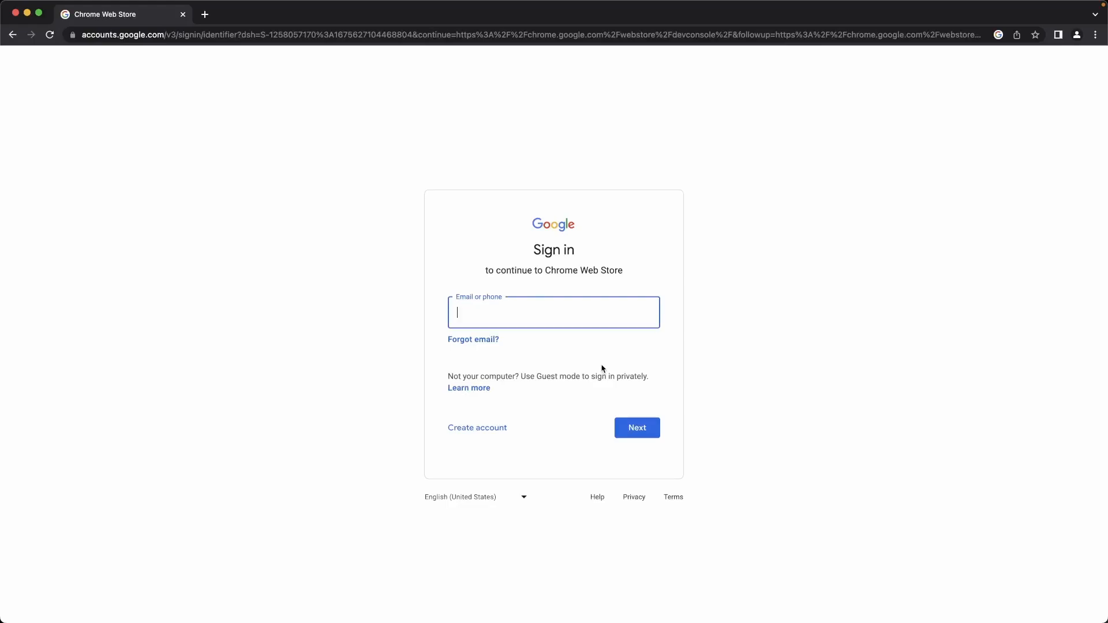
pyautogui.moveTo(665, 469)
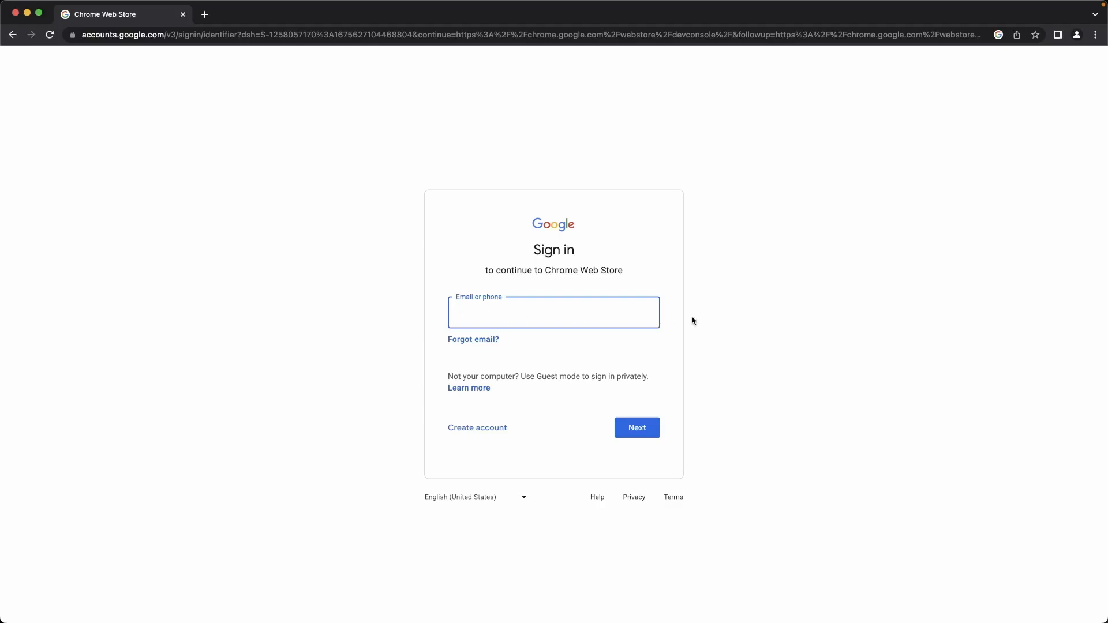
# Step: Sign in, start a new item and pick the extension zip package to upload
pyautogui.click(552, 312)
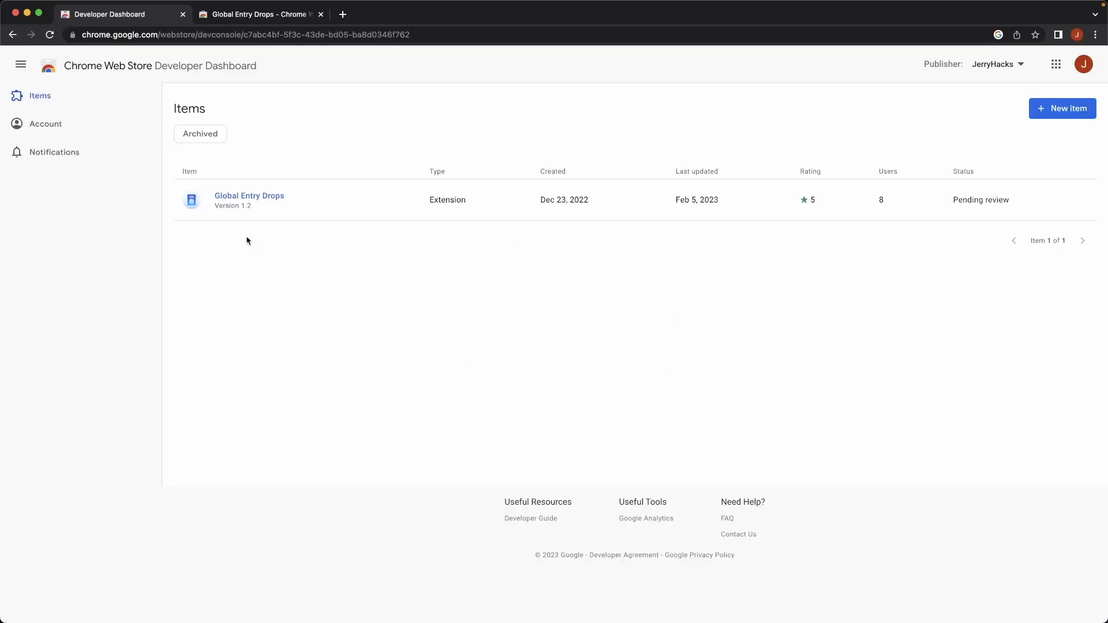
pyautogui.moveTo(188, 68)
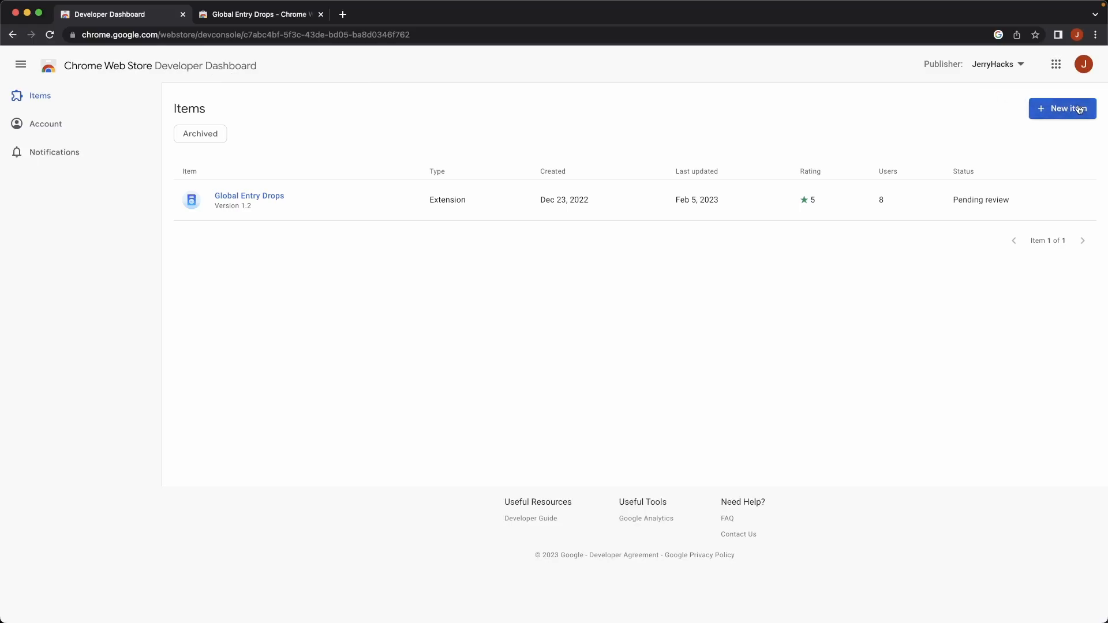
pyautogui.click(1062, 109)
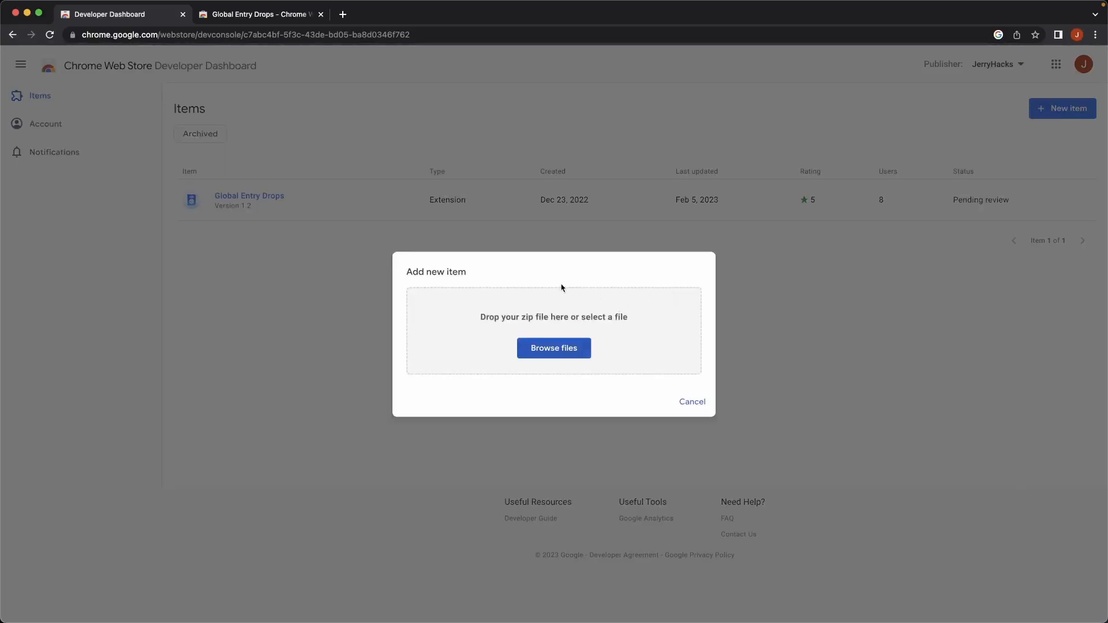
pyautogui.moveTo(504, 284)
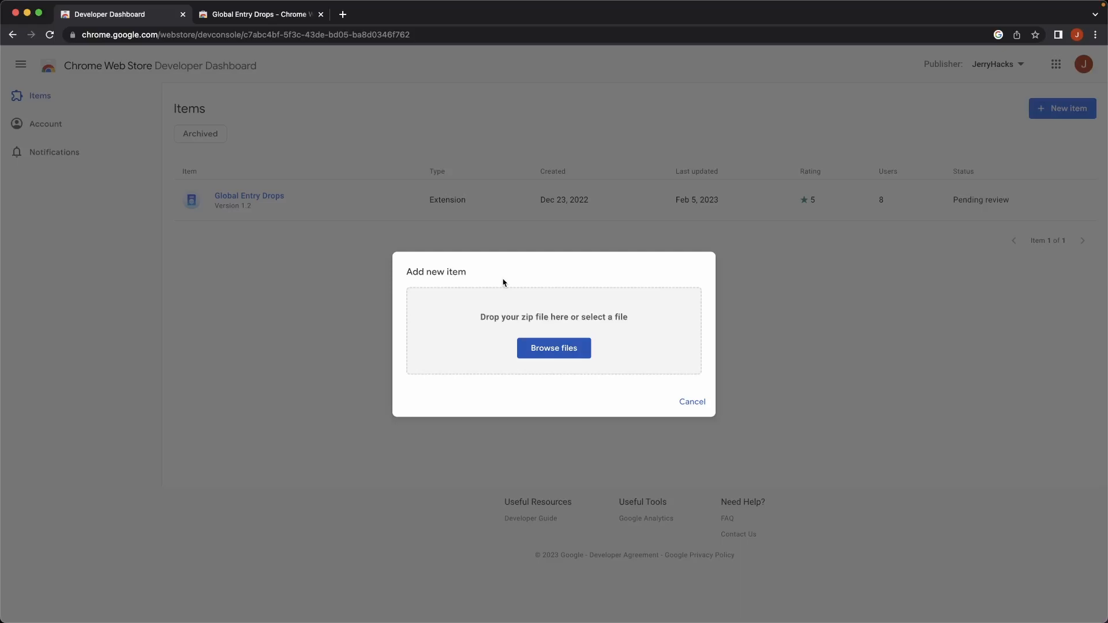
pyautogui.moveTo(576, 375)
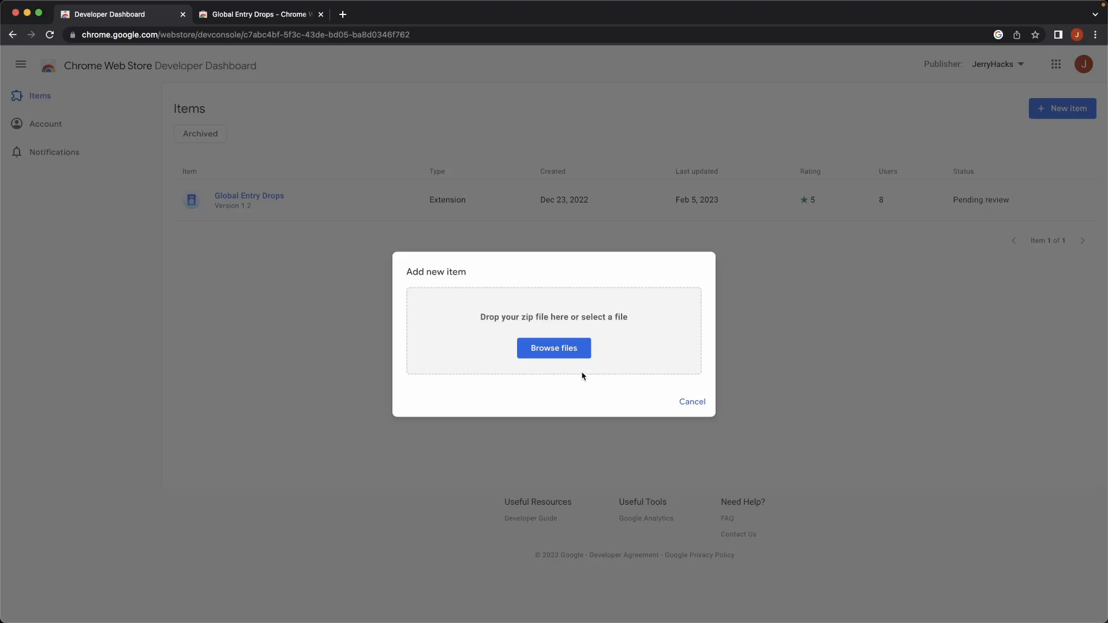
pyautogui.click(554, 348)
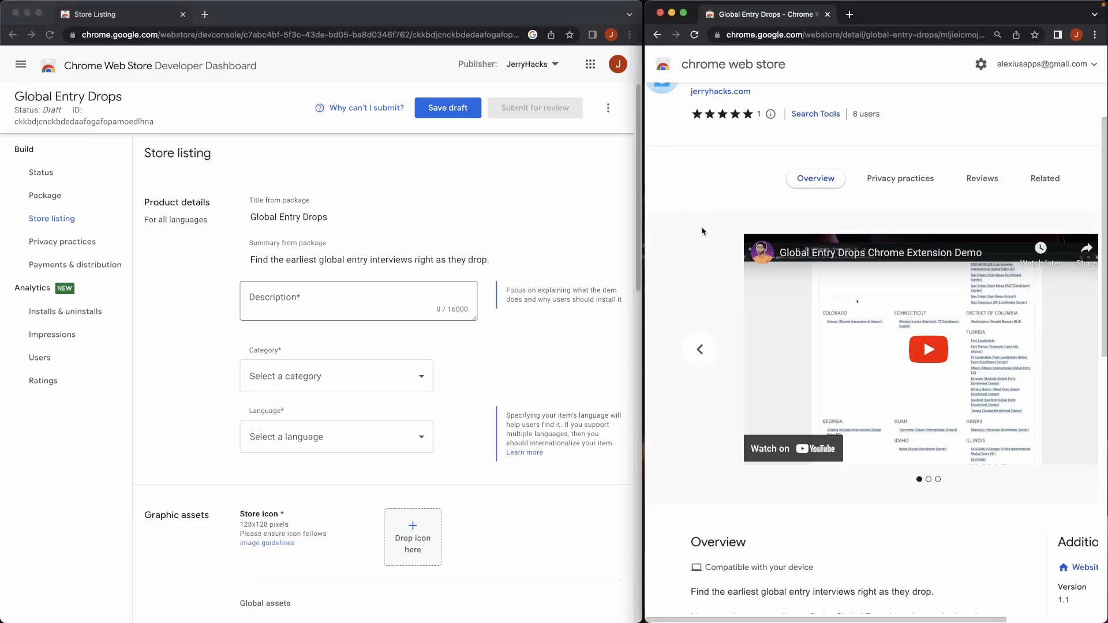
# Step: Fill the Description field with the live listing's Overview text
pyautogui.scroll(-3)
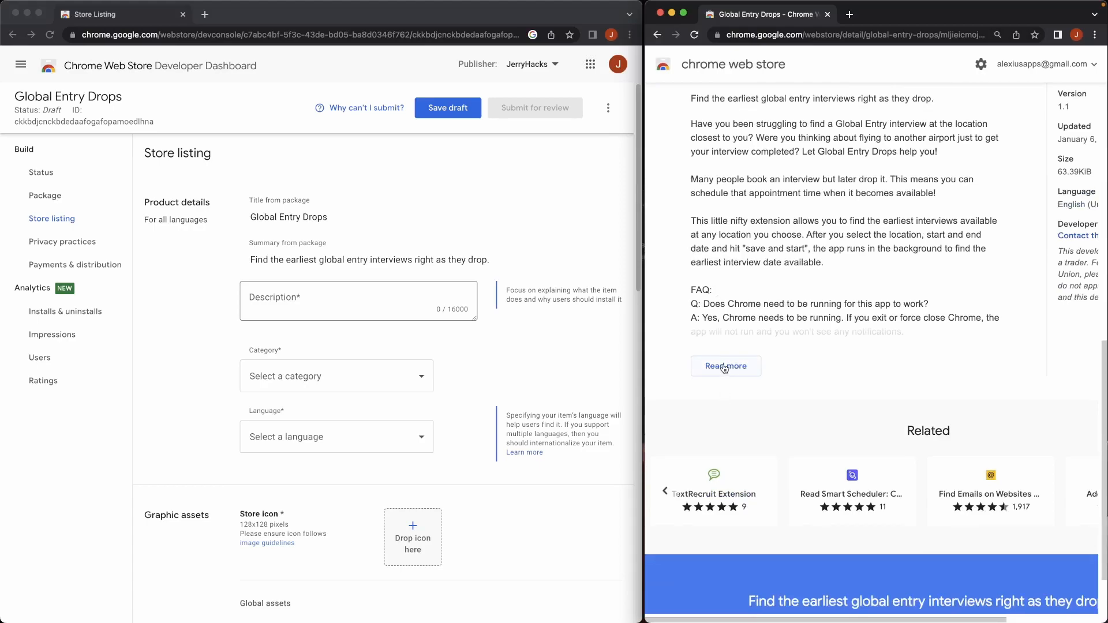
pyautogui.scroll(3)
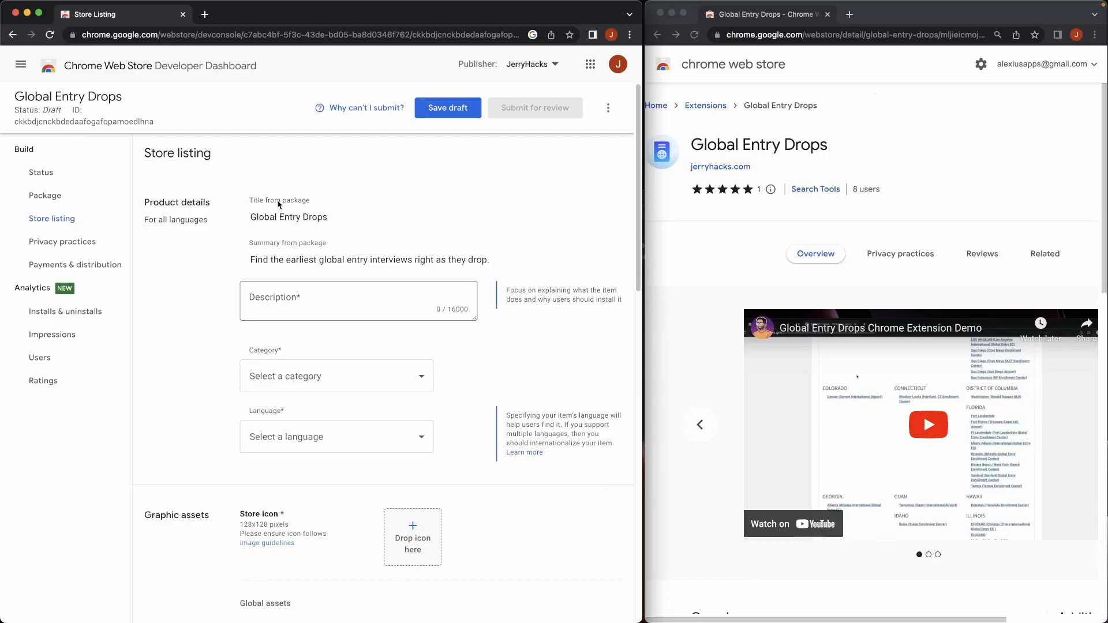
pyautogui.moveTo(582, 178)
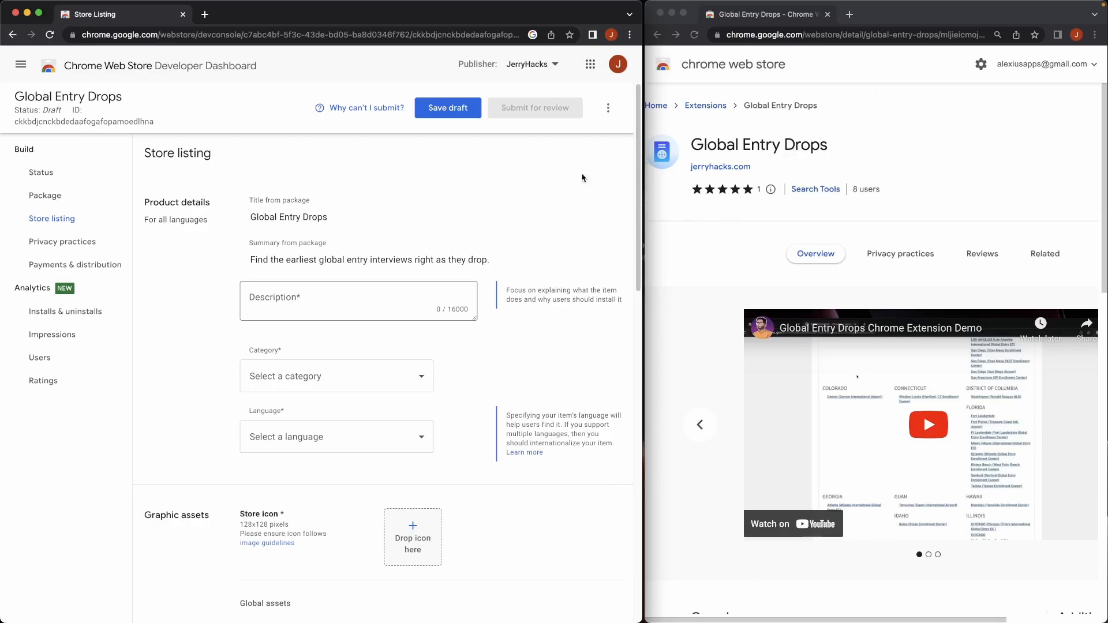
pyautogui.moveTo(318, 222)
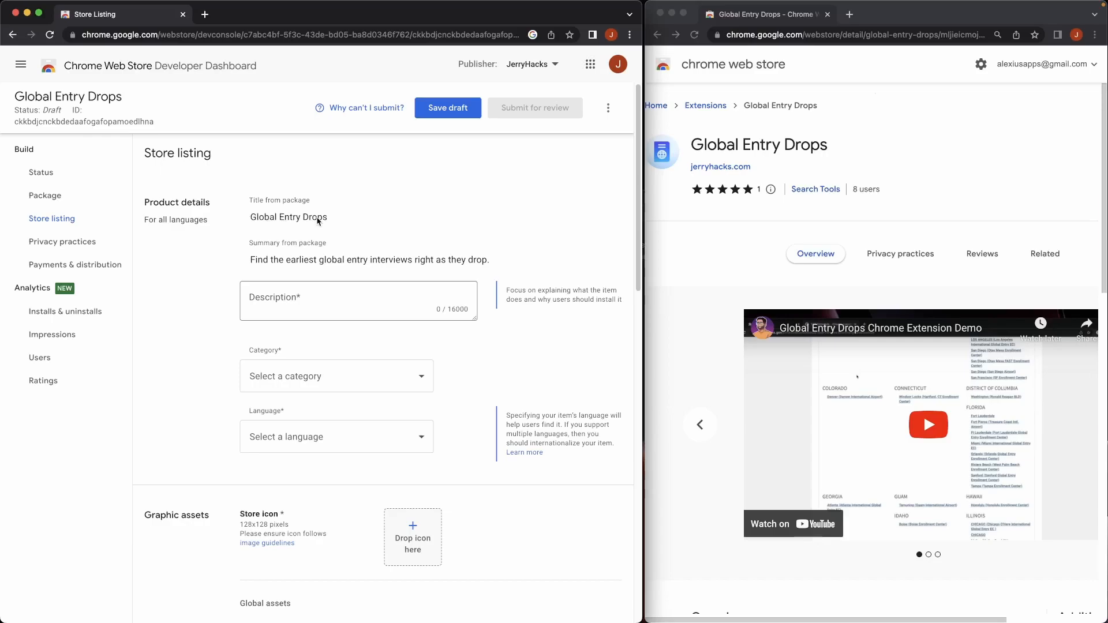
pyautogui.moveTo(289, 267)
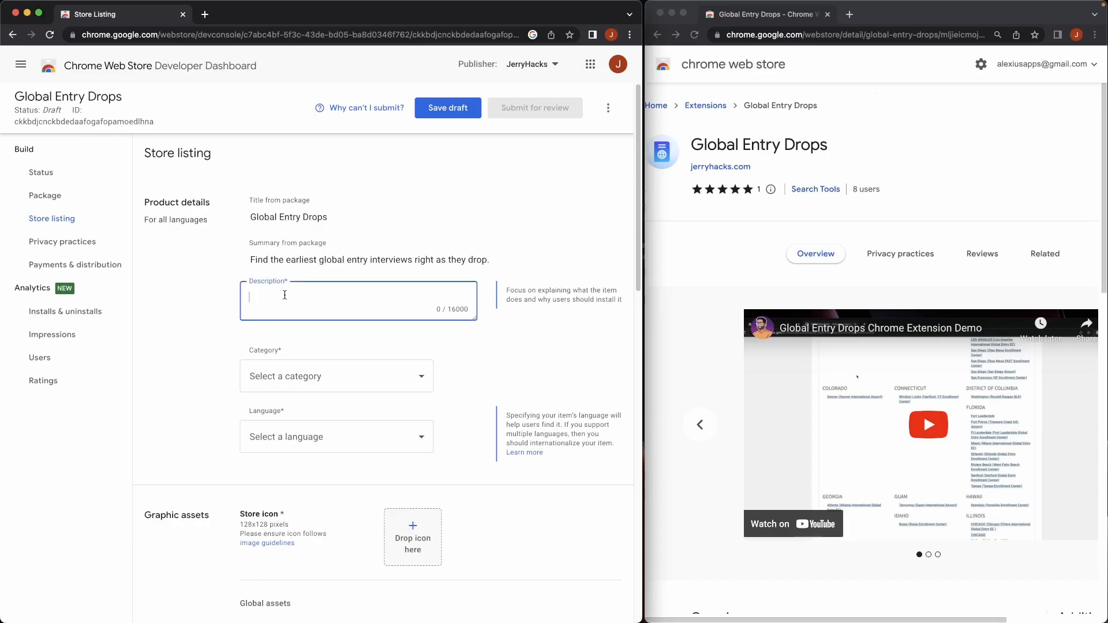
pyautogui.scroll(-3)
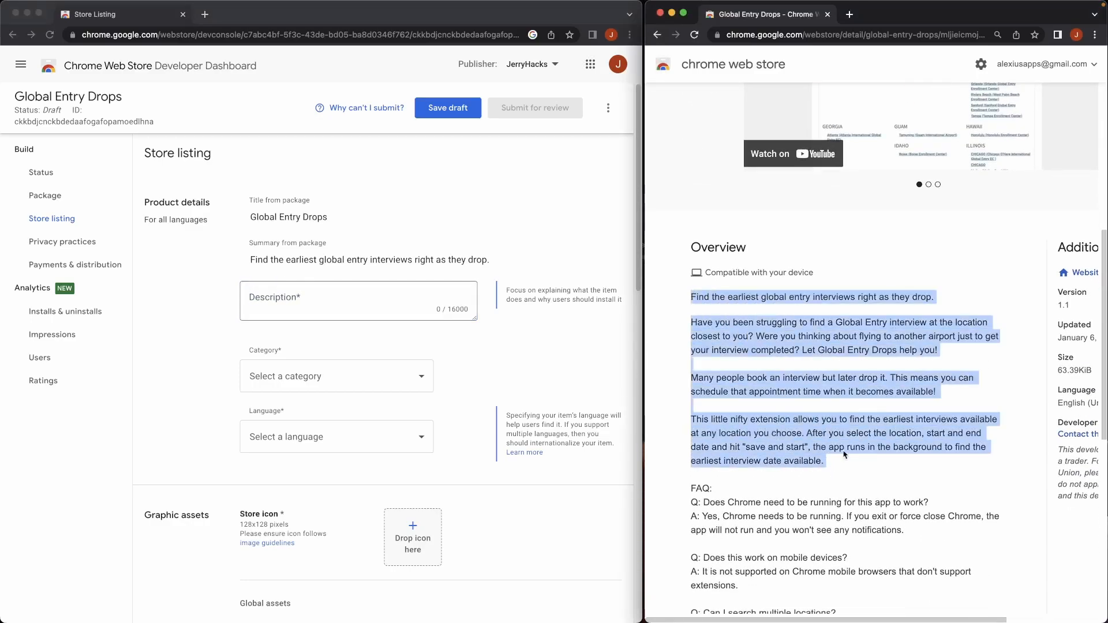
pyautogui.scroll(-3)
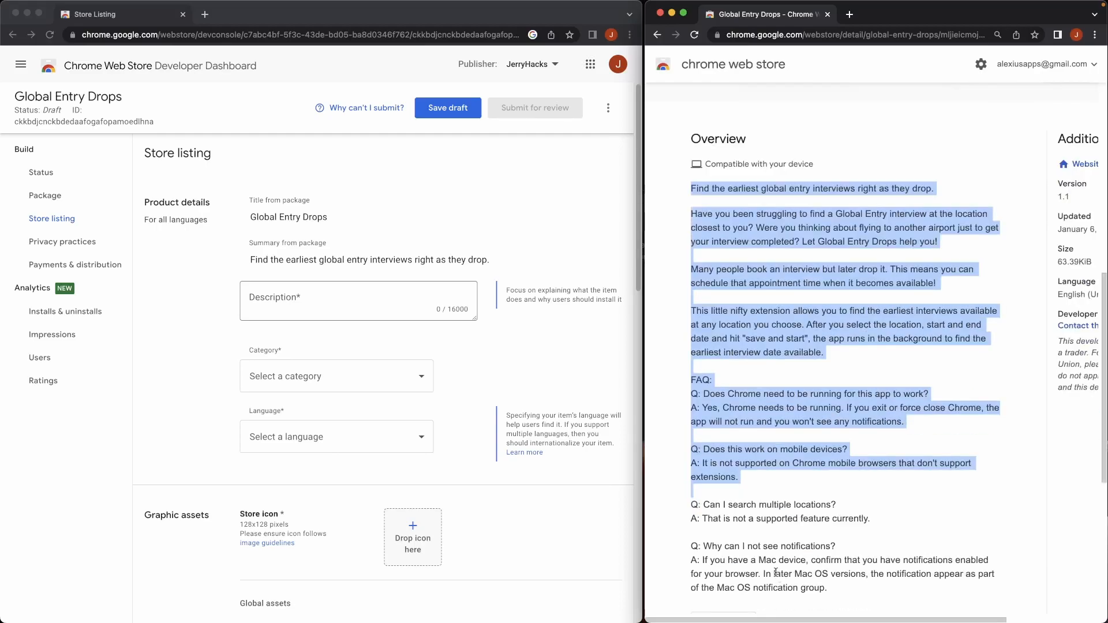
pyautogui.click(358, 298)
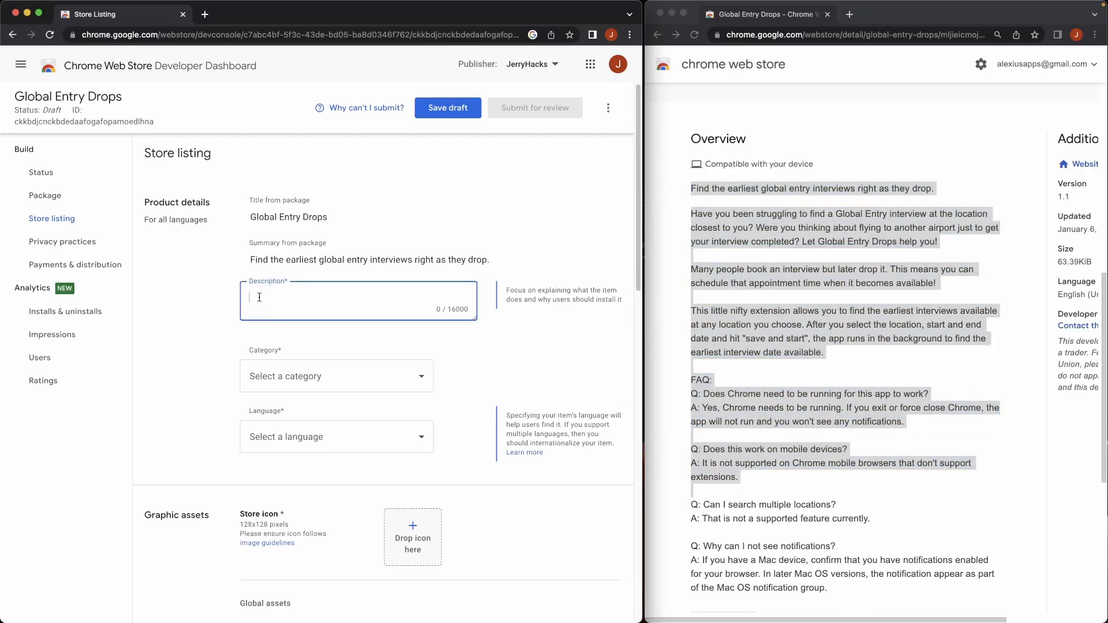
pyautogui.scroll(-3)
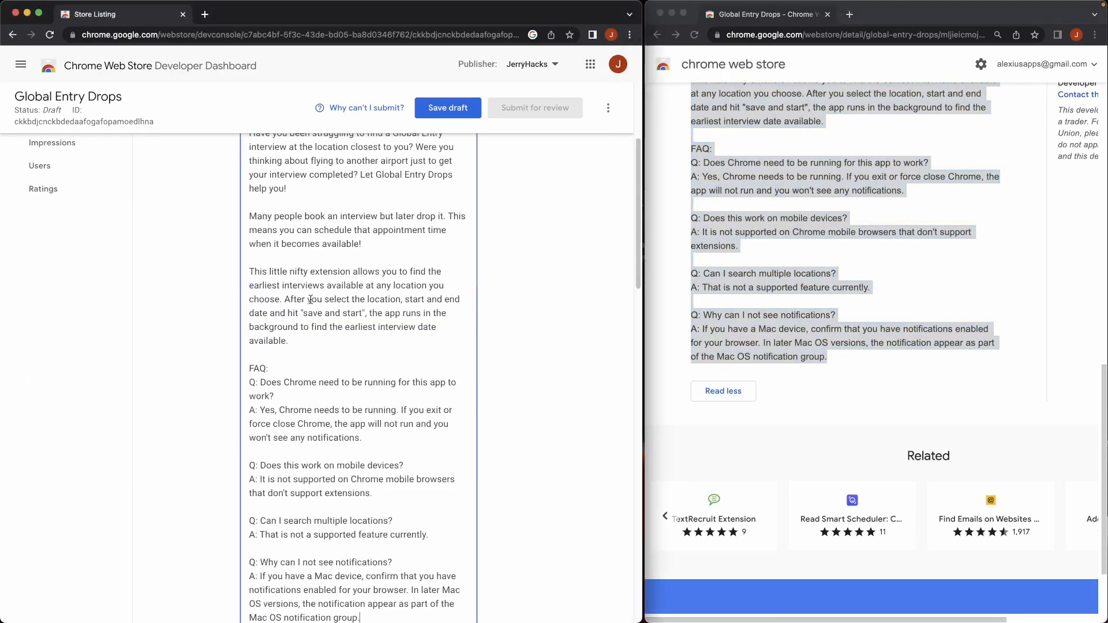
pyautogui.scroll(-3)
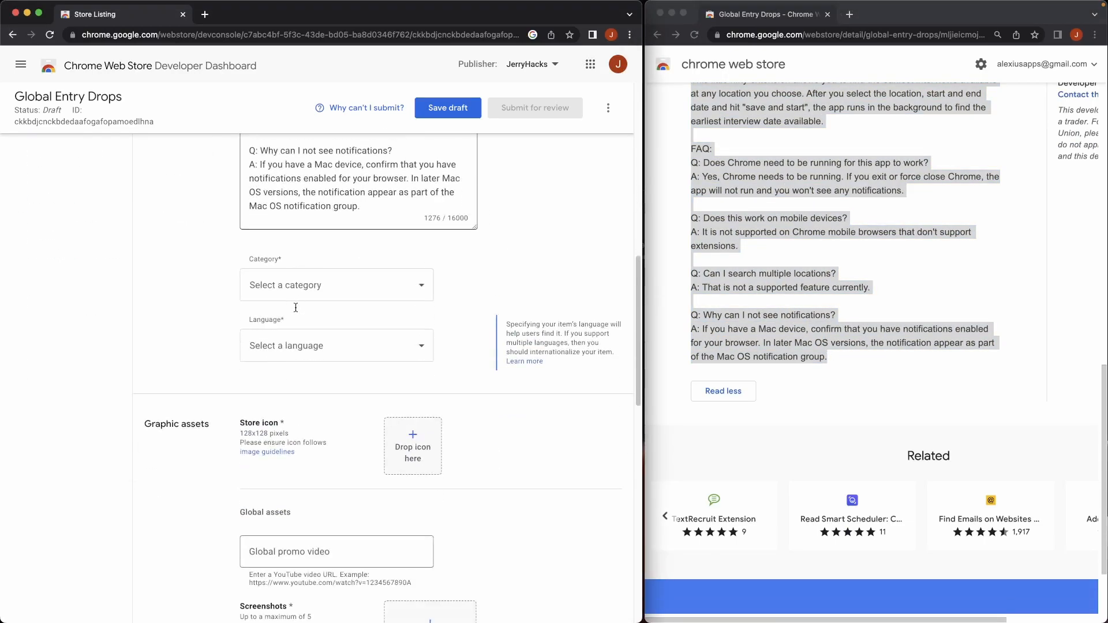
# Step: Set the listing's category to Search Tools
pyautogui.click(336, 285)
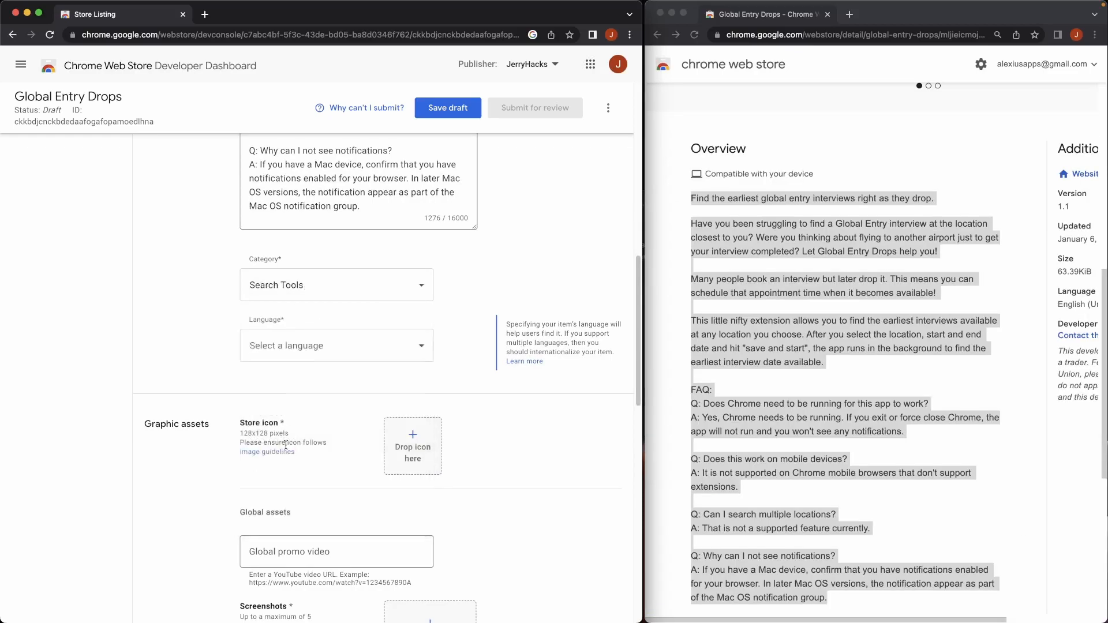
pyautogui.click(335, 345)
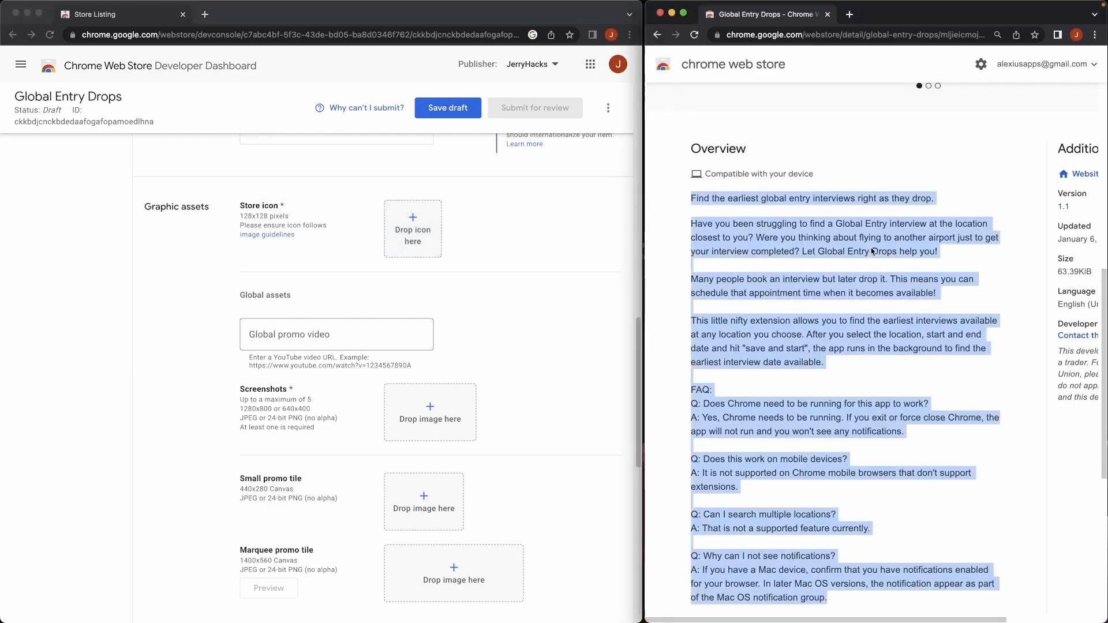
pyautogui.scroll(3)
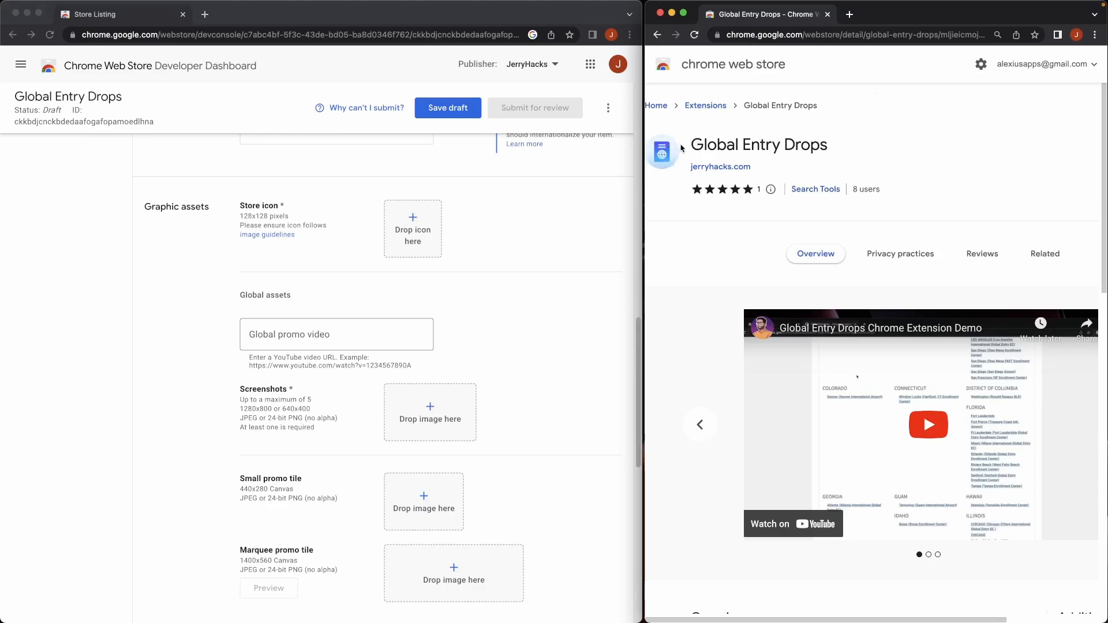
# Step: Browse the live listing's gallery images and demo video for reference
pyautogui.scroll(-3)
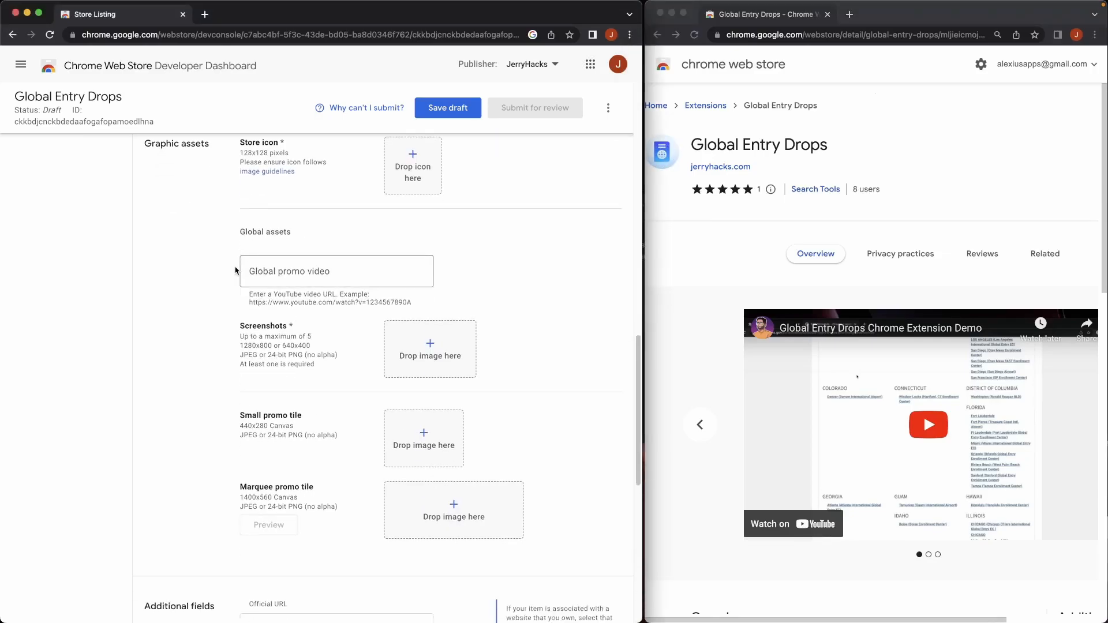
pyautogui.click(336, 270)
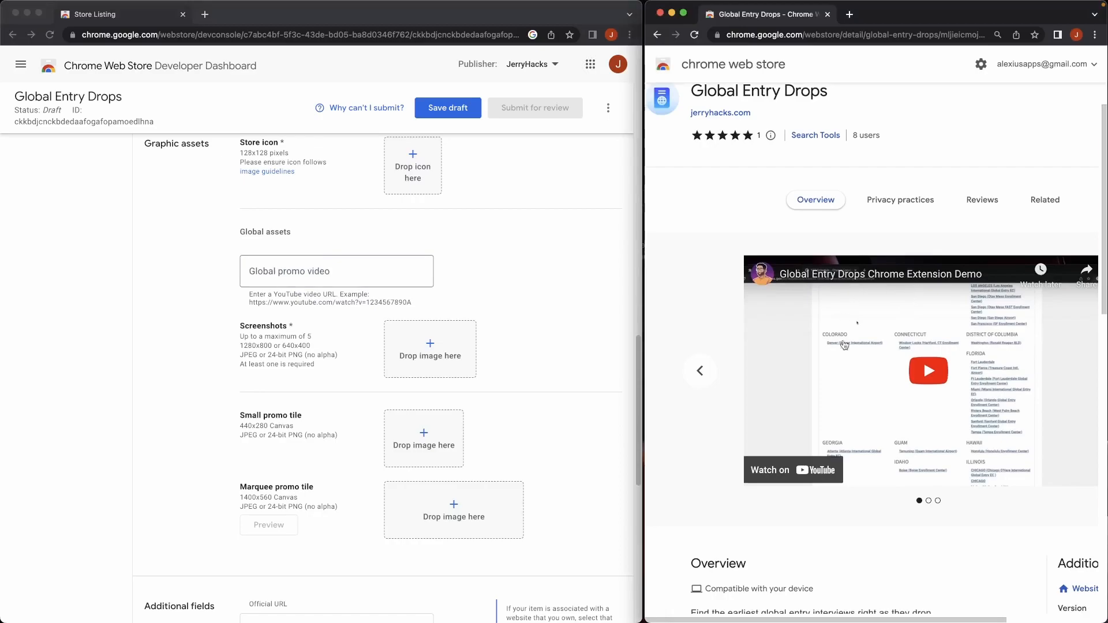
pyautogui.moveTo(798, 278)
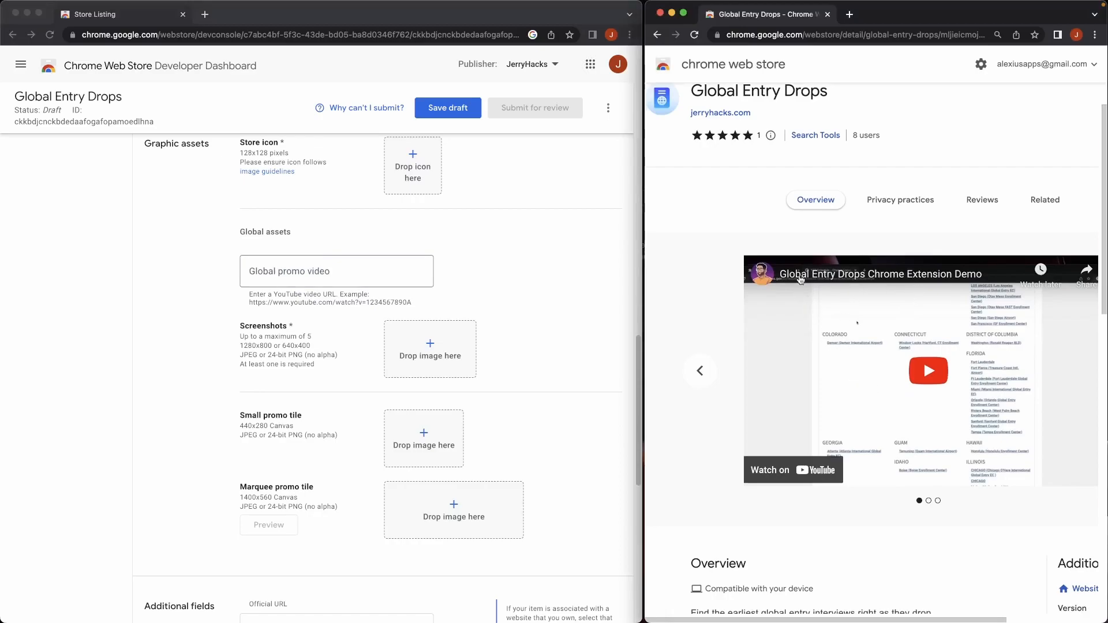
pyautogui.moveTo(934, 276)
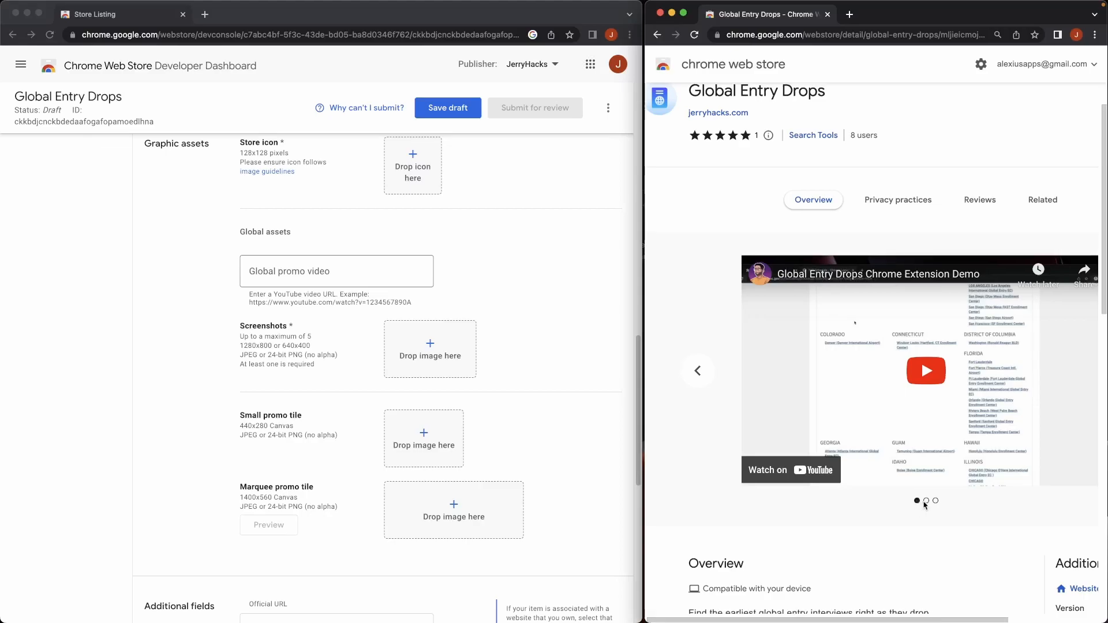
pyautogui.click(935, 501)
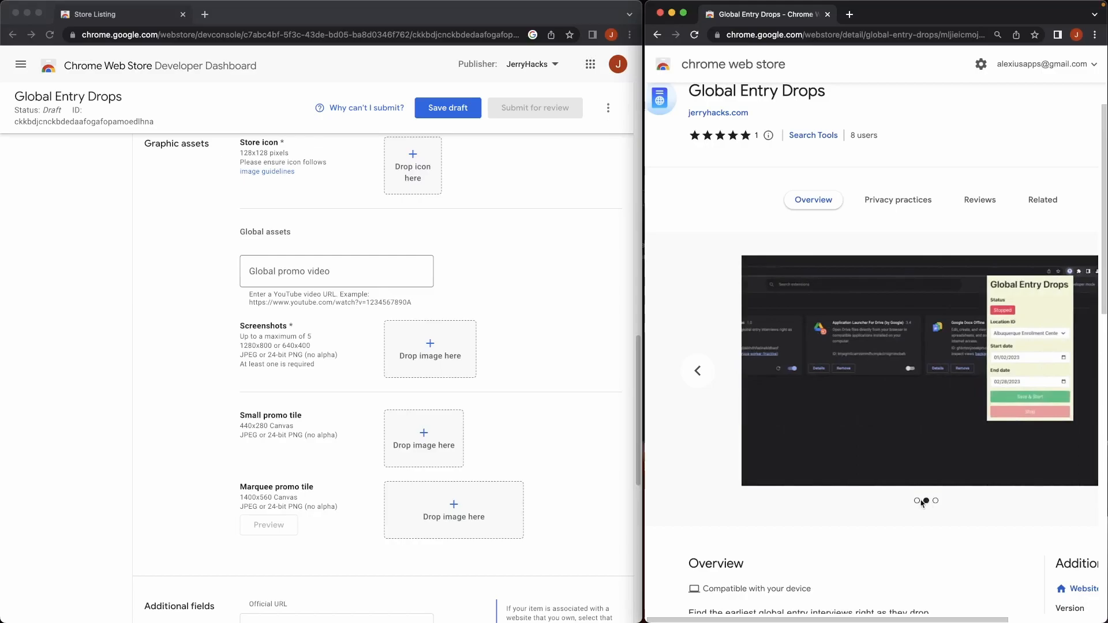
pyautogui.click(335, 270)
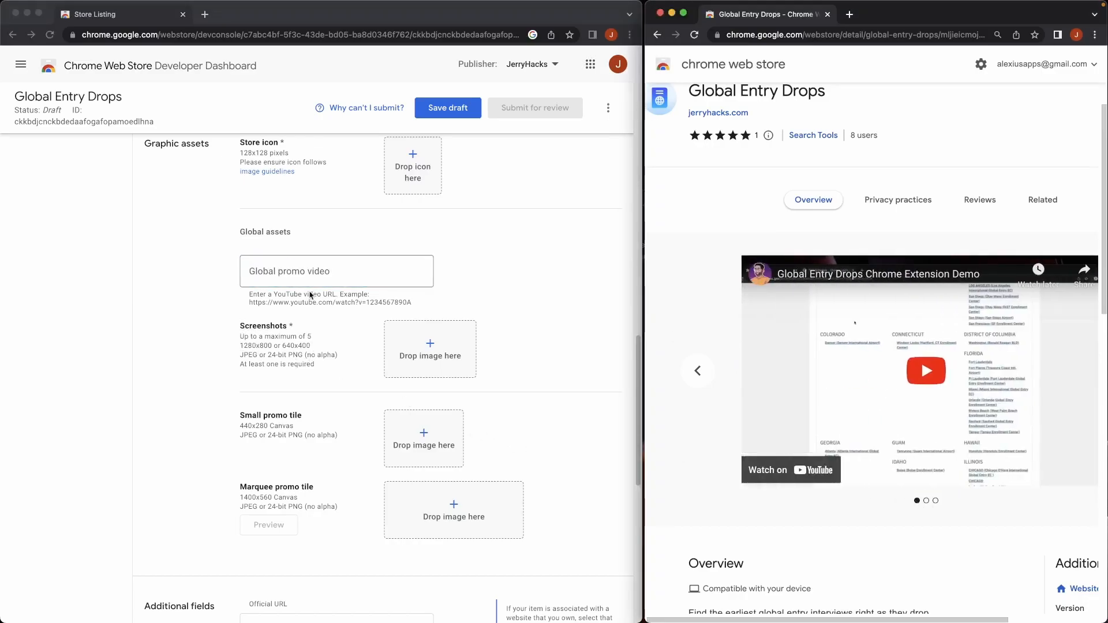
pyautogui.scroll(3)
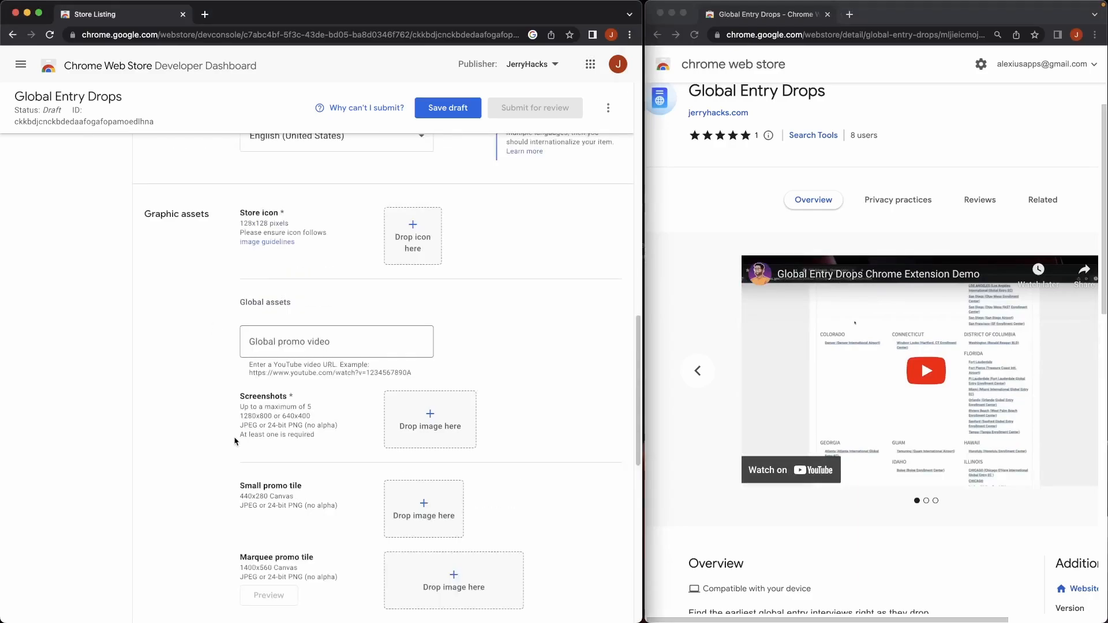
pyautogui.doubleClick(277, 435)
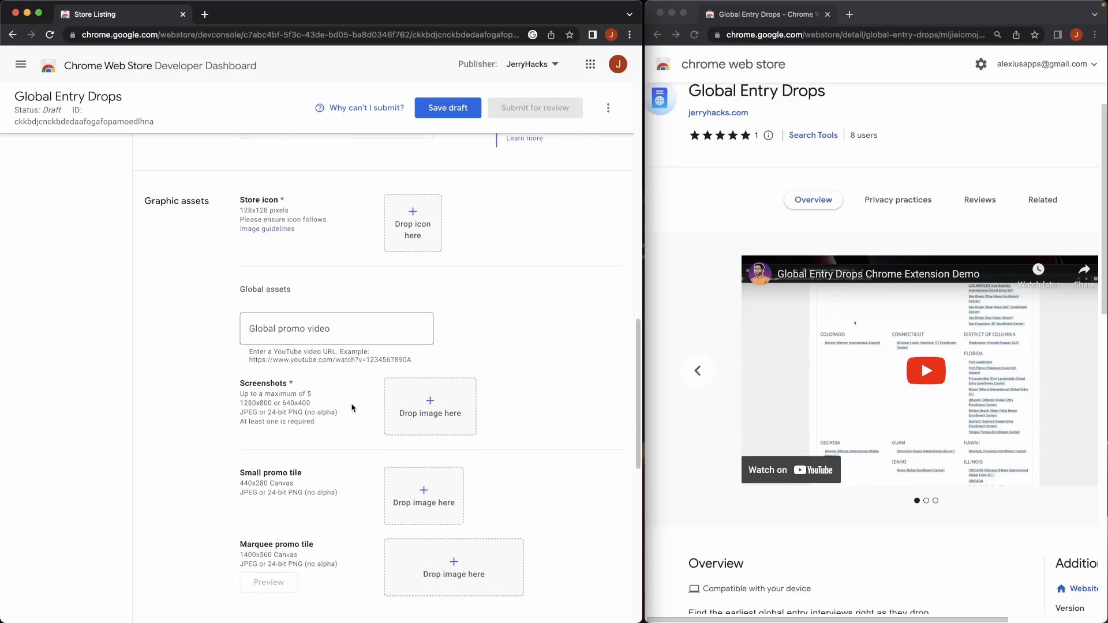
pyautogui.moveTo(200, 346)
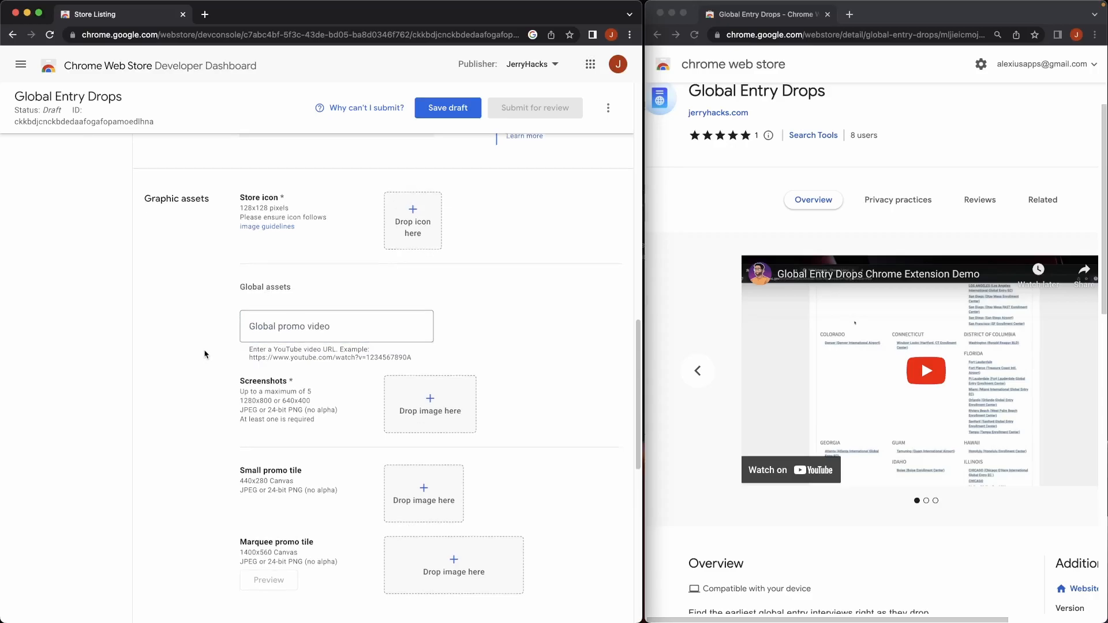
# Step: Save the Global Entry Drops store listing as a draft and check why it can't be submitted
pyautogui.scroll(-3)
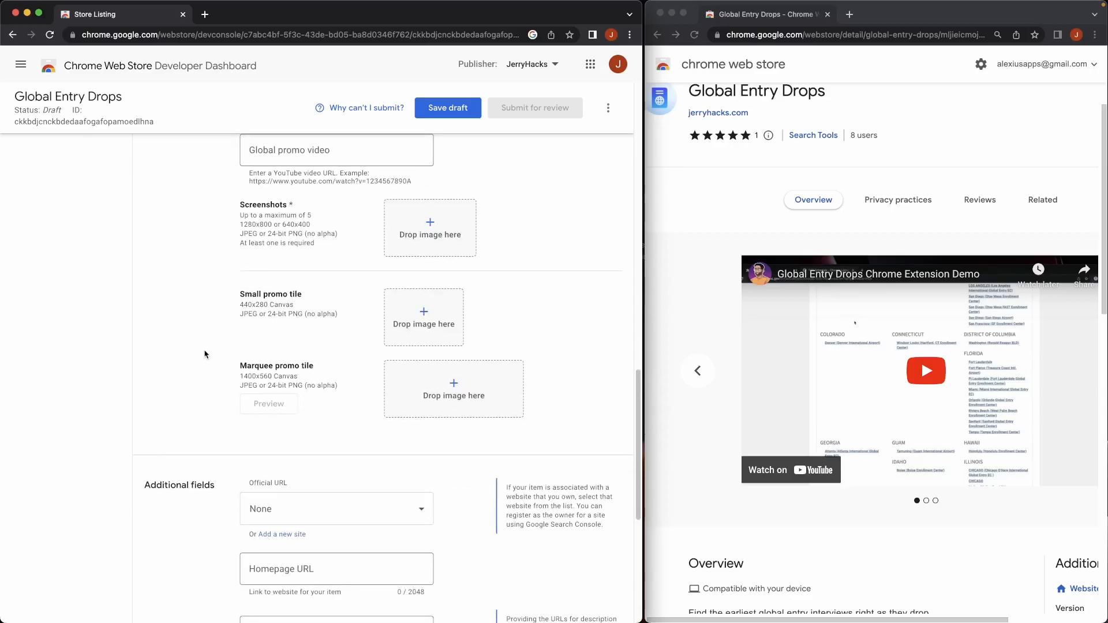
pyautogui.scroll(-3)
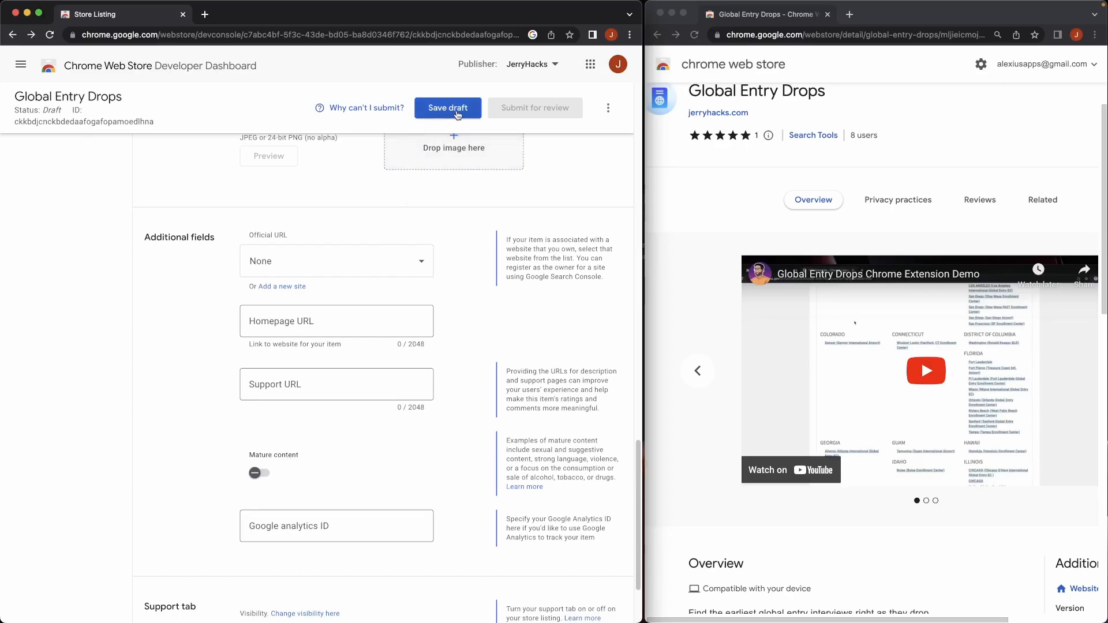
pyautogui.click(448, 108)
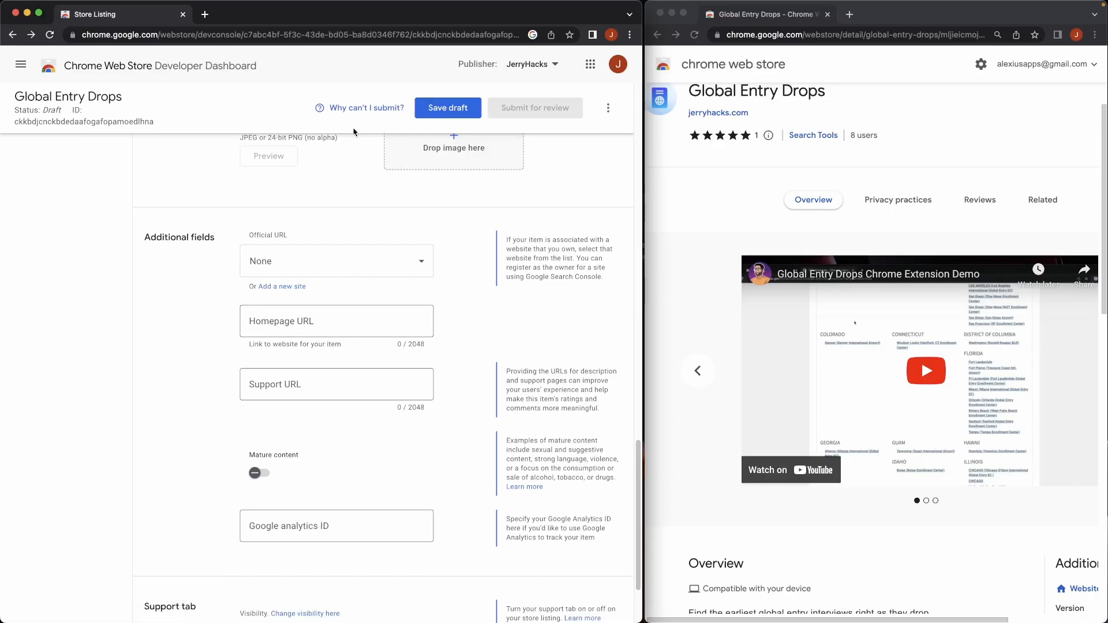
pyautogui.scroll(3)
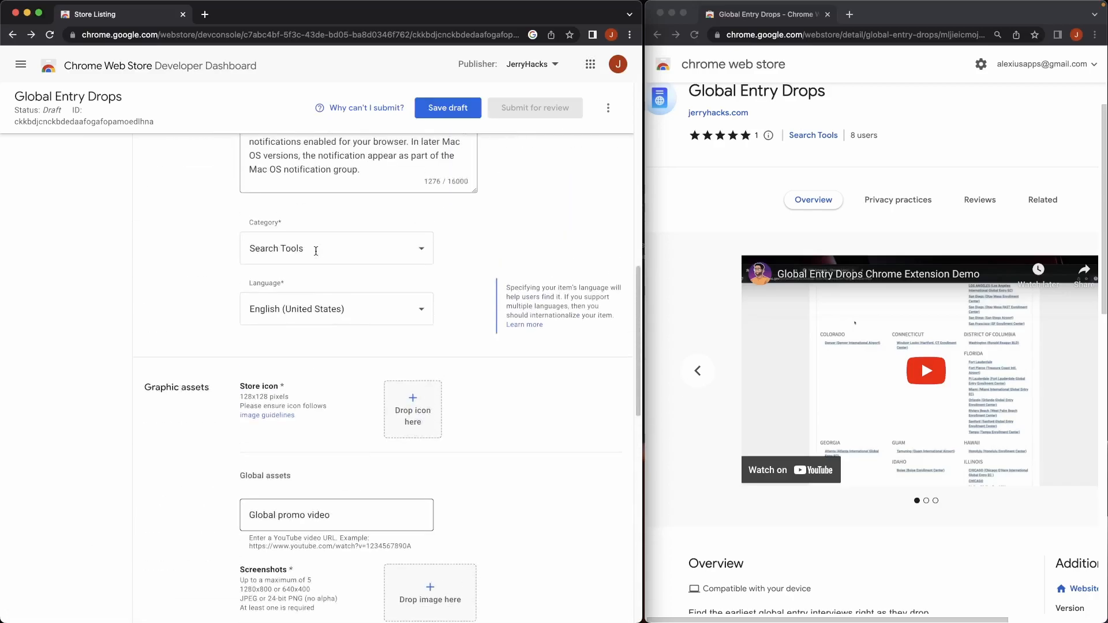
pyautogui.scroll(3)
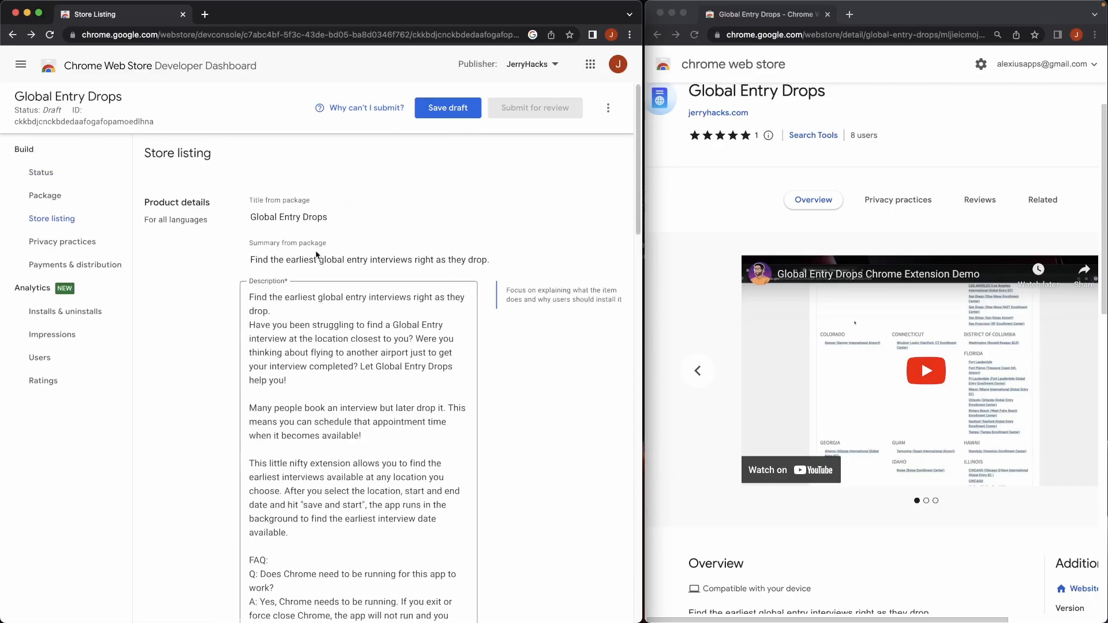
pyautogui.click(364, 107)
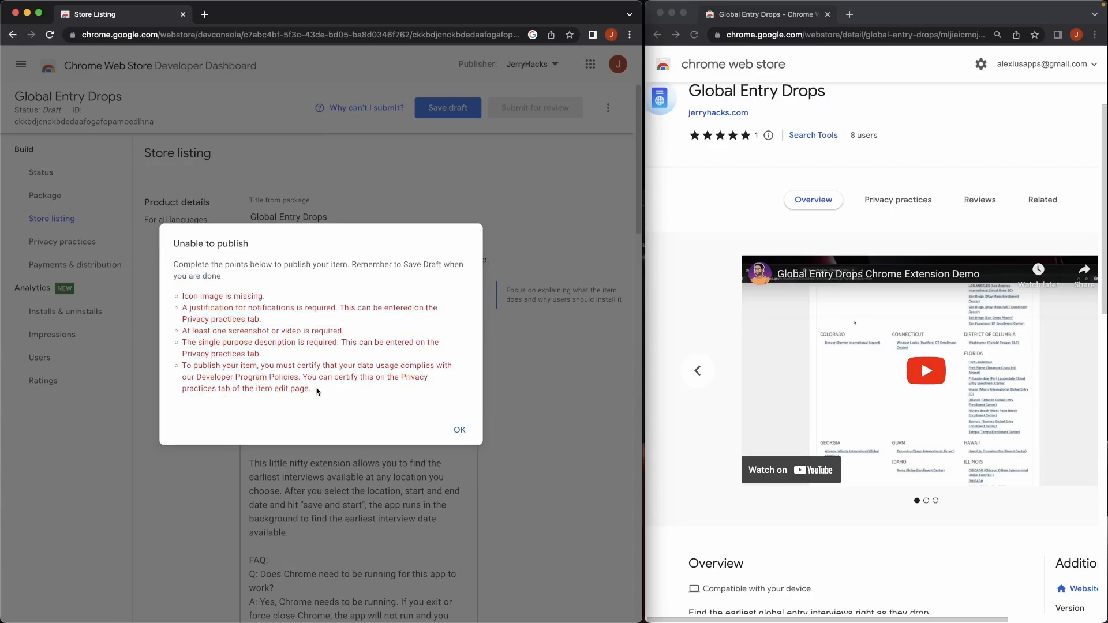
pyautogui.moveTo(183, 294)
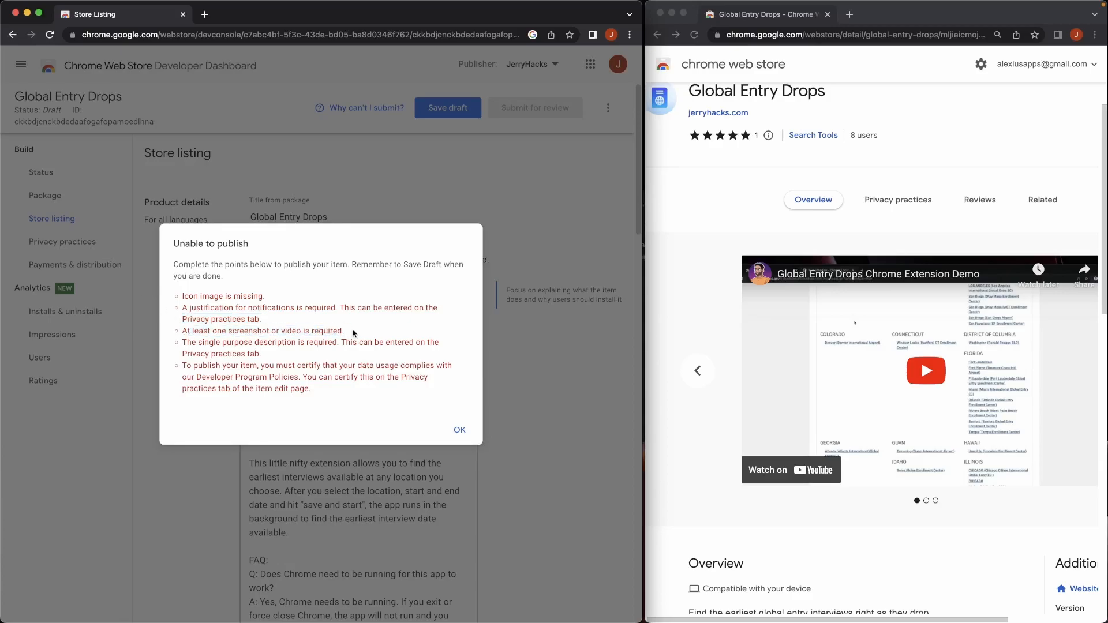
pyautogui.doubleClick(241, 342)
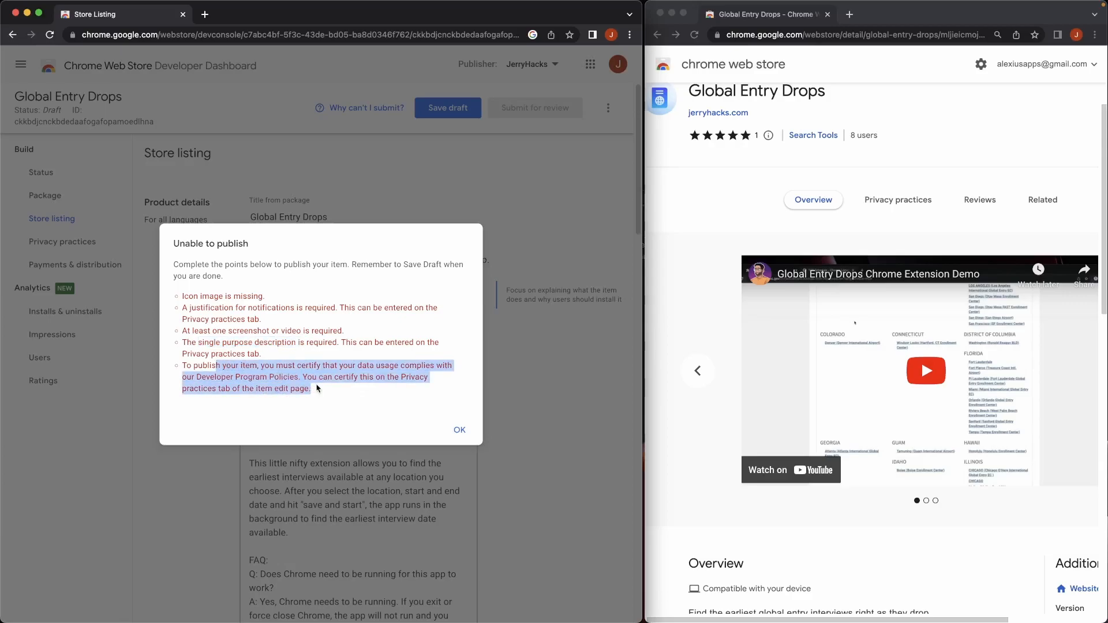
pyautogui.moveTo(185, 366)
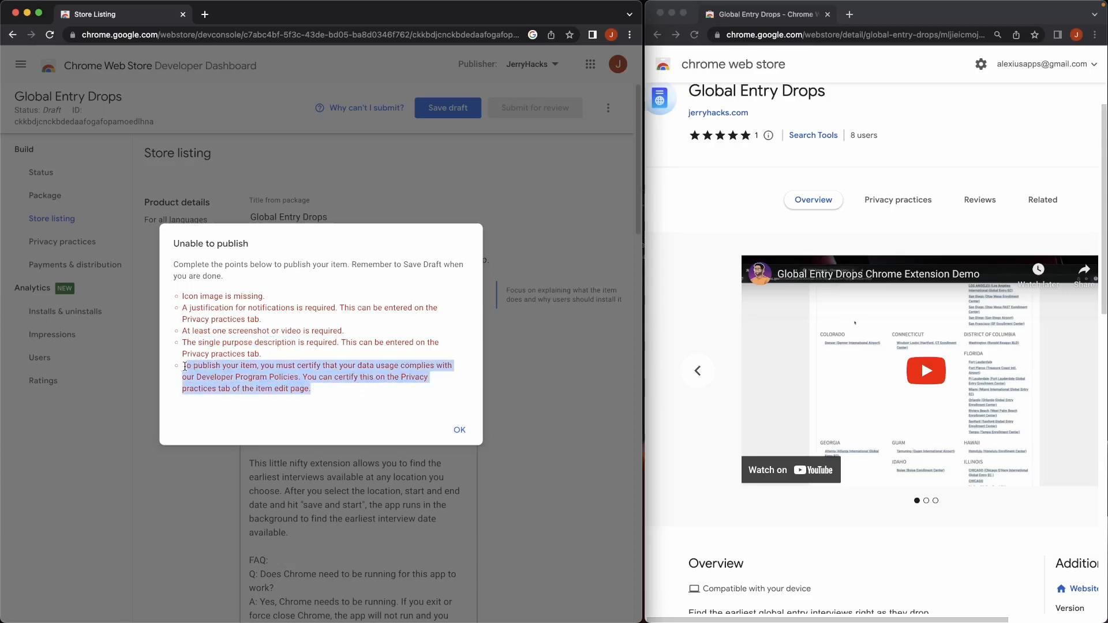
pyautogui.click(458, 429)
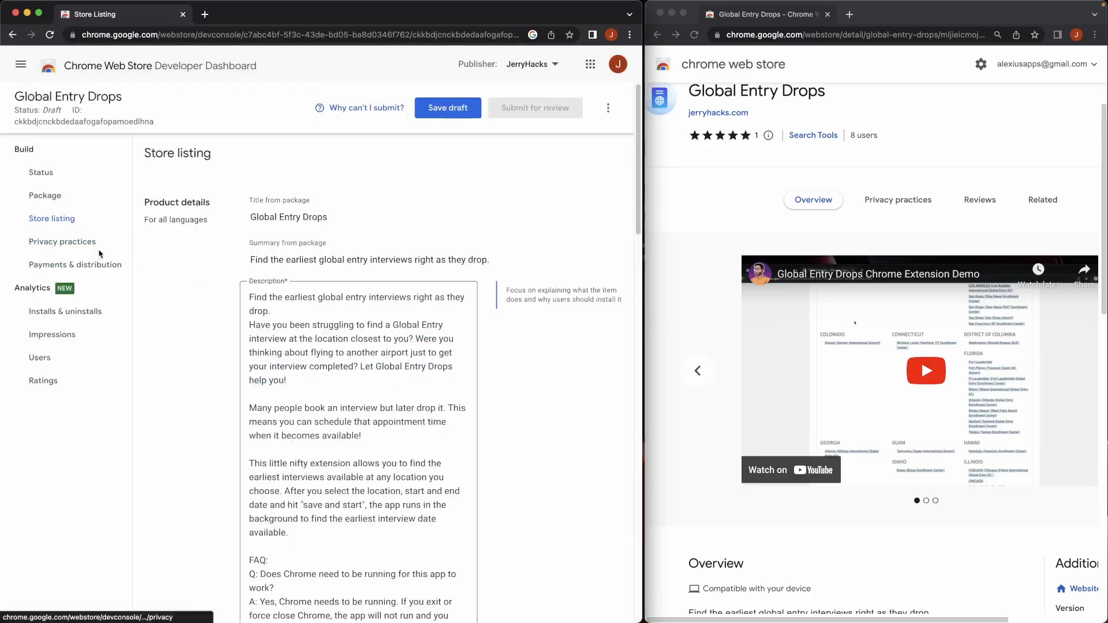
# Step: On Privacy practices, enter the single purpose: finds the earliest matching global entry interview
pyautogui.click(62, 242)
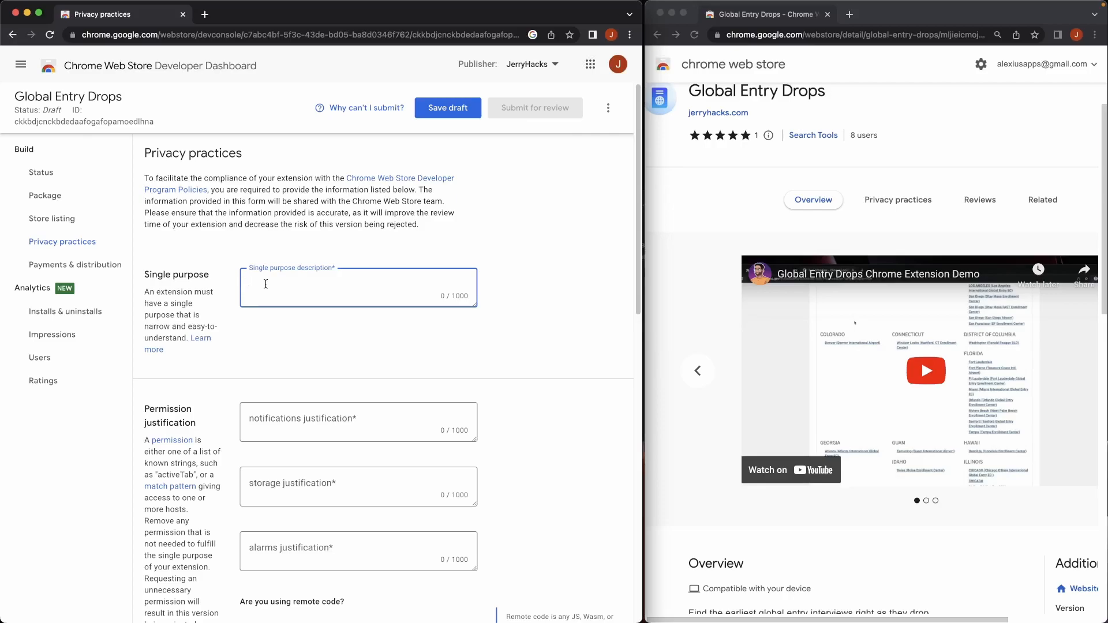
pyautogui.write("This application finds the earliest global entry interview that matches the user's criteria.")
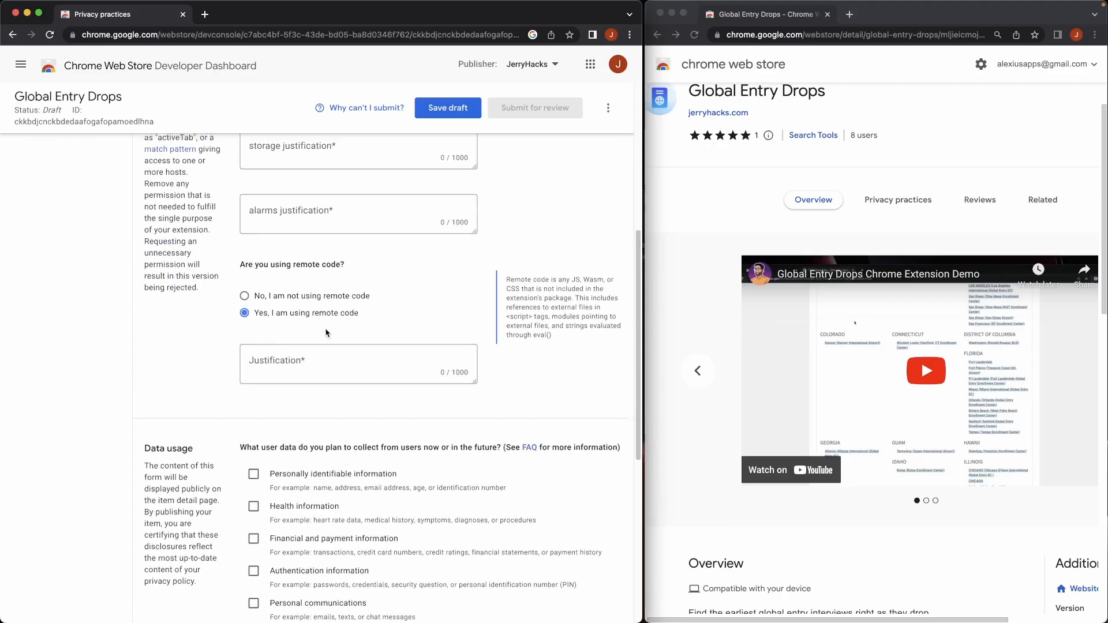
pyautogui.scroll(3)
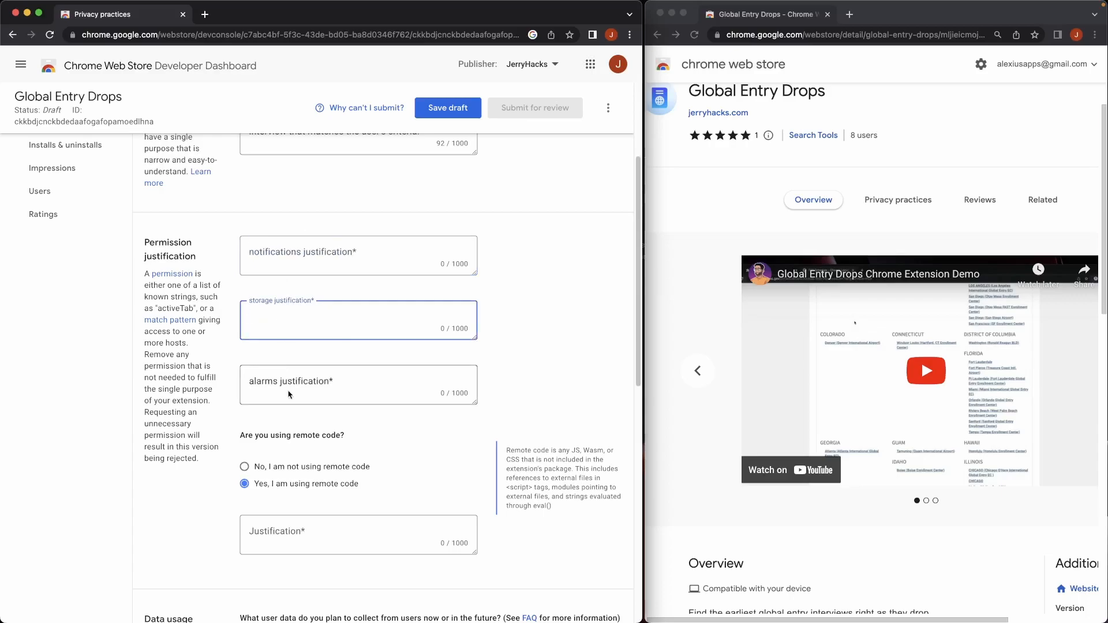
# Step: Justify notifications (show found interview), storage (popup preferences) and alarms (background fetch job)
pyautogui.click(358, 255)
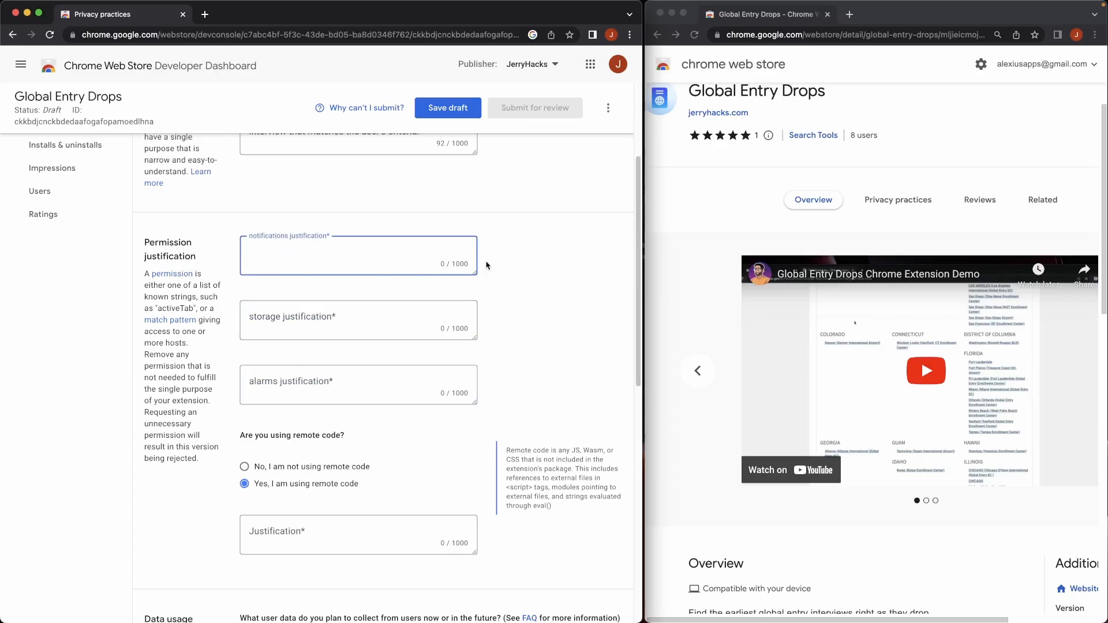
pyautogui.write('Show the user when an interview has been found.')
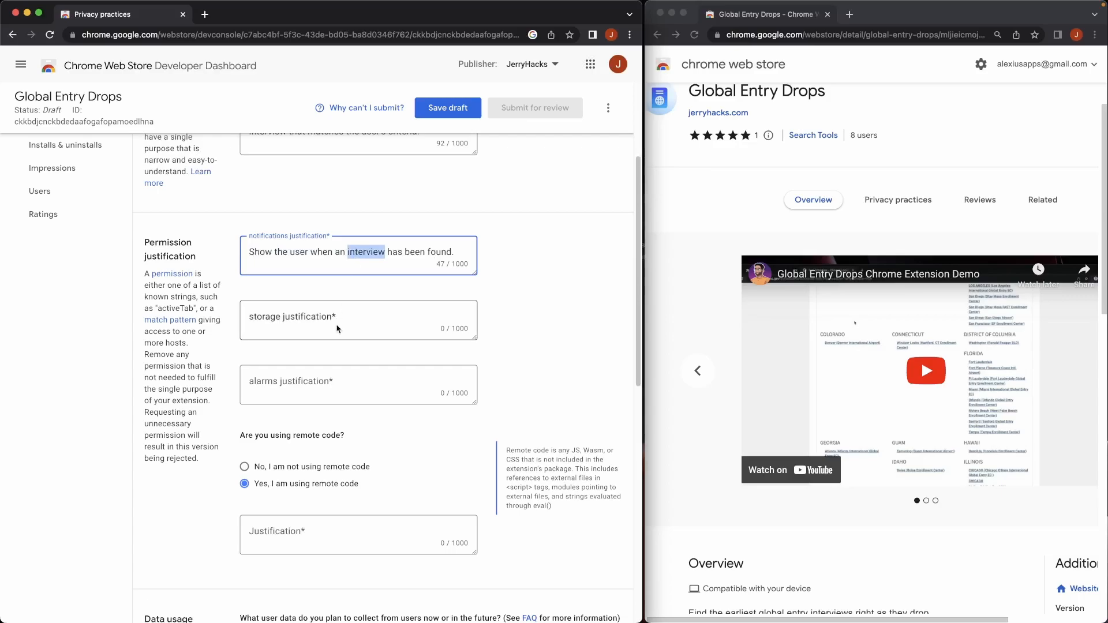
pyautogui.write("Populate the popup window with the user's preferences.")
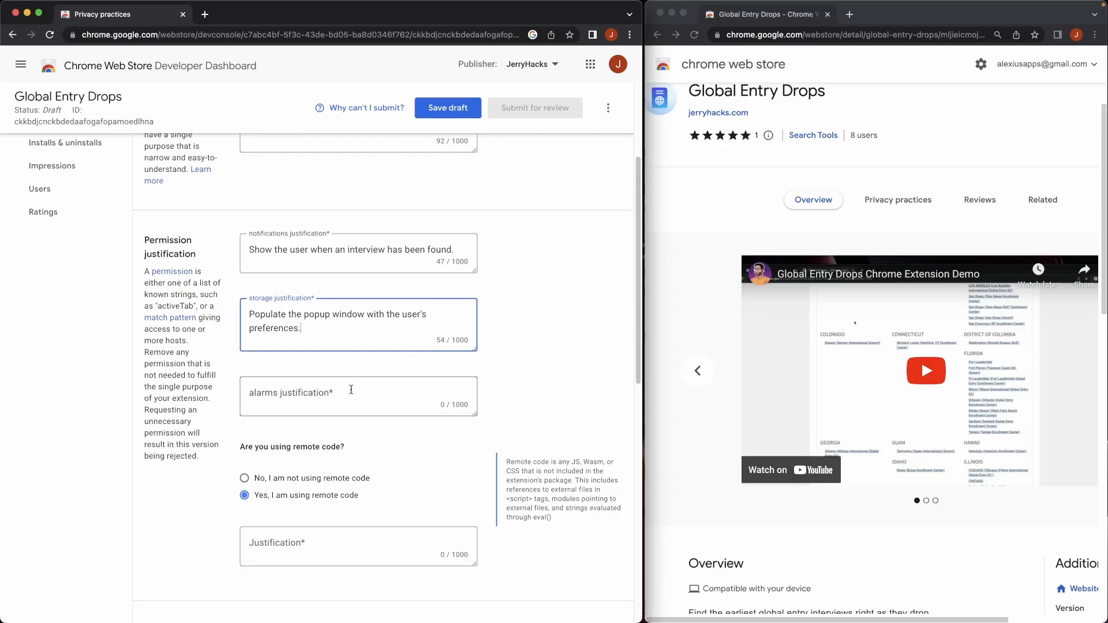
pyautogui.write('To run the job in the background of fetching global entry interviews.')
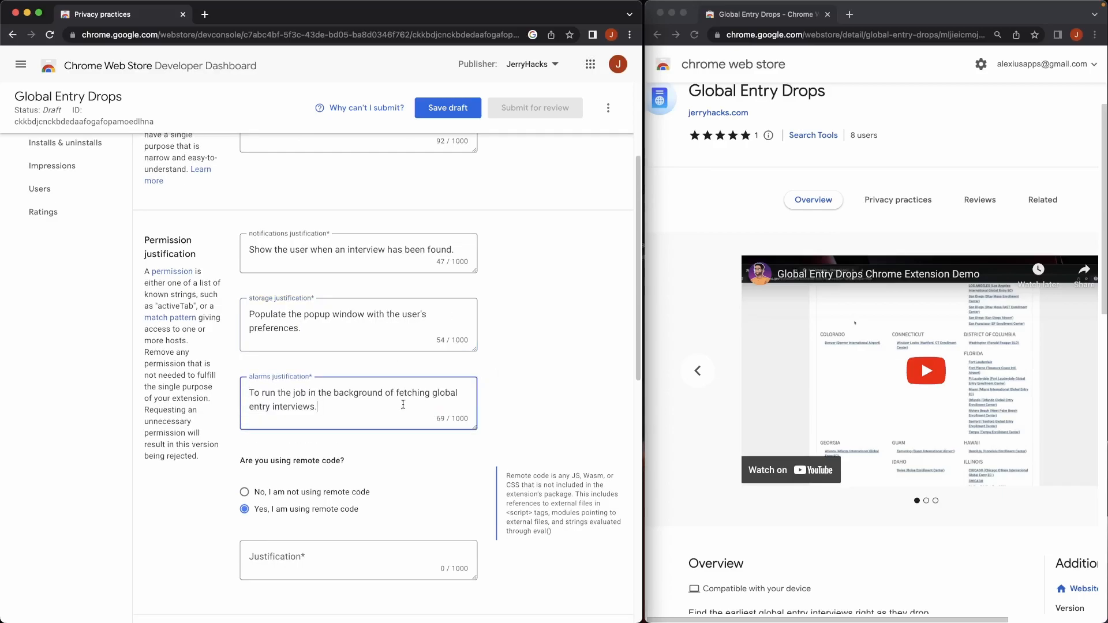
pyautogui.scroll(-3)
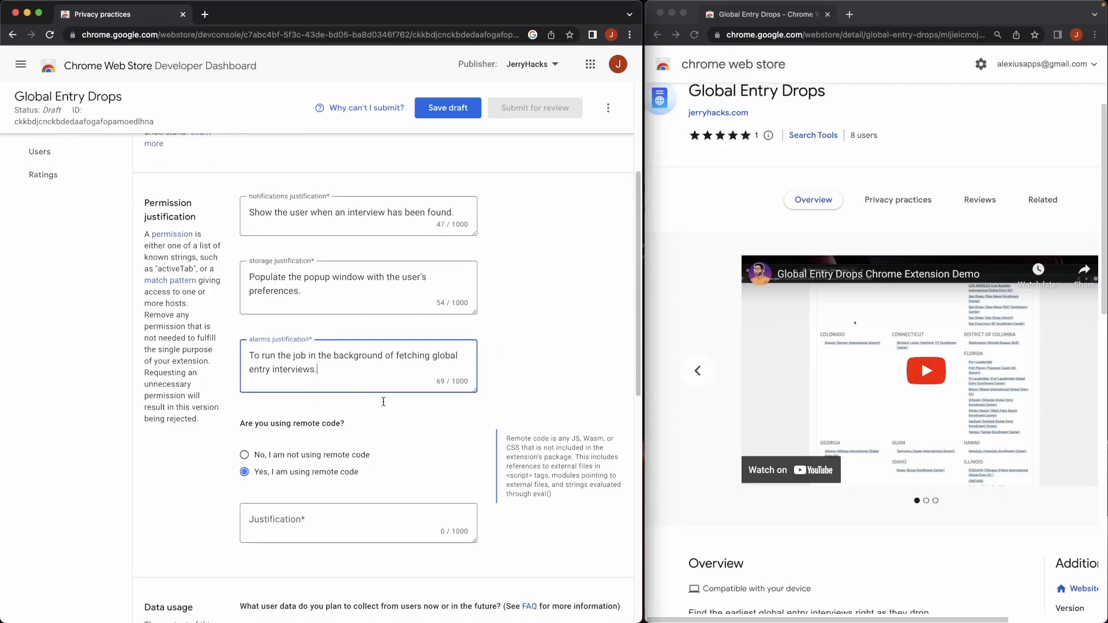
# Step: Declare no remote code is used and certify the three data-use disclosures
pyautogui.scroll(-3)
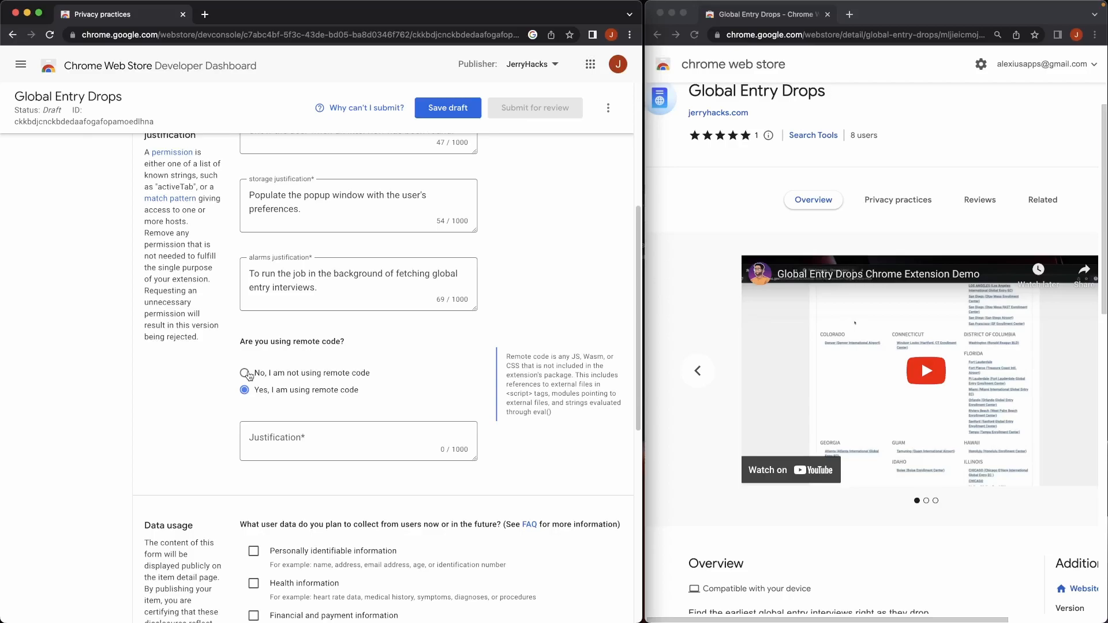
pyautogui.click(244, 373)
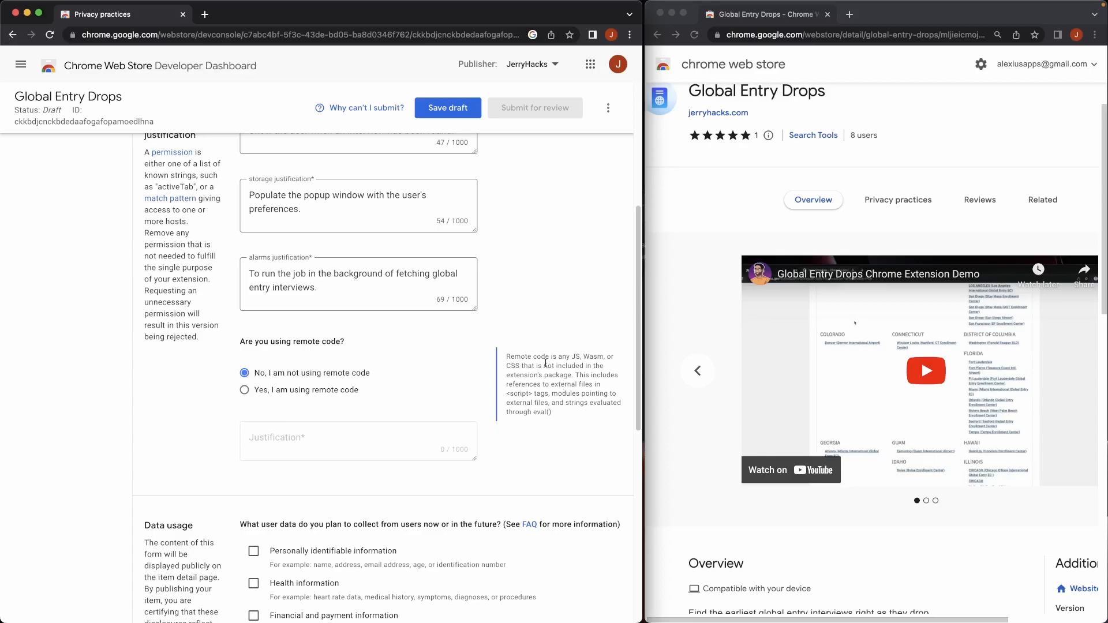
pyautogui.scroll(-3)
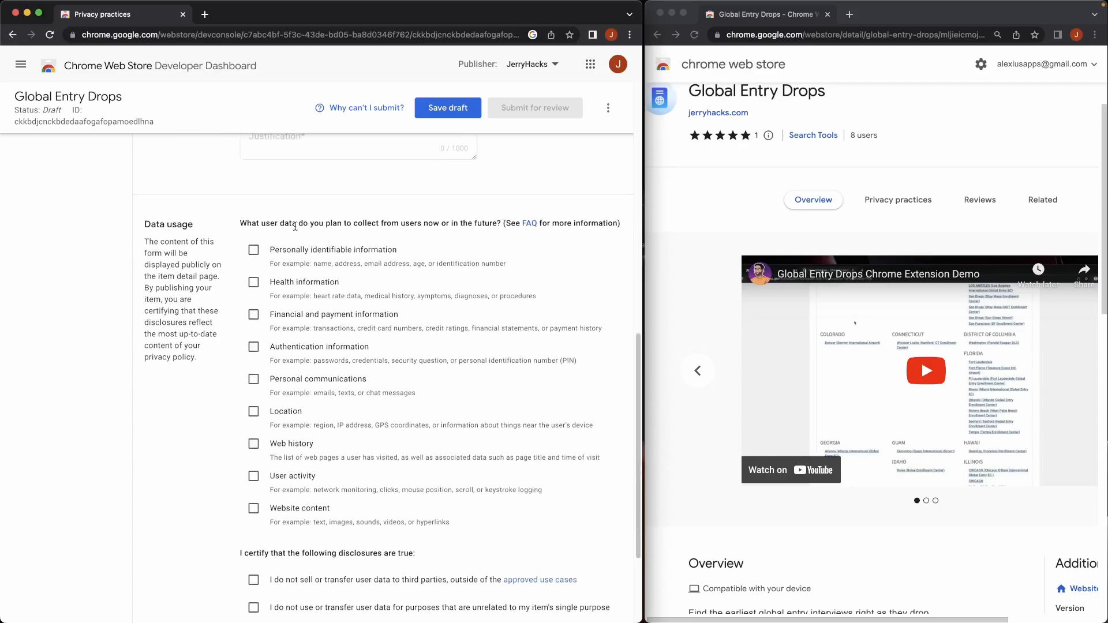
pyautogui.moveTo(368, 240)
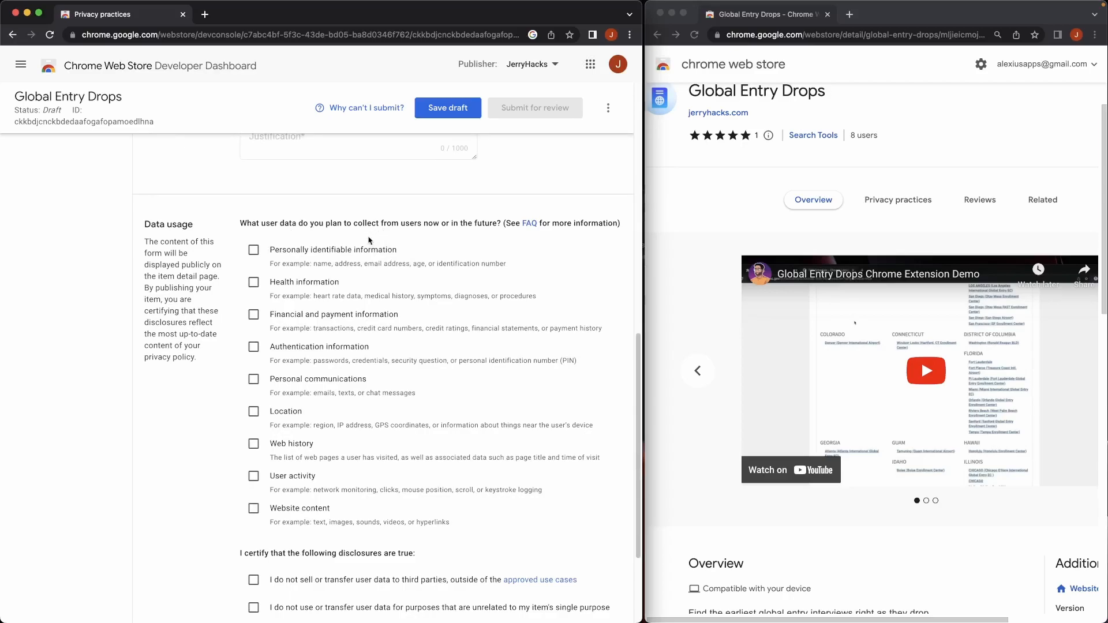
pyautogui.moveTo(289, 238)
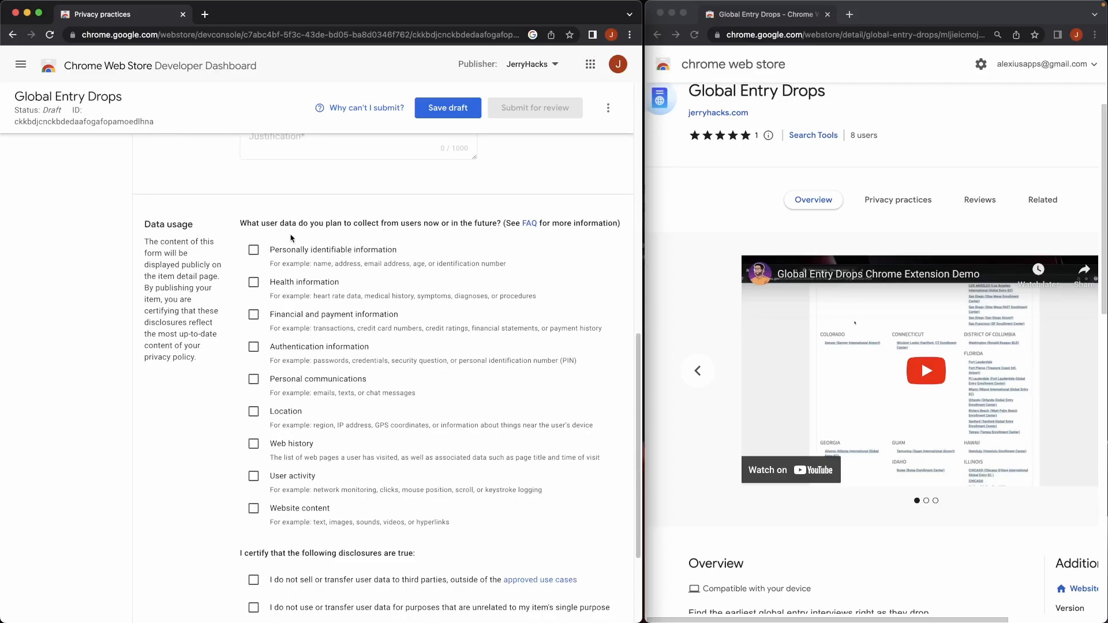
pyautogui.scroll(-3)
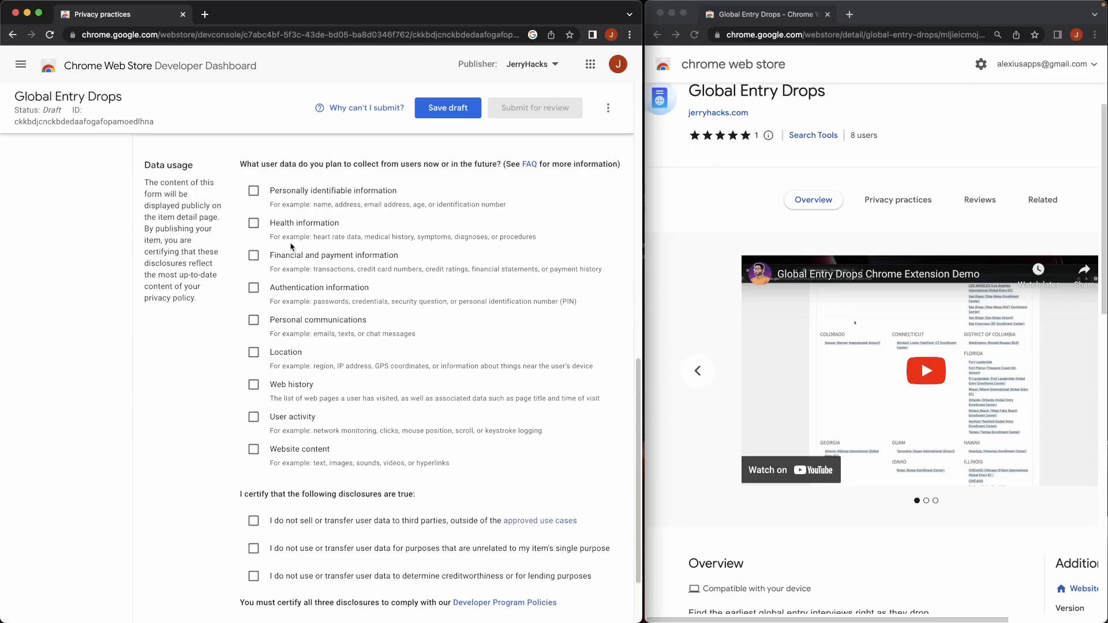
pyautogui.moveTo(267, 423)
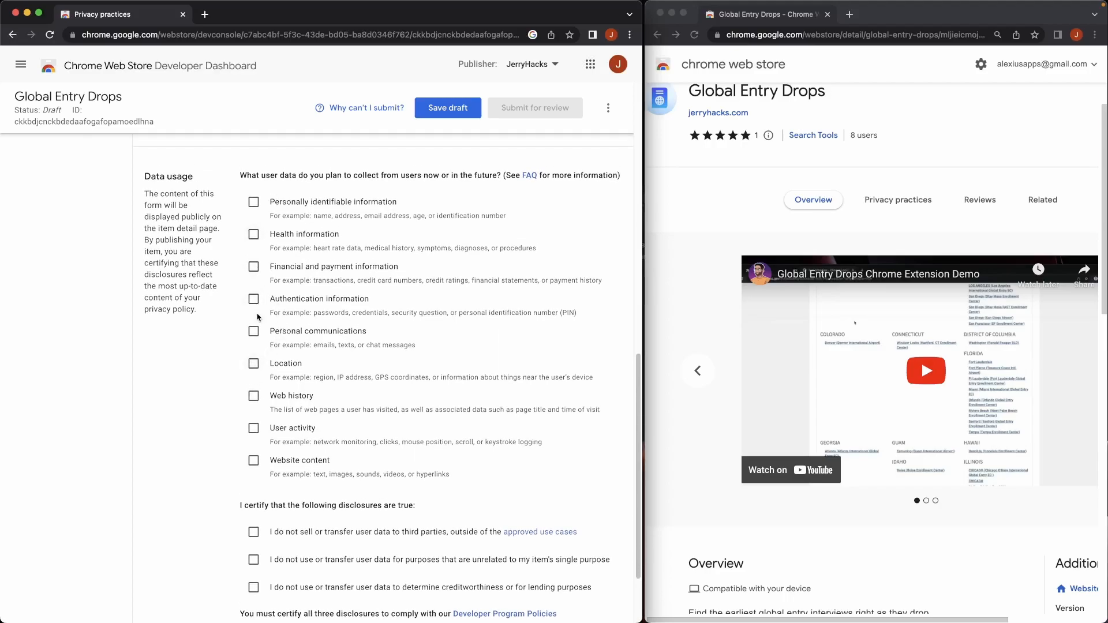
pyautogui.scroll(-3)
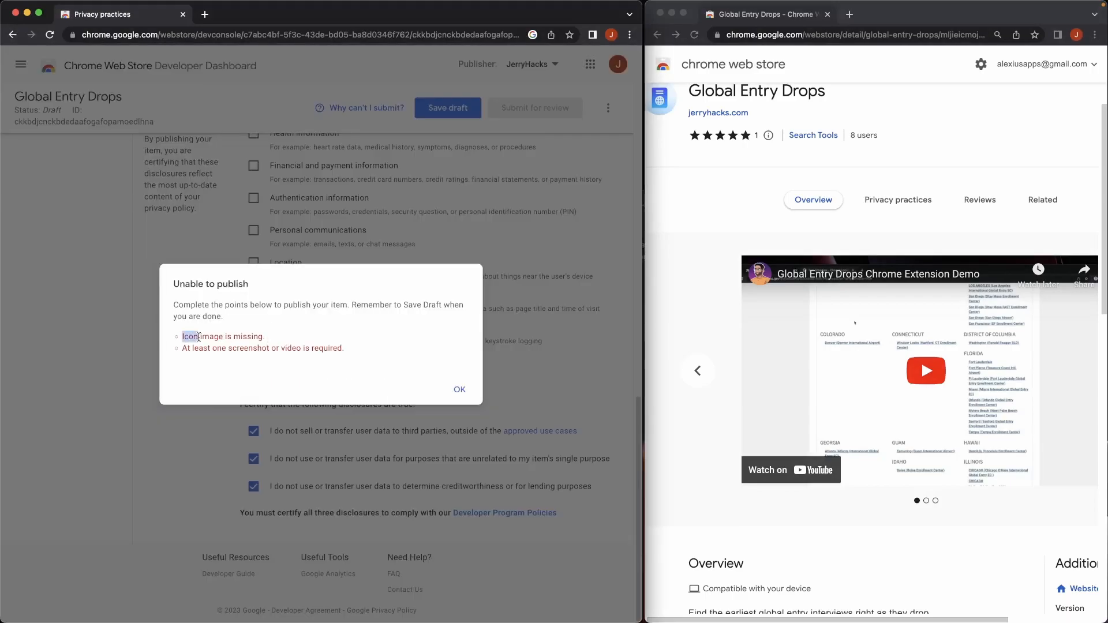
# Step: Dismiss the 'Unable to publish' dialog and return to the store listing page
pyautogui.click(460, 389)
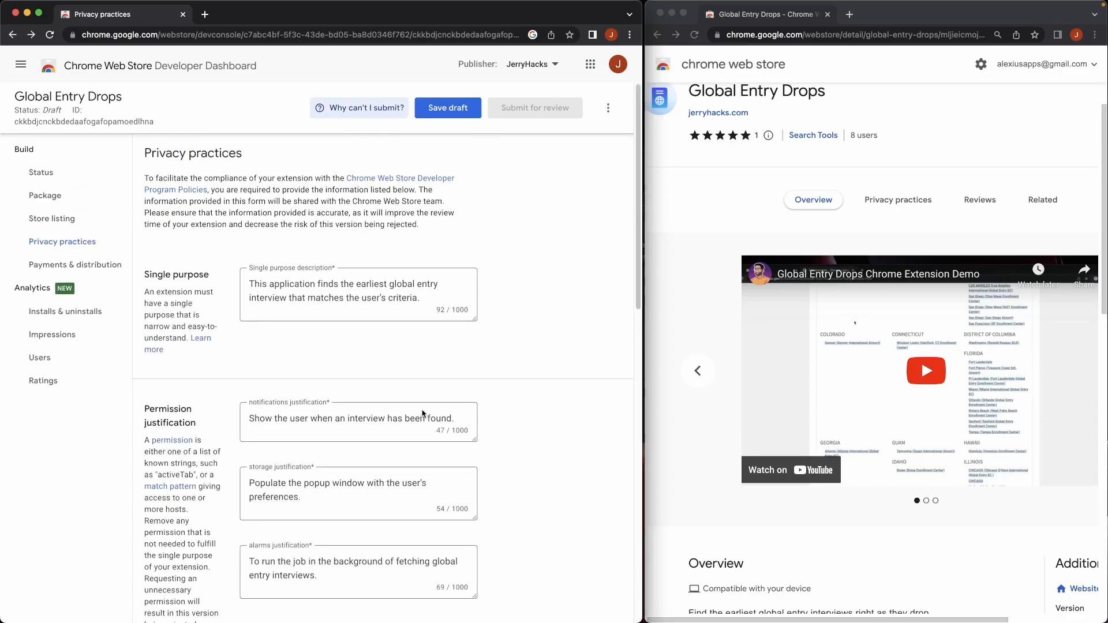
pyautogui.click(52, 218)
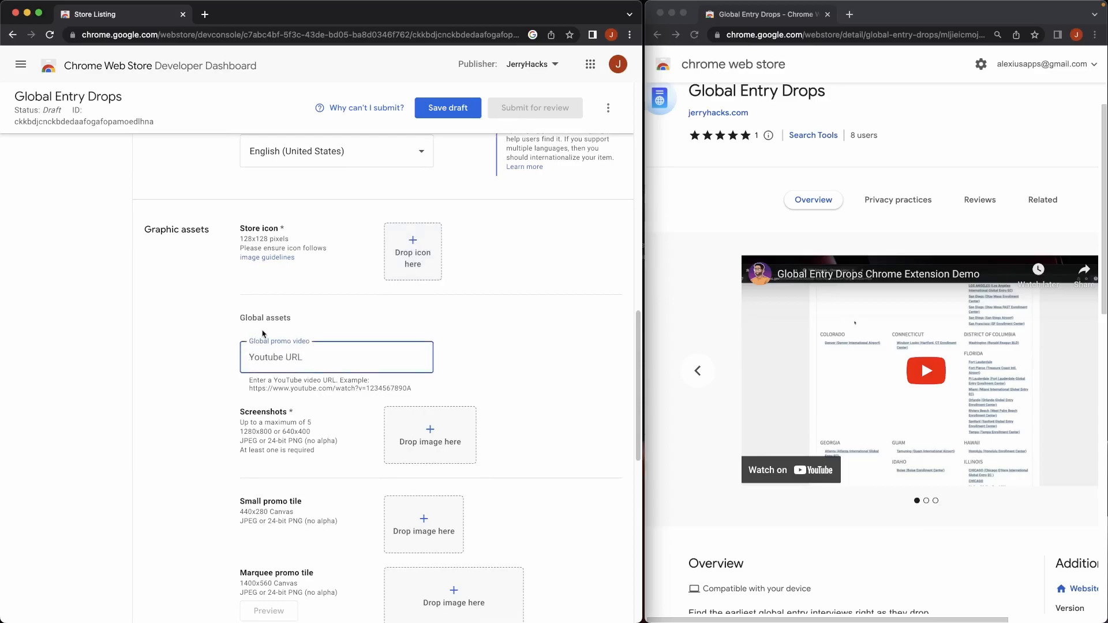
pyautogui.scroll(-3)
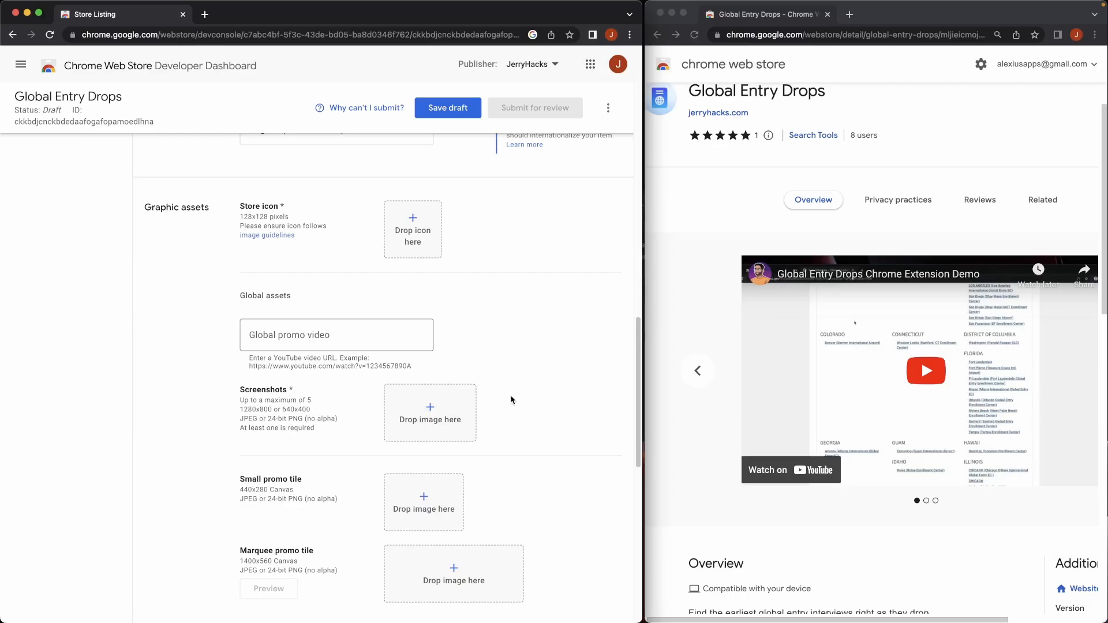
pyautogui.moveTo(579, 118)
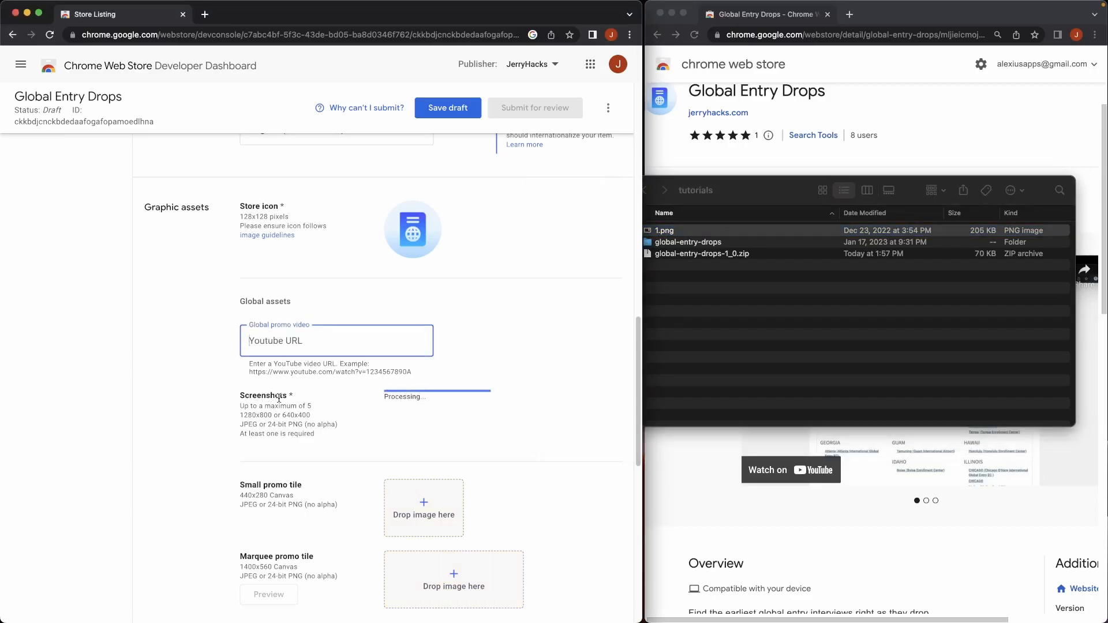
pyautogui.click(448, 108)
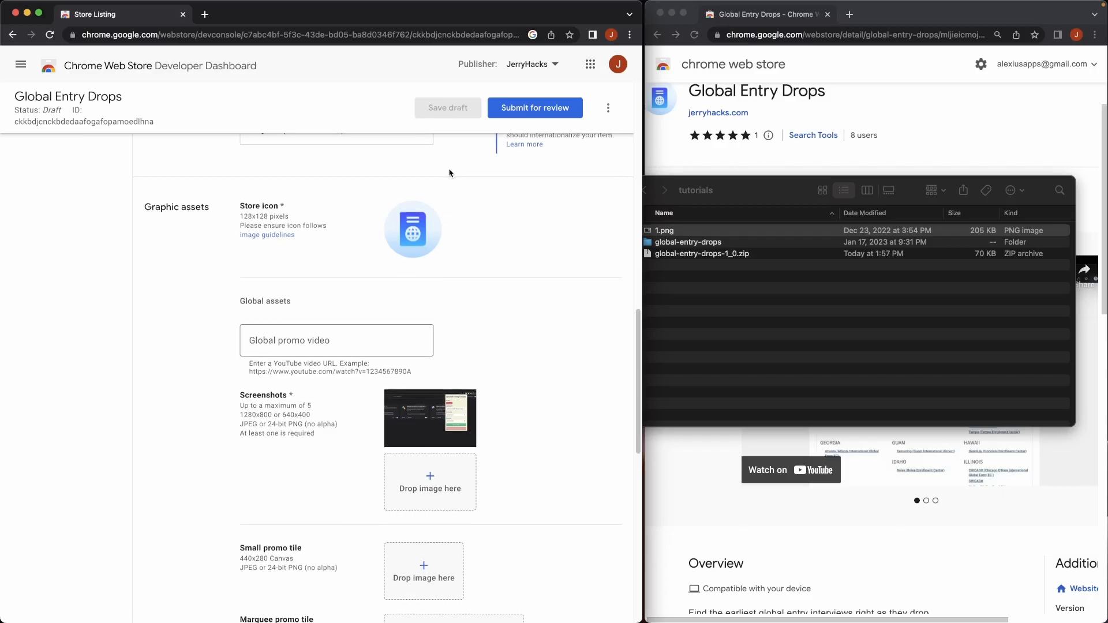
pyautogui.scroll(-3)
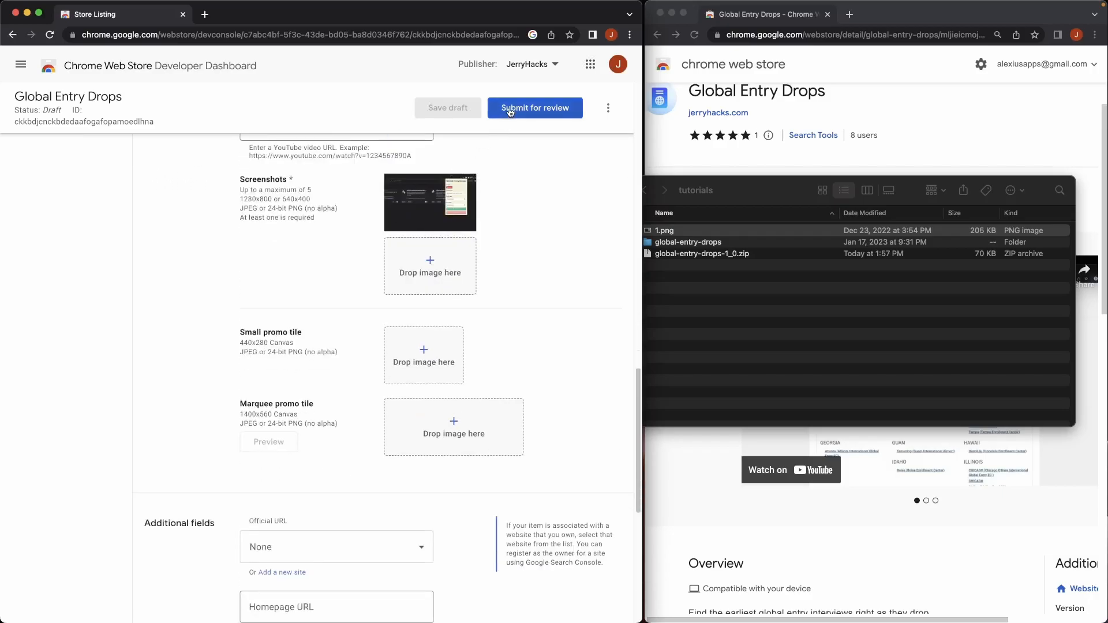
pyautogui.scroll(3)
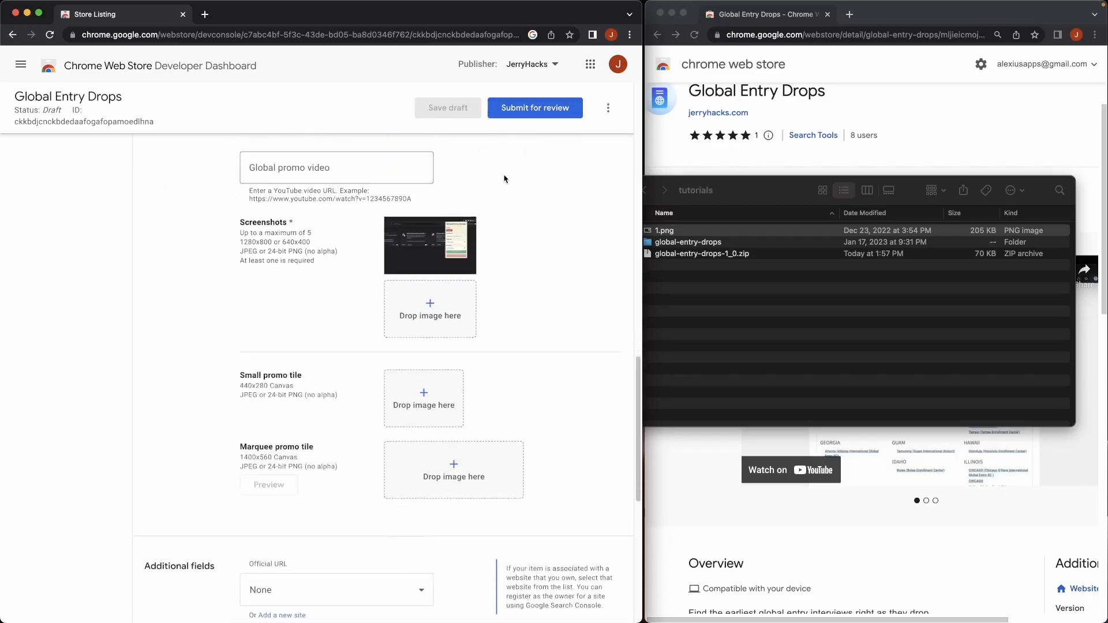
pyautogui.scroll(3)
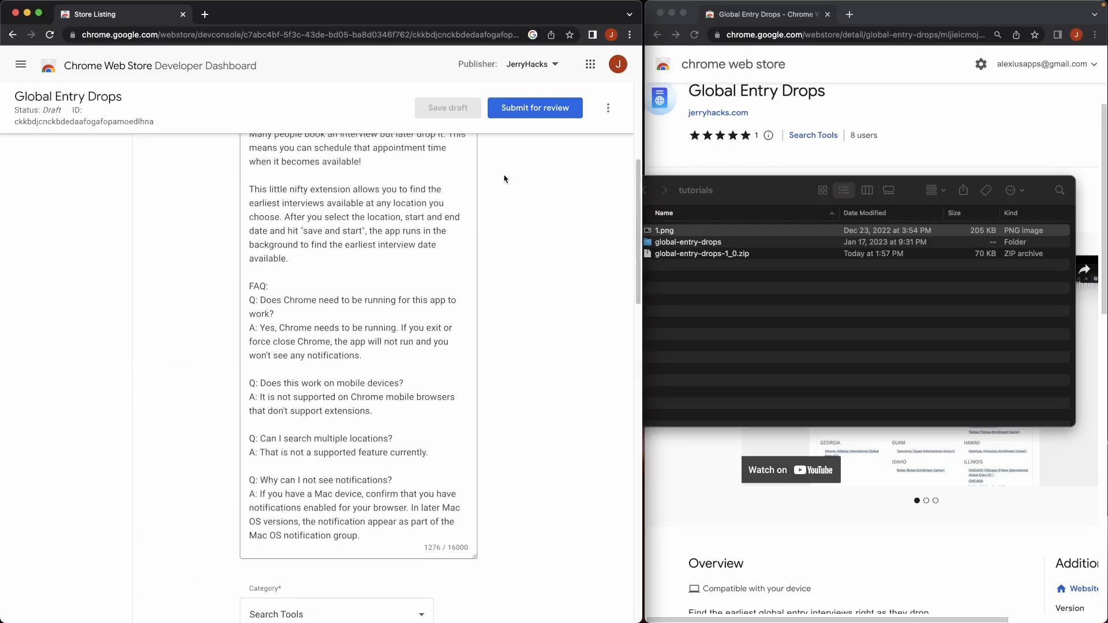
# Step: Check the Global Entry Drops draft is unpublished on the status page, then return to its listing
pyautogui.scroll(3)
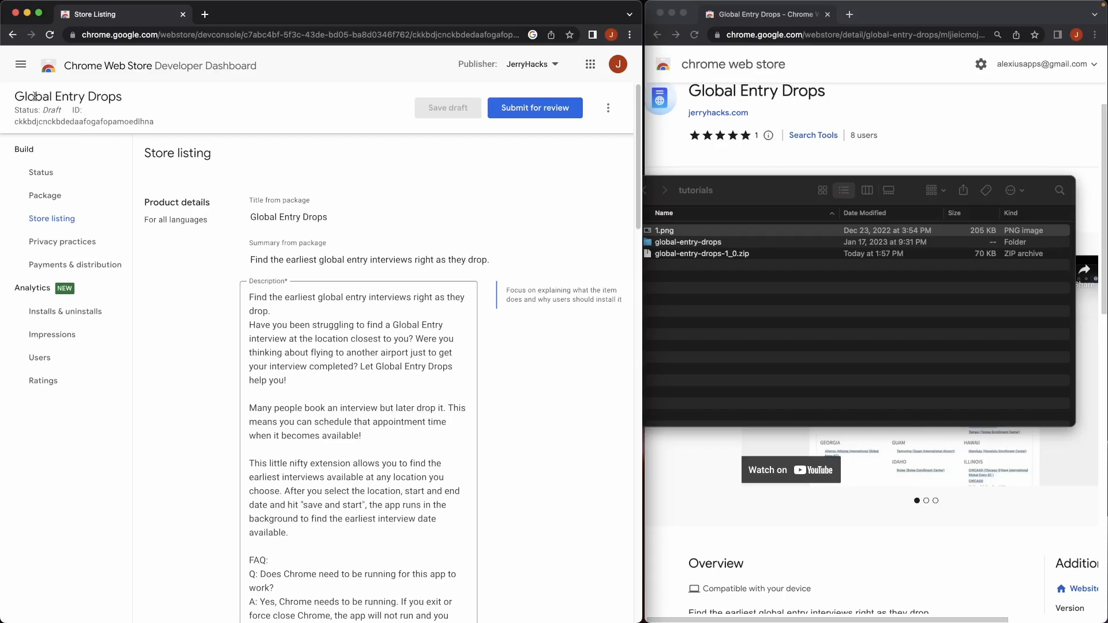
pyautogui.doubleClick(68, 95)
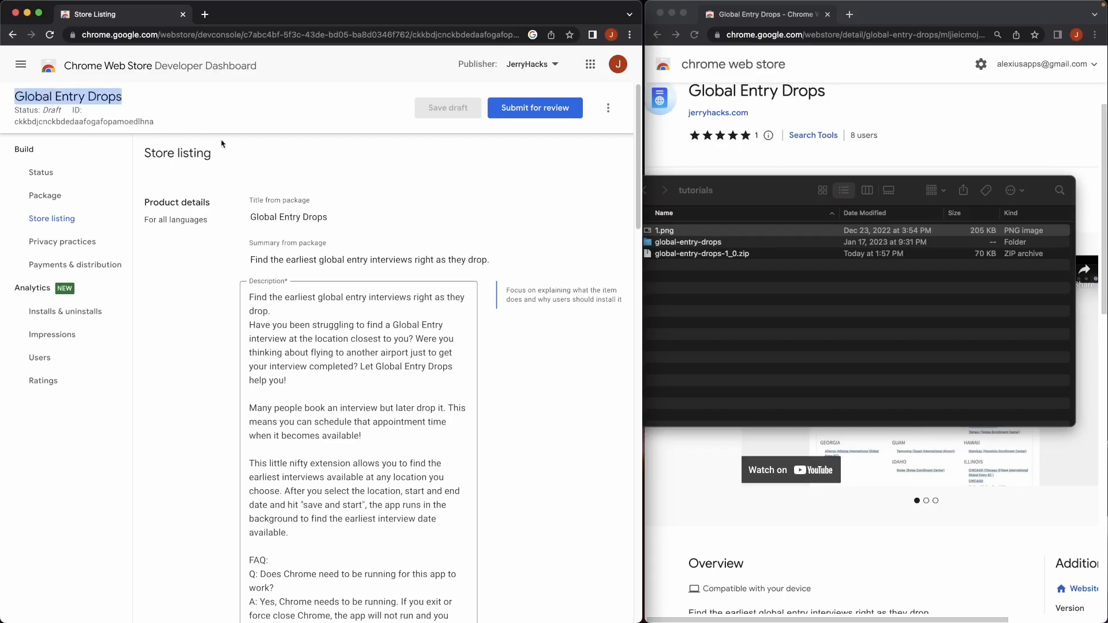
pyautogui.moveTo(366, 182)
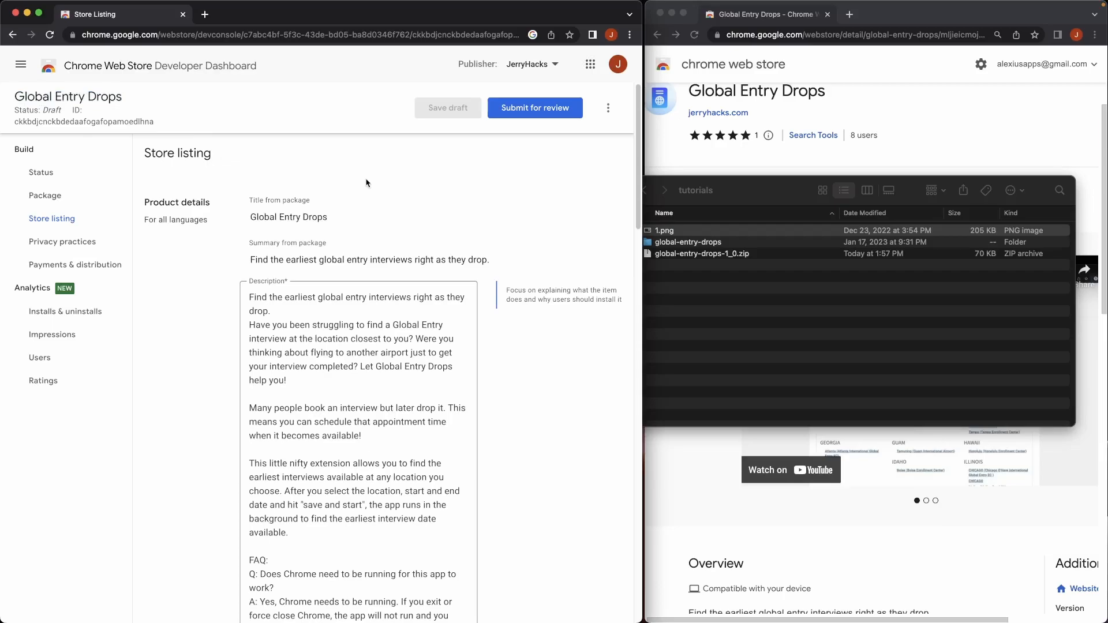
pyautogui.click(40, 172)
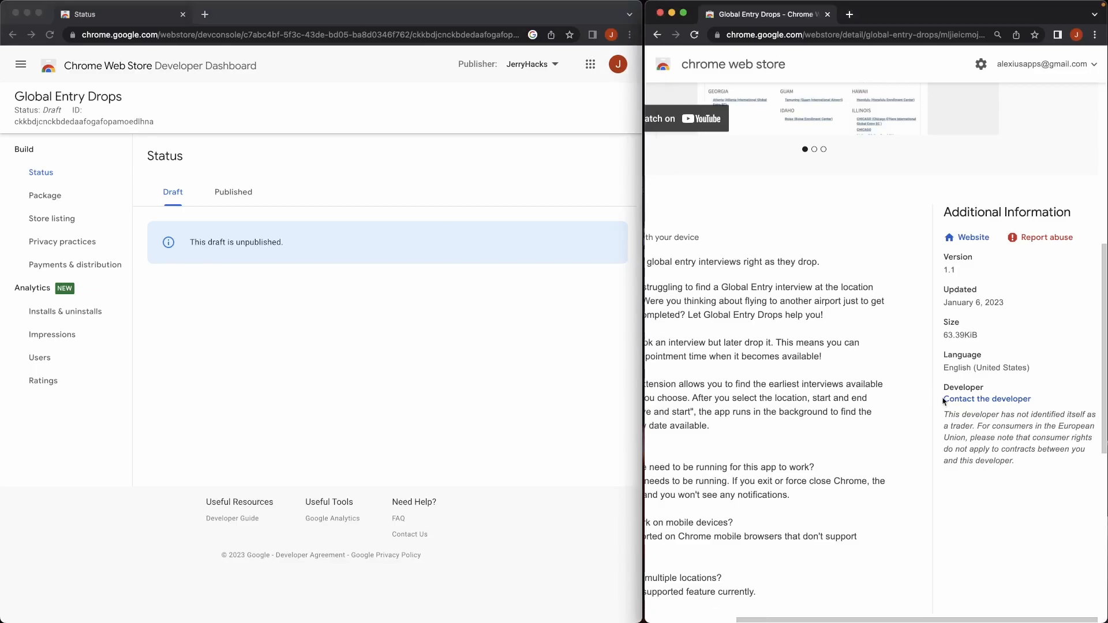
pyautogui.moveTo(986, 398)
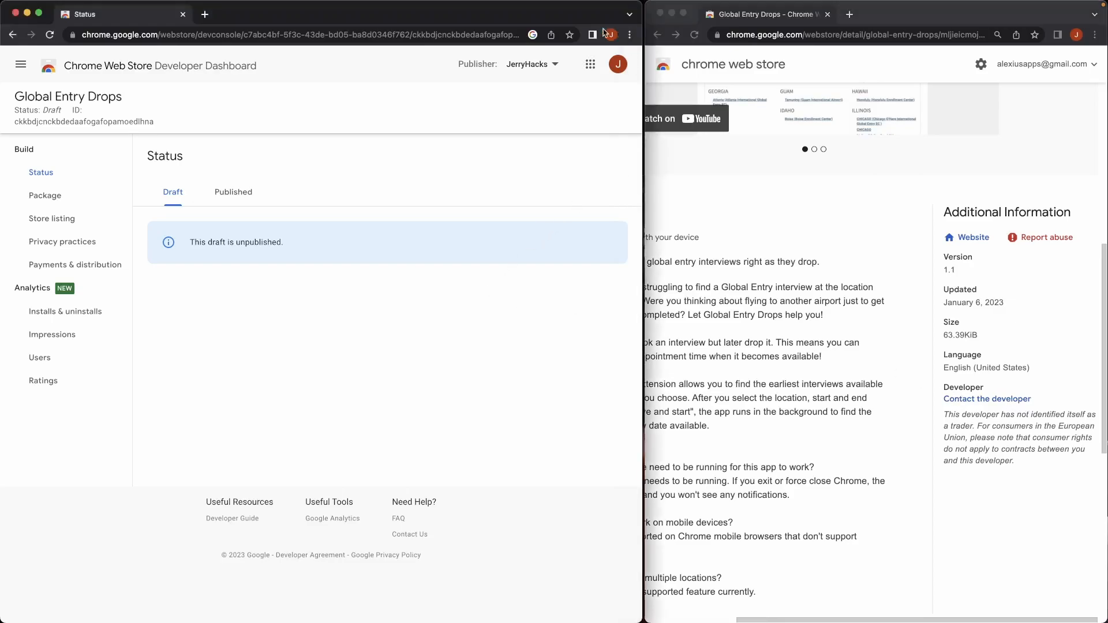
pyautogui.moveTo(458, 342)
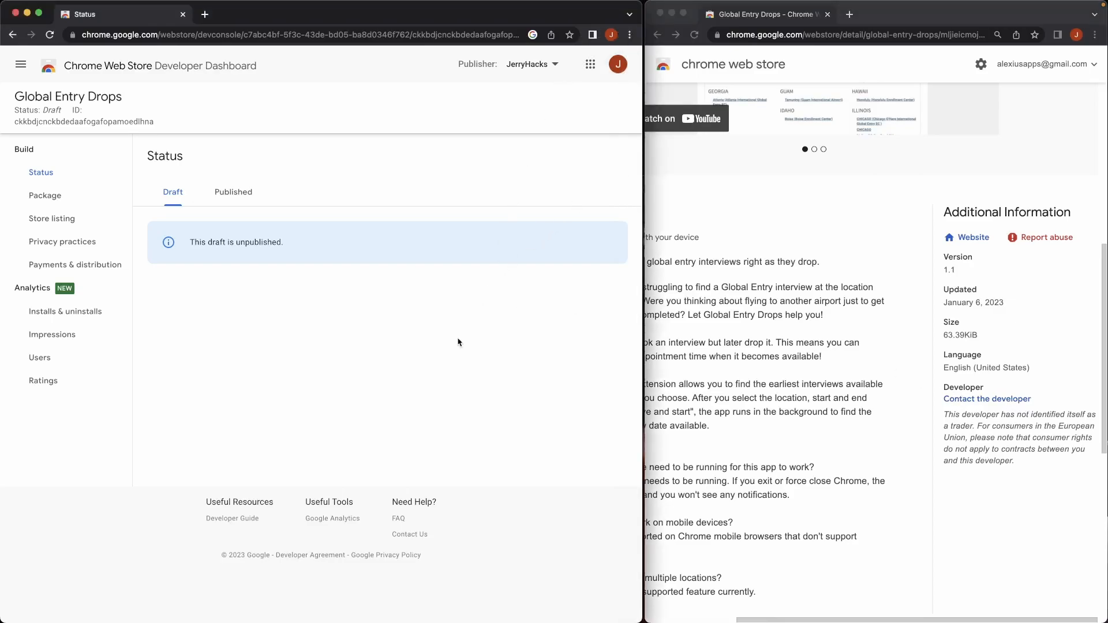
pyautogui.moveTo(795, 350)
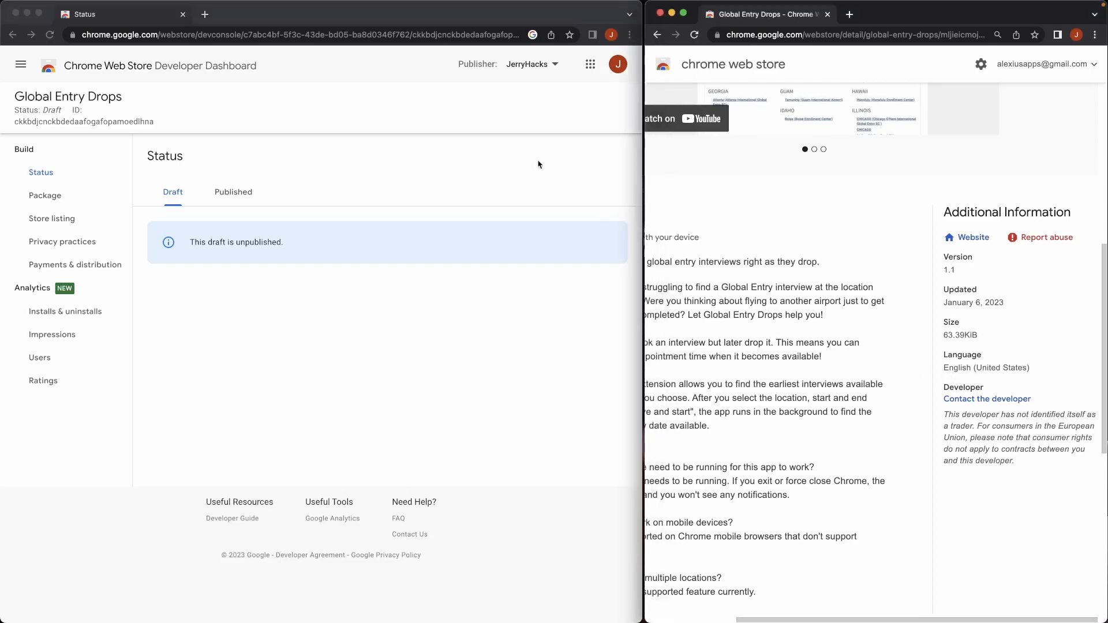
pyautogui.moveTo(987, 398)
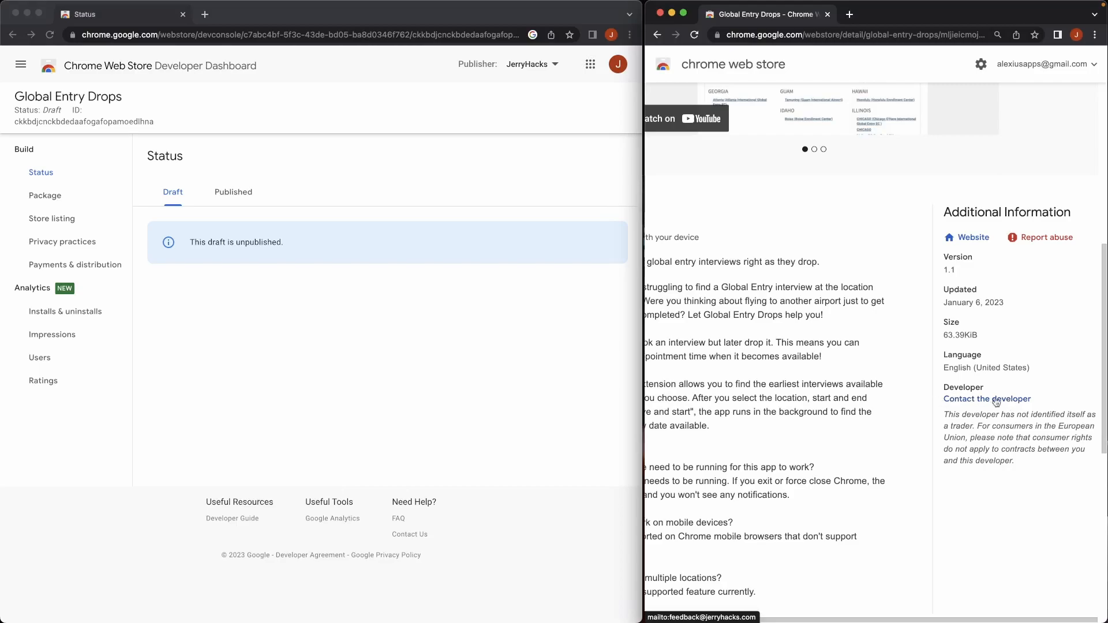
pyautogui.moveTo(862, 393)
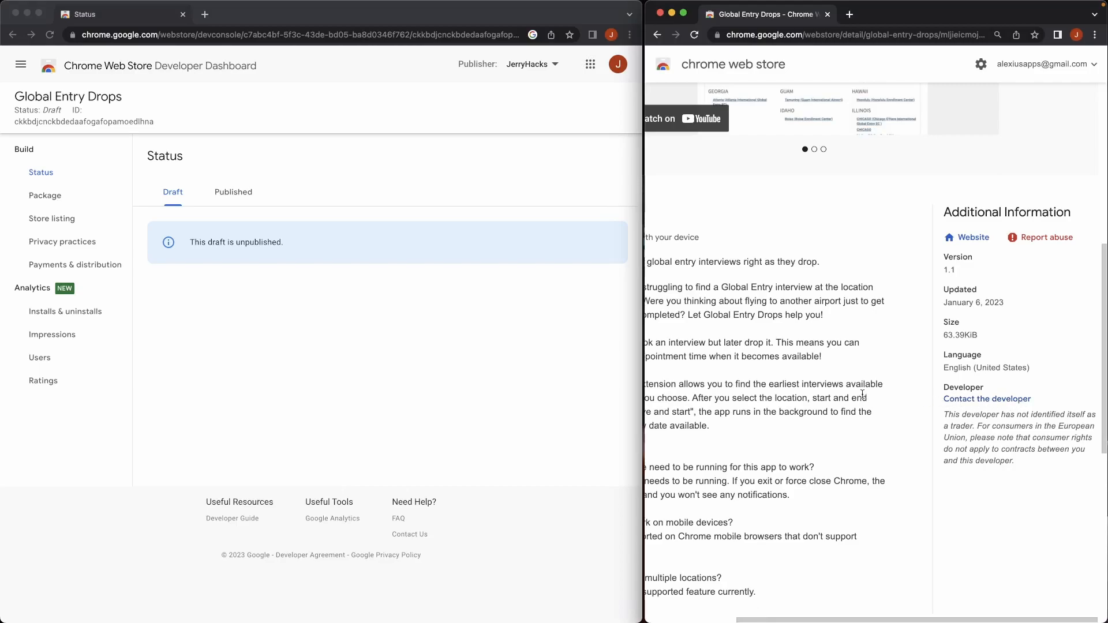
pyautogui.click(52, 218)
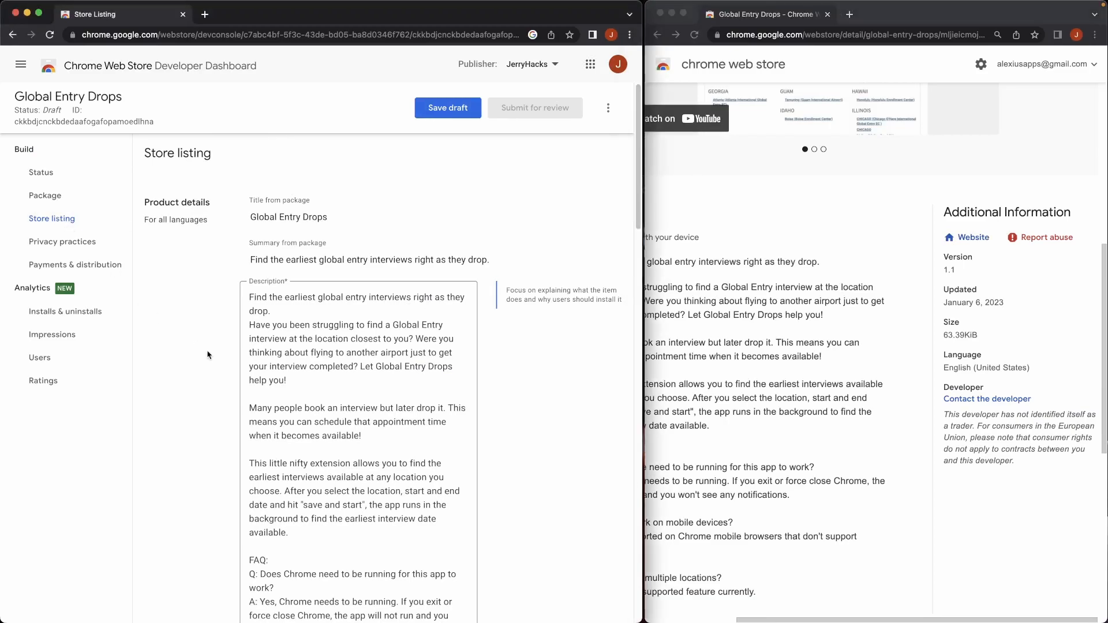
# Step: Review the listing's additional fields and bring up the draft's status page
pyautogui.scroll(-3)
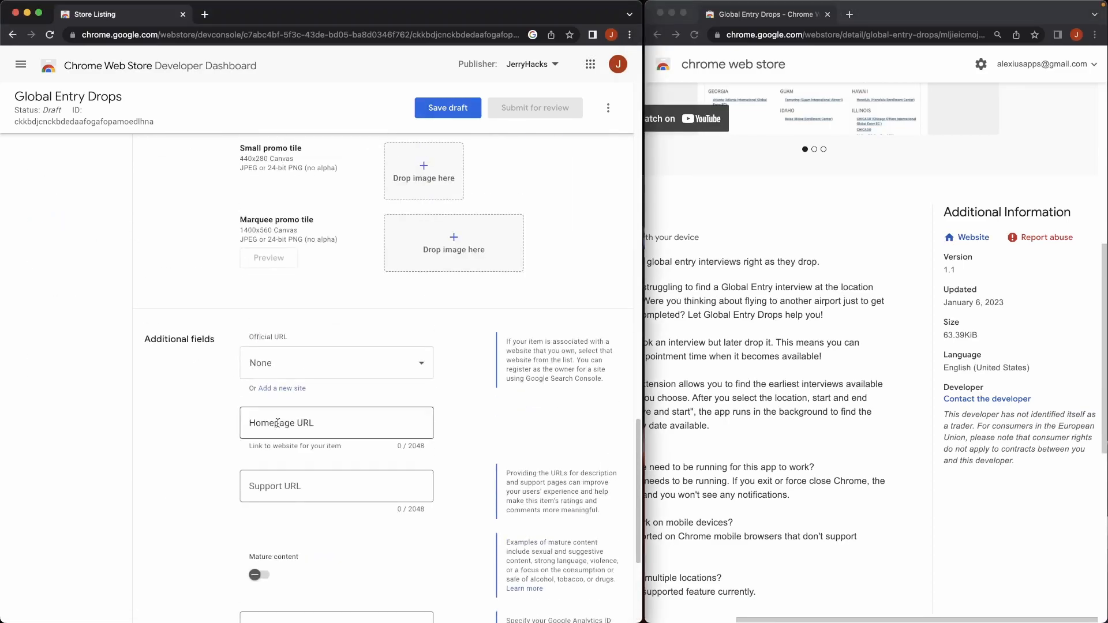
pyautogui.scroll(-3)
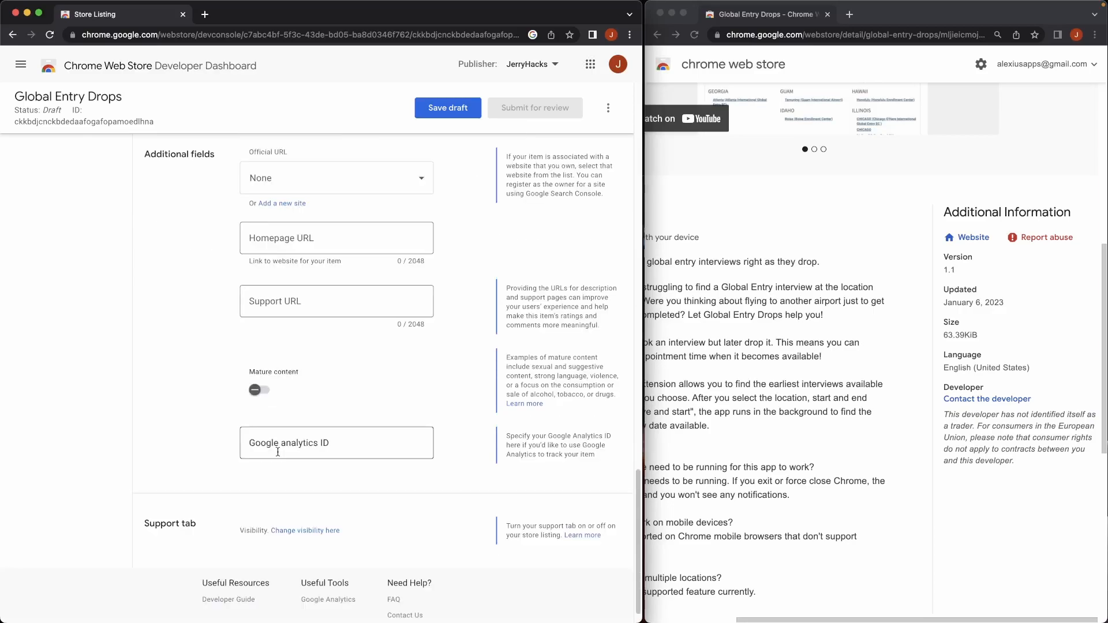
pyautogui.click(41, 172)
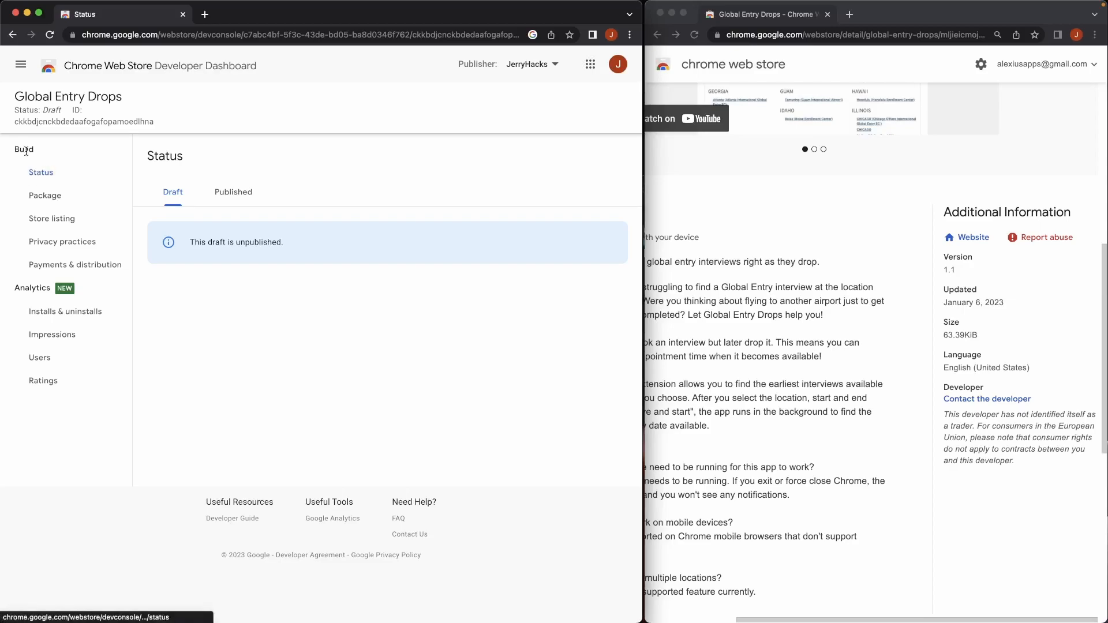
pyautogui.click(233, 192)
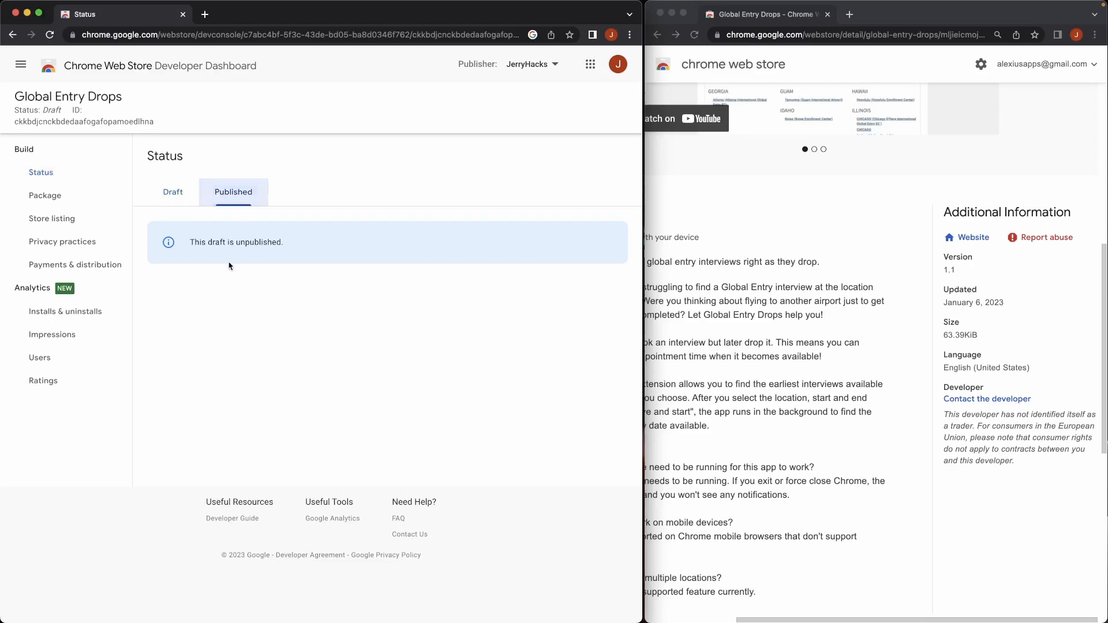
pyautogui.moveTo(297, 248)
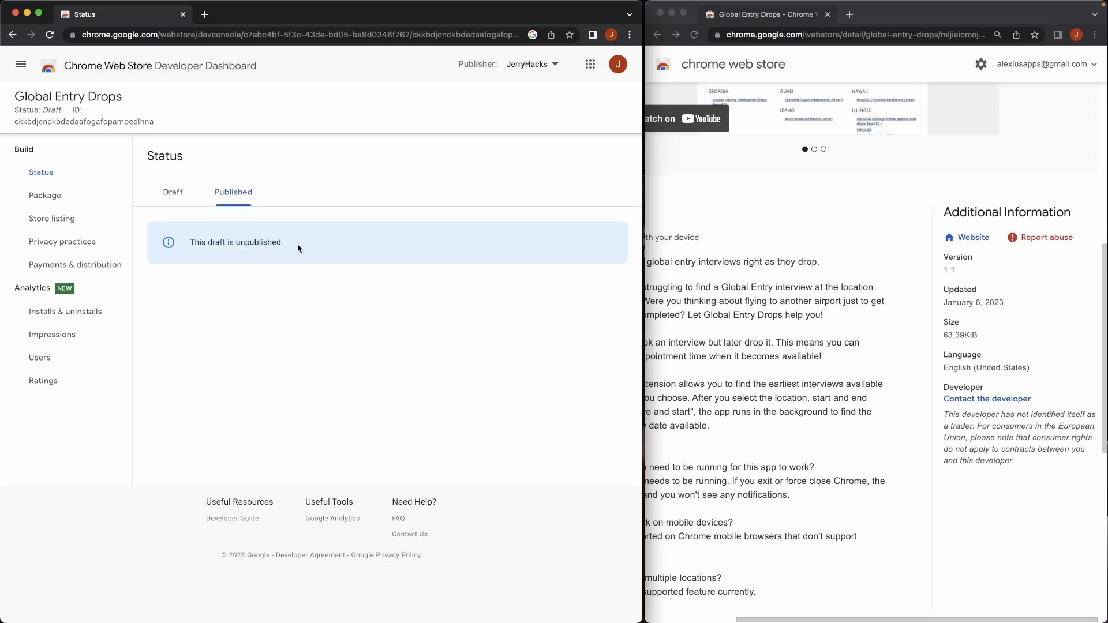
pyautogui.click(45, 195)
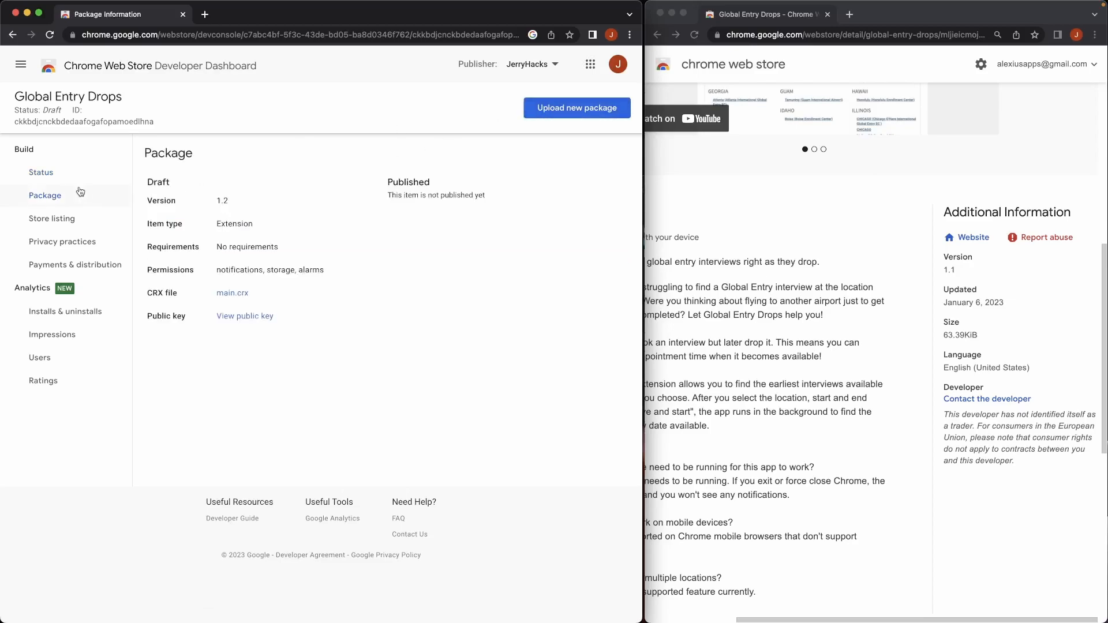
pyautogui.click(40, 172)
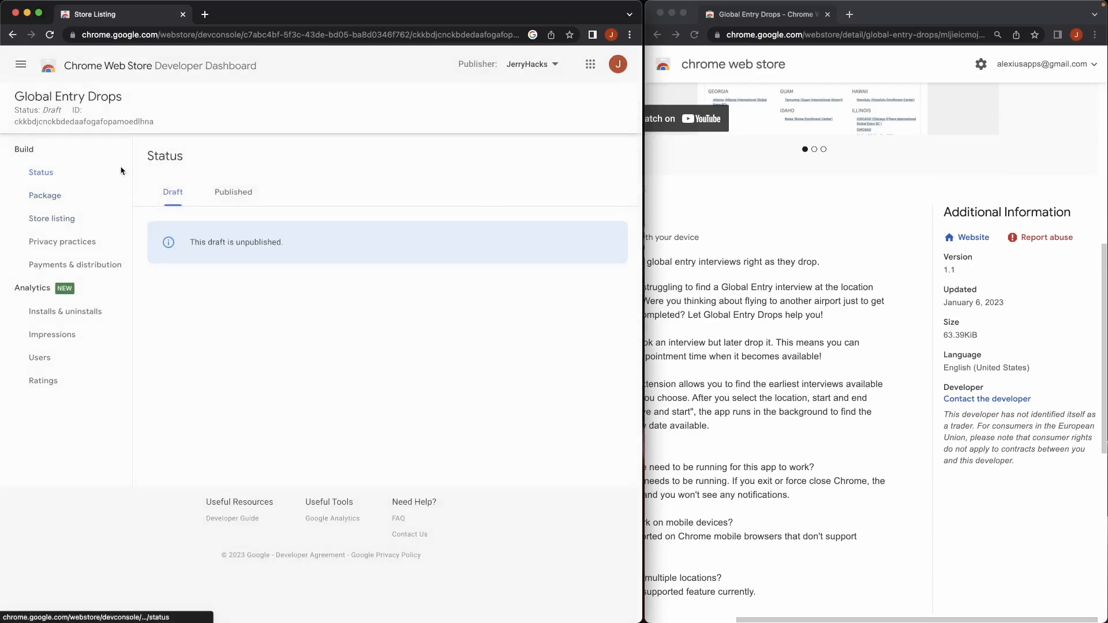
pyautogui.click(233, 192)
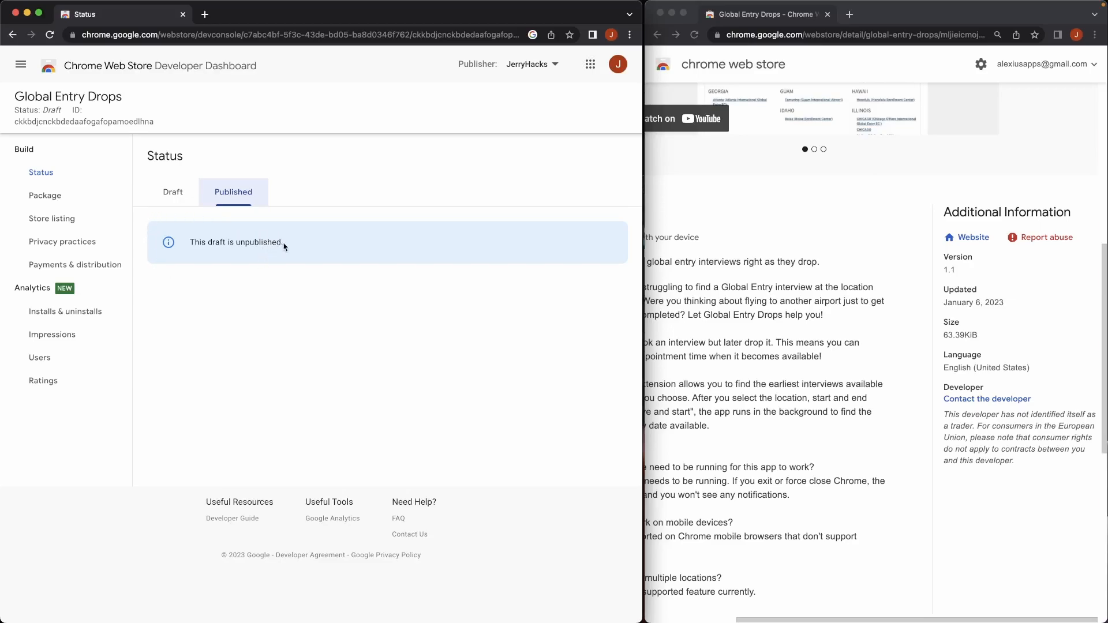
pyautogui.moveTo(240, 235)
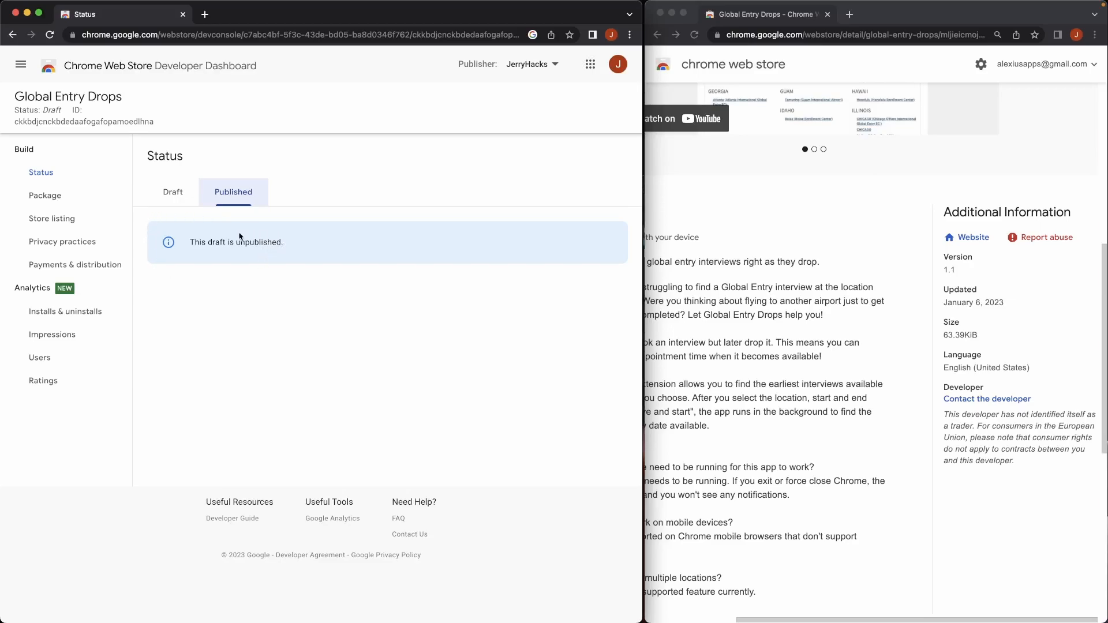
pyautogui.click(173, 191)
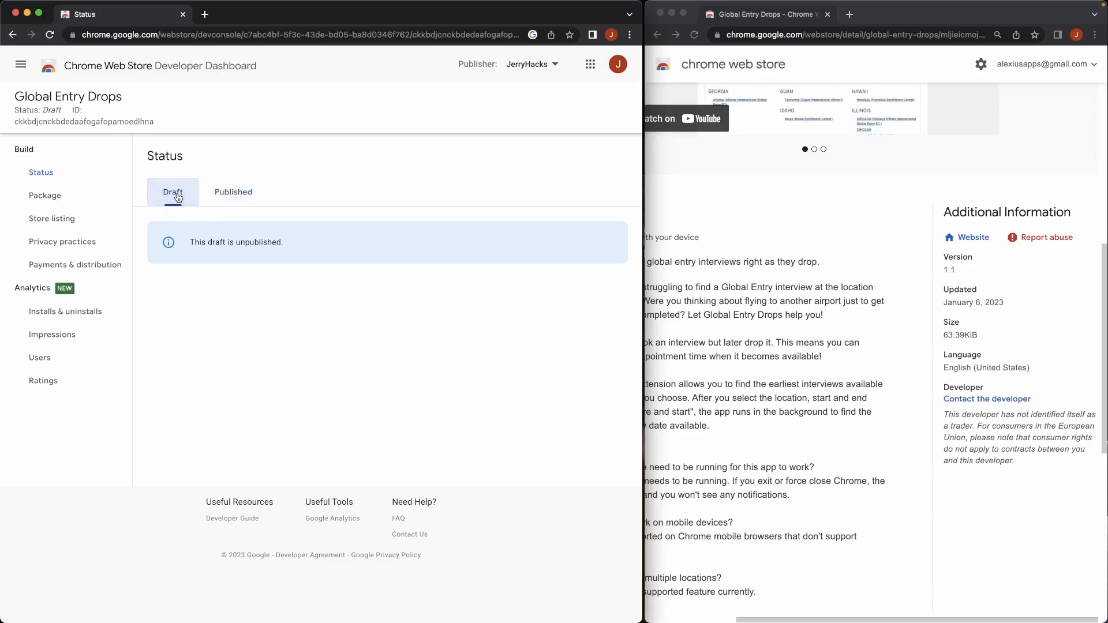
pyautogui.moveTo(180, 237)
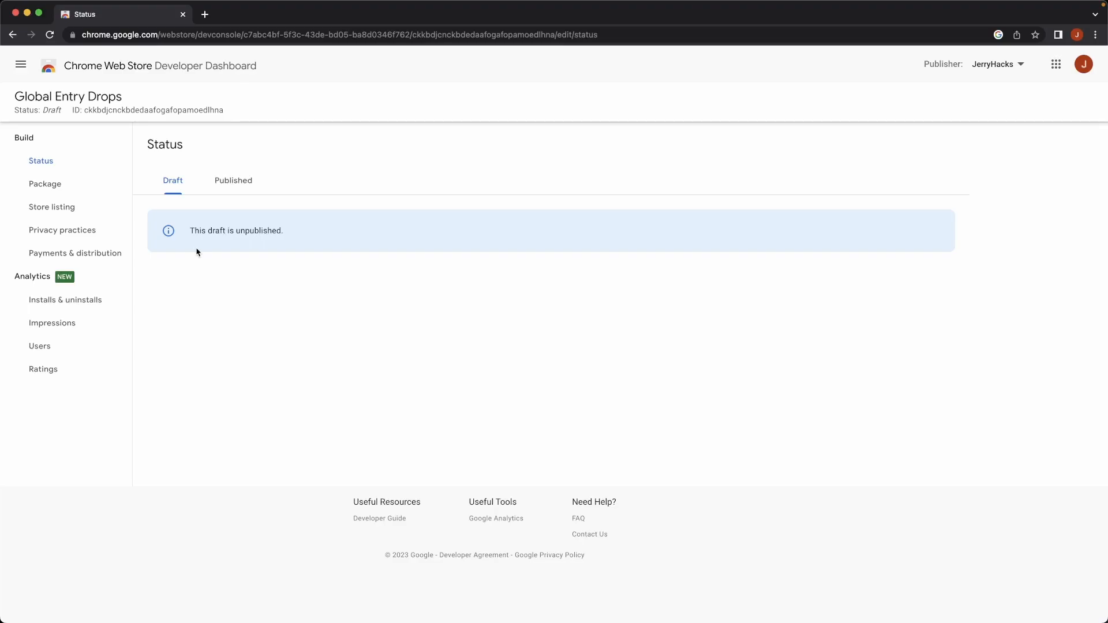
pyautogui.moveTo(203, 282)
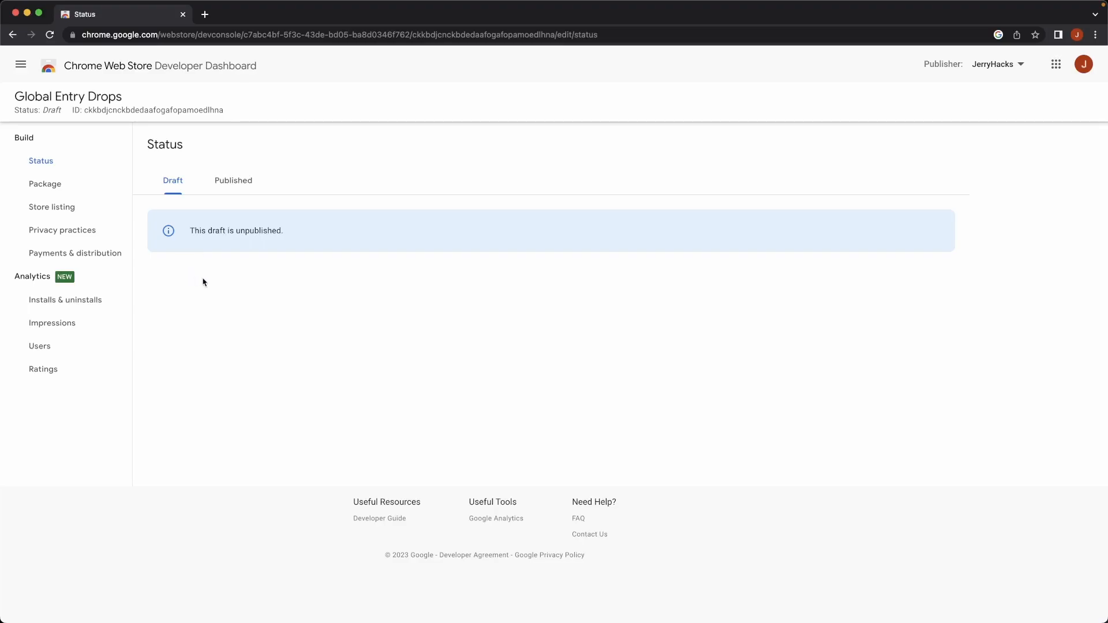
# Step: Return to the Global Entry Drops store listing from the sidebar
pyautogui.click(50, 207)
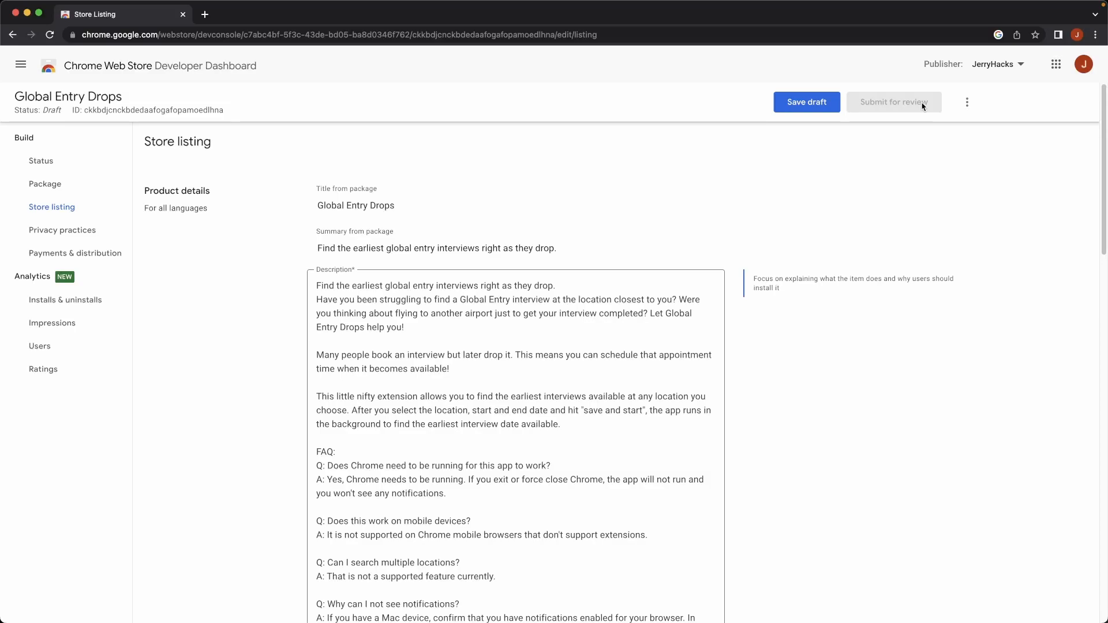
pyautogui.moveTo(858, 104)
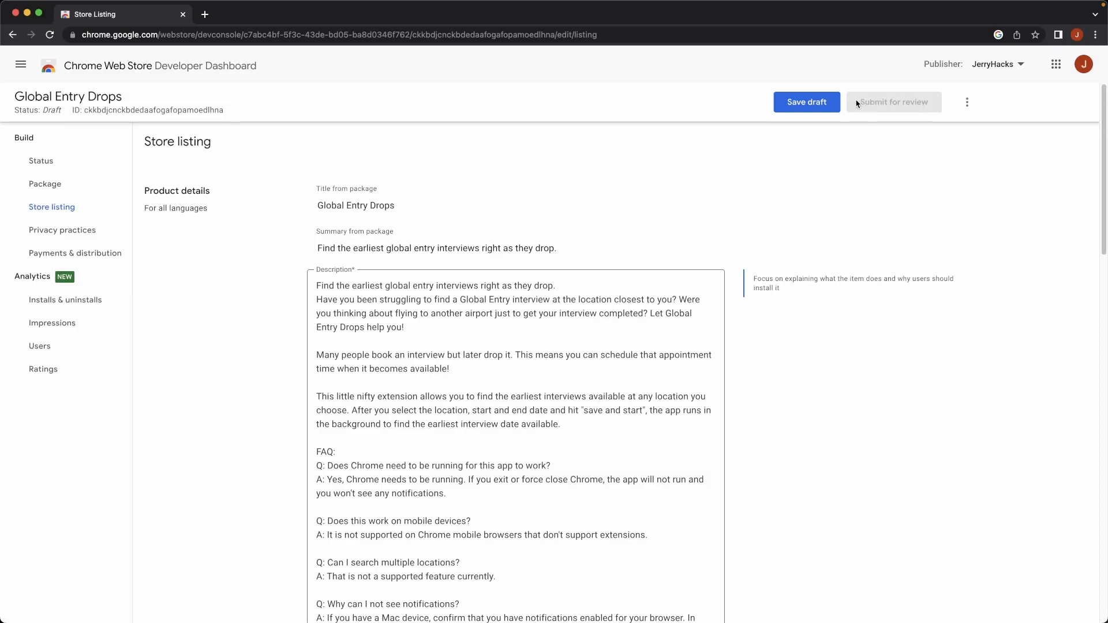
pyautogui.moveTo(934, 102)
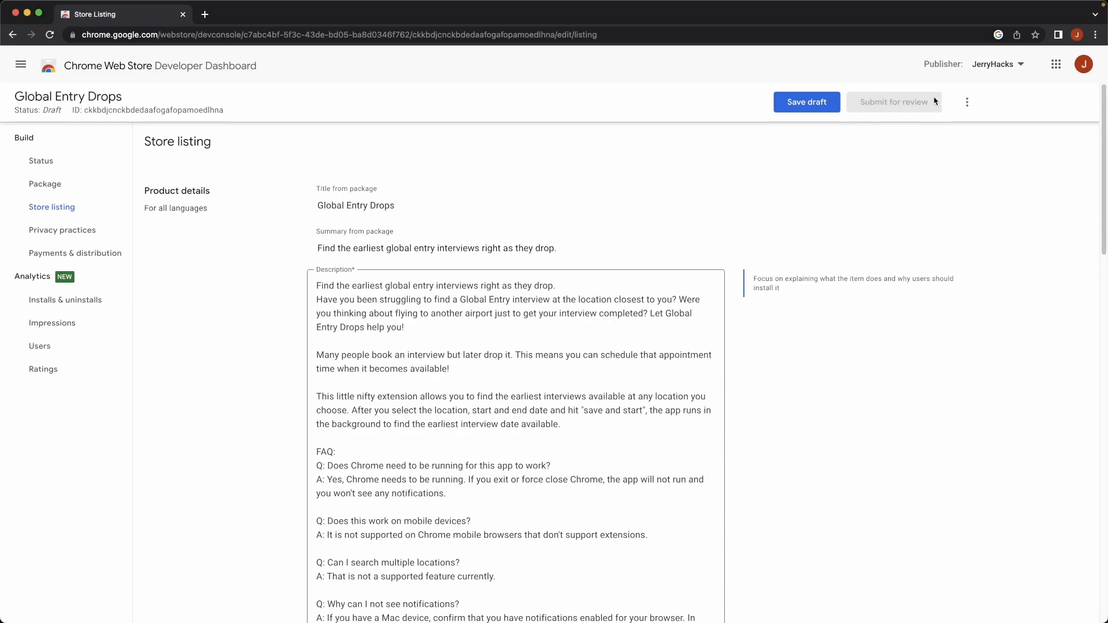
pyautogui.moveTo(996, 319)
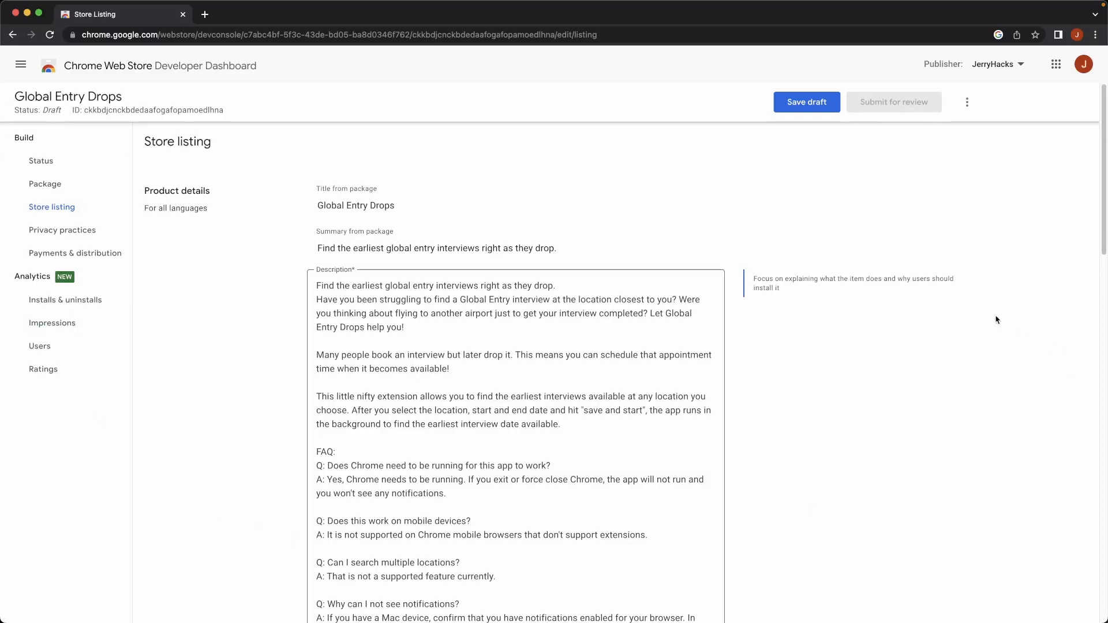
pyautogui.moveTo(926, 109)
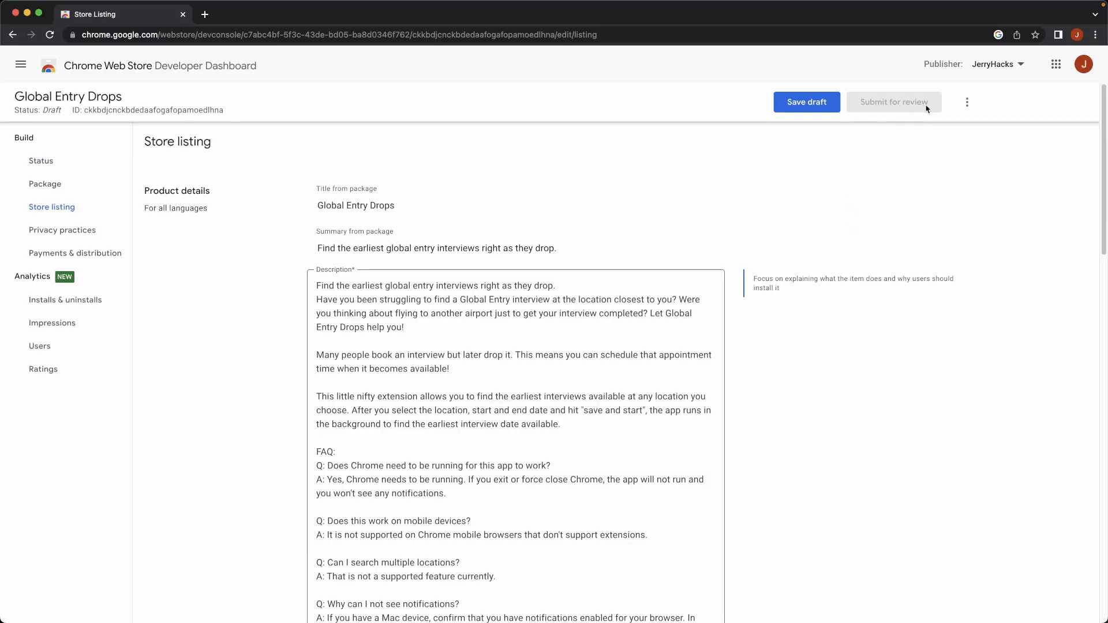